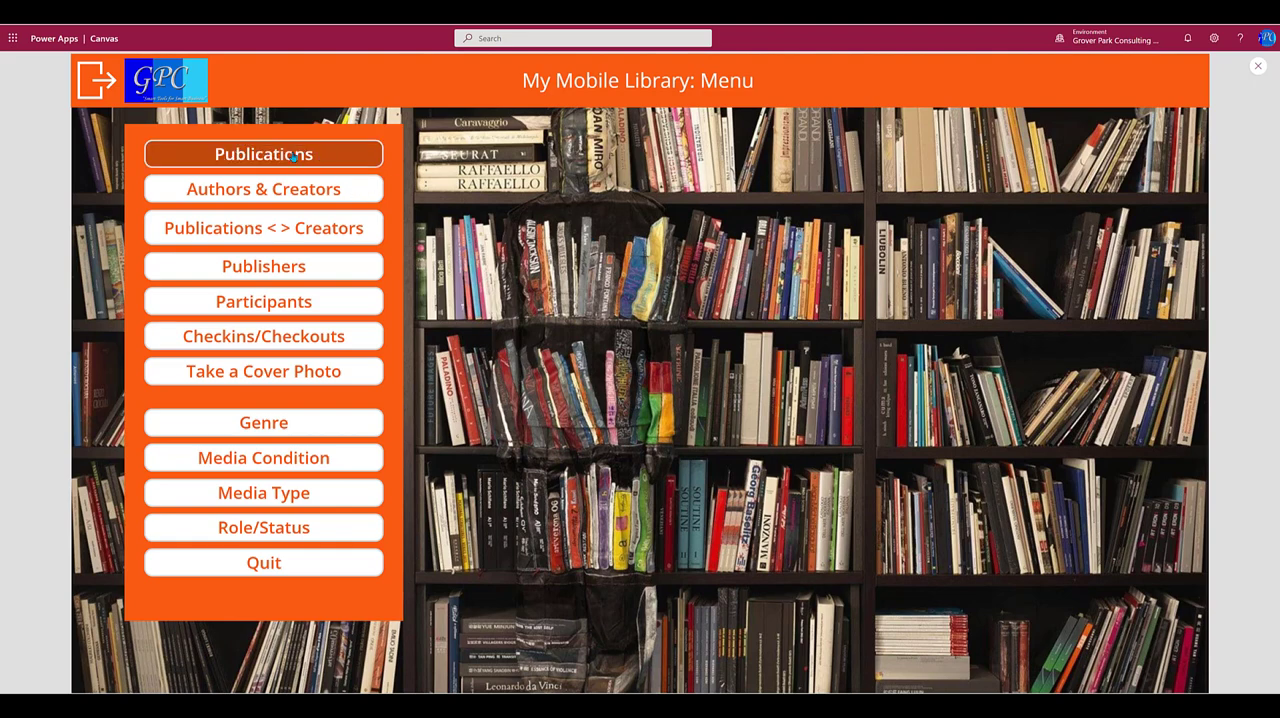
- Search All Publications by title for 'creat' so only 'Creators, The' remains
left_click(263, 153)
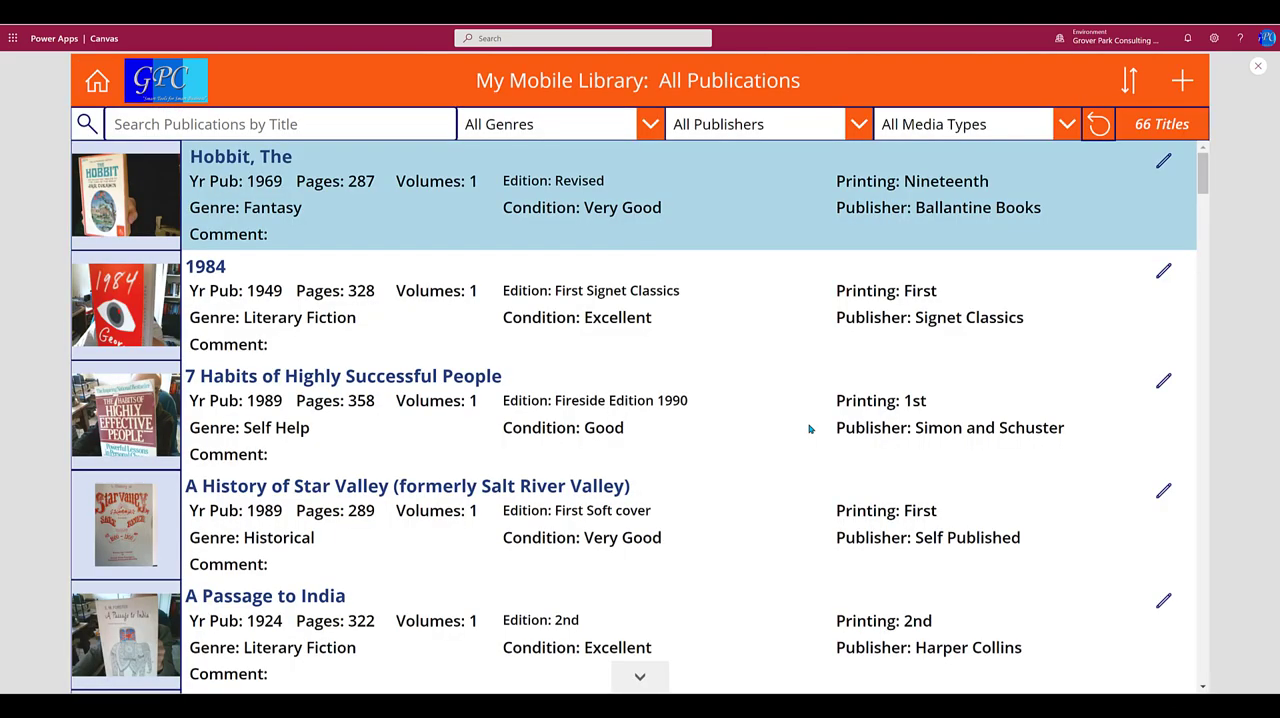
left_click(280, 123)
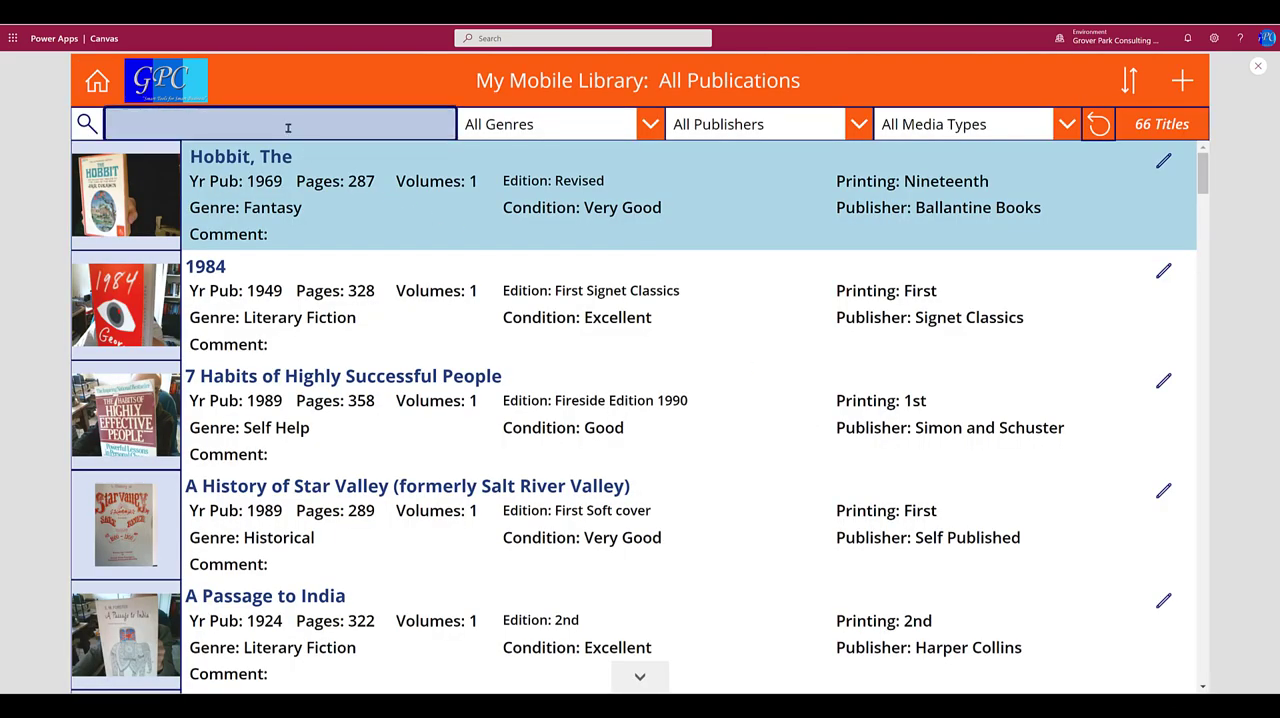
type("c")
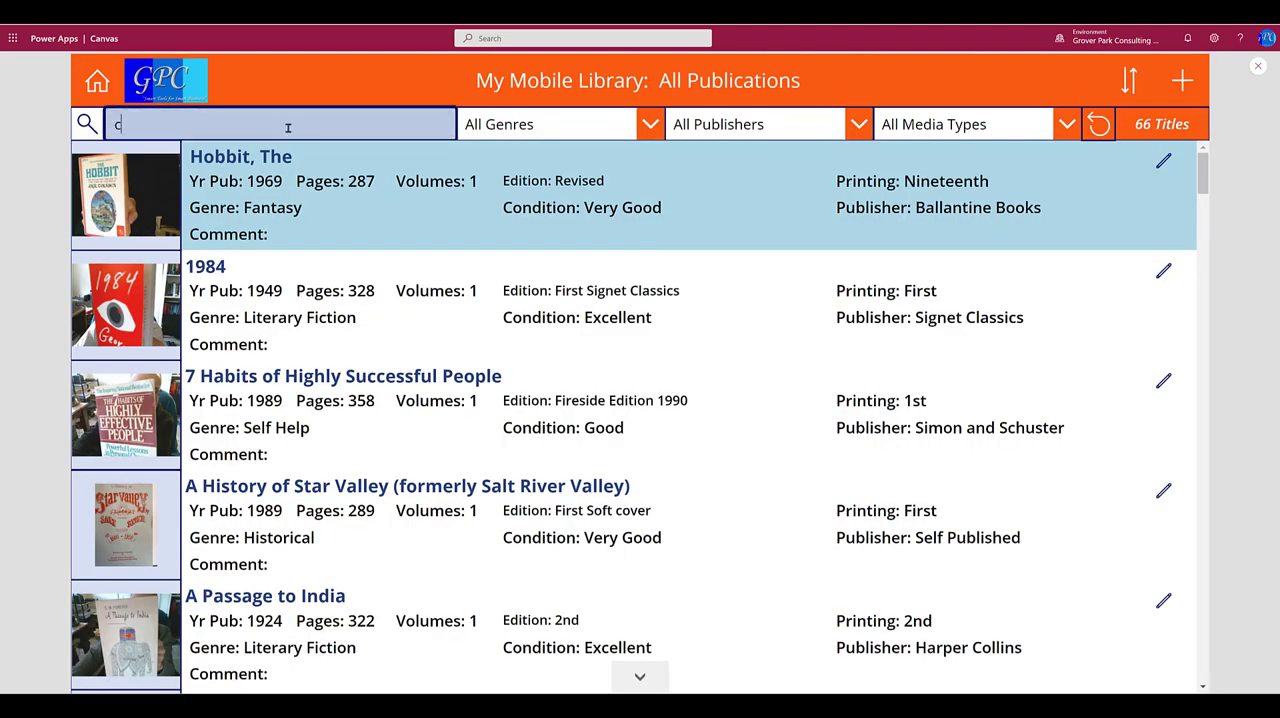
type("reat")
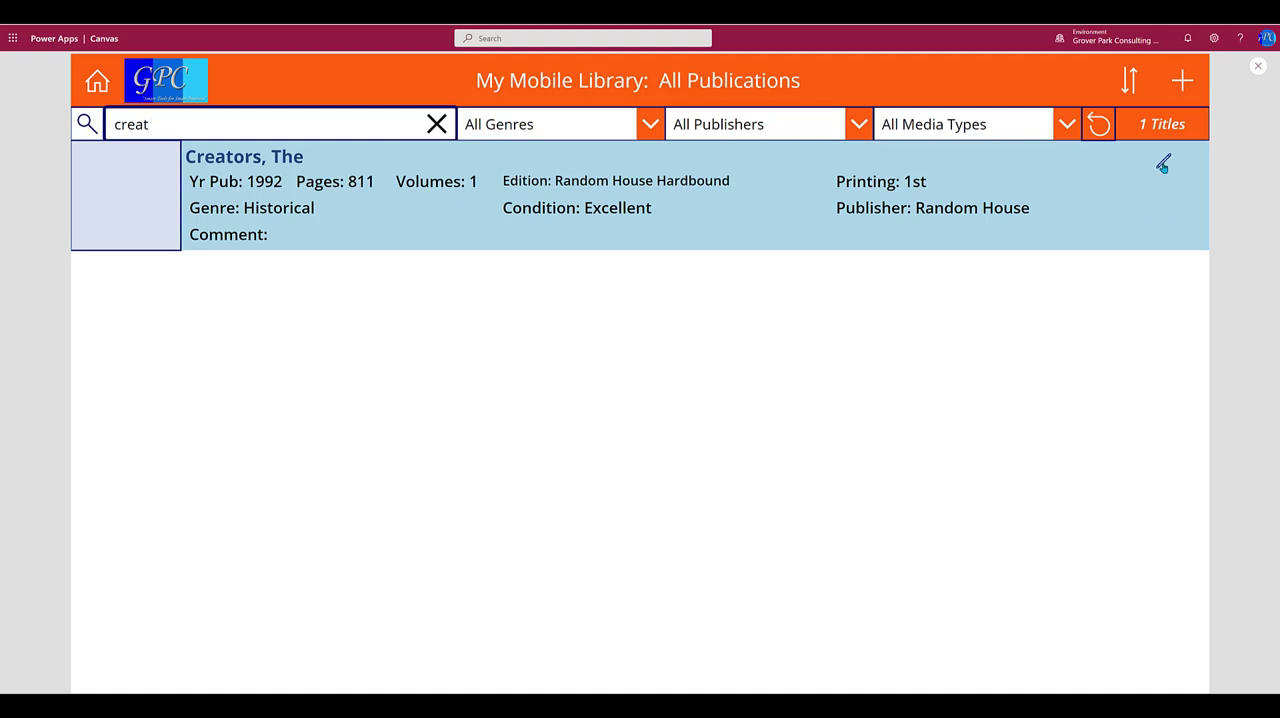
- Open The Creators for editing, cancel the cover photo link edit, and browse the cover gallery
left_click(1162, 163)
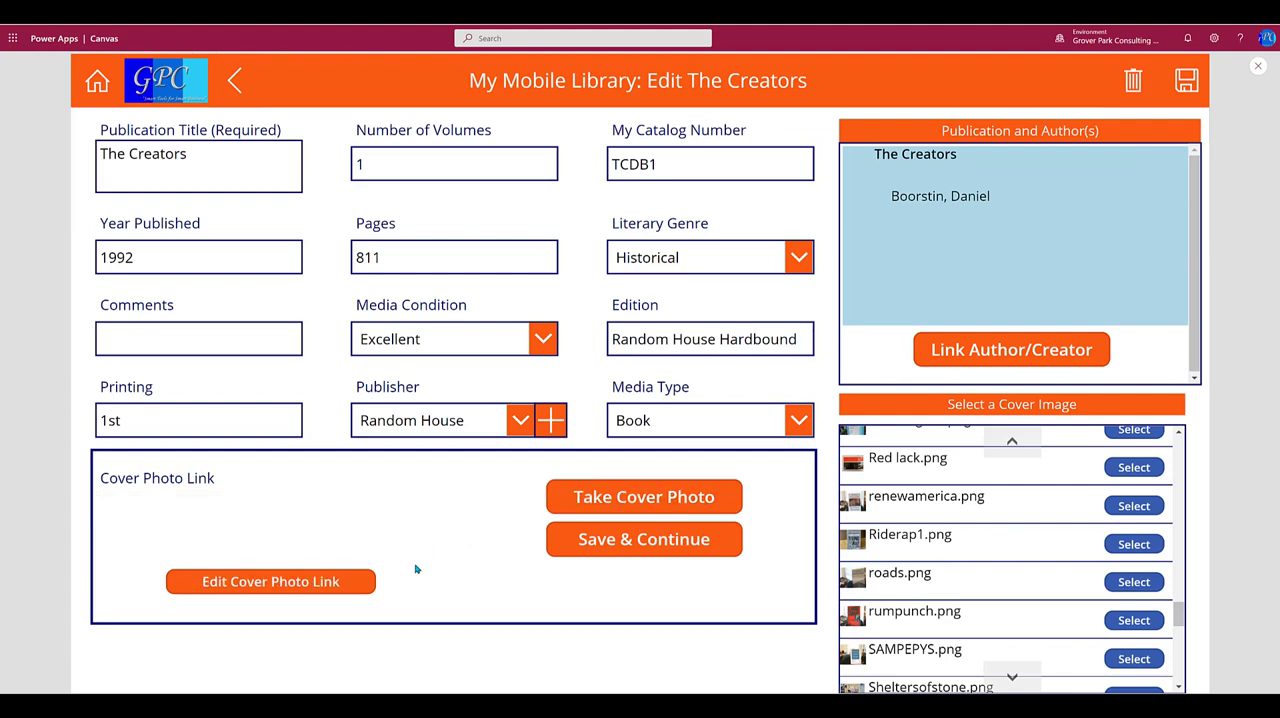
mouse_move(381, 557)
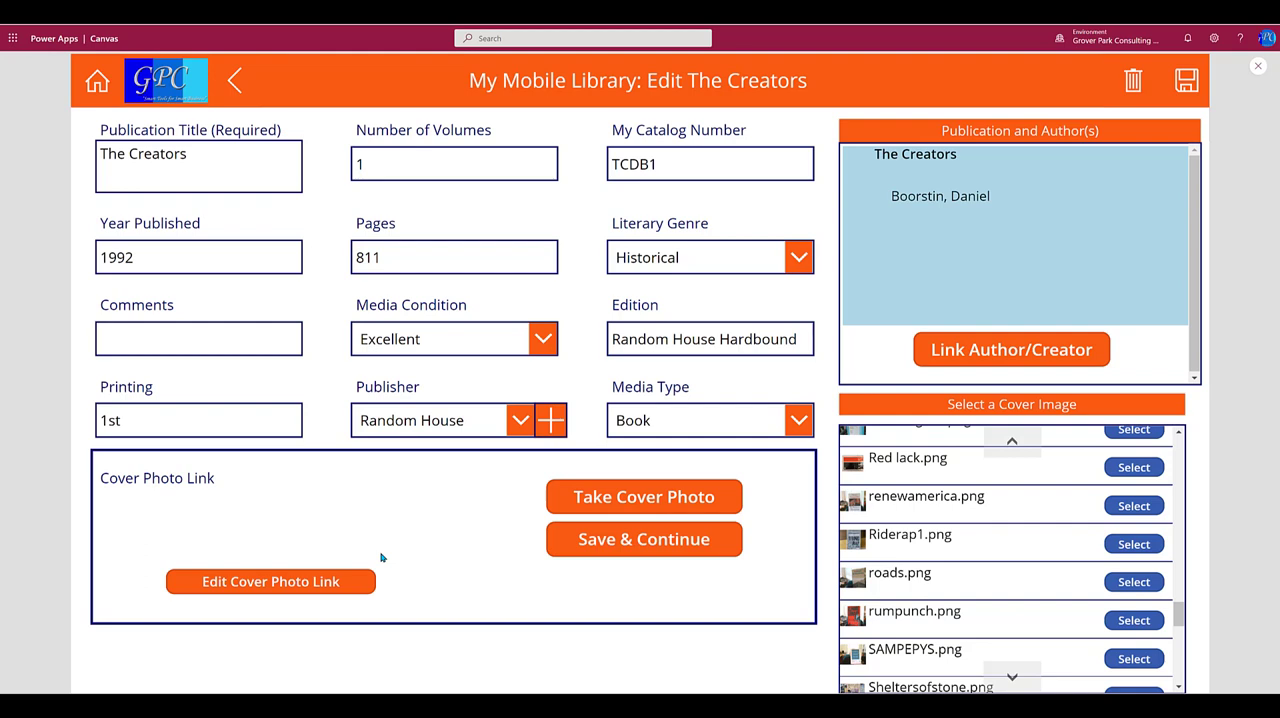
mouse_move(163, 498)
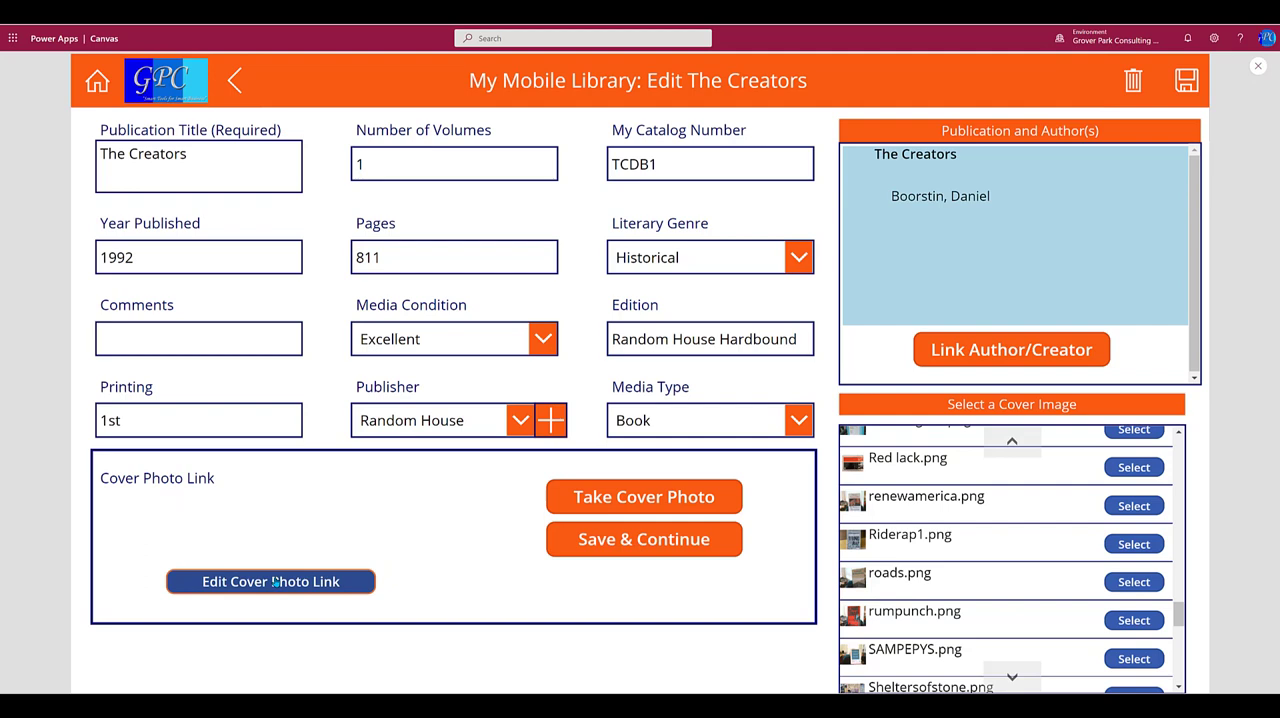
left_click(270, 581)
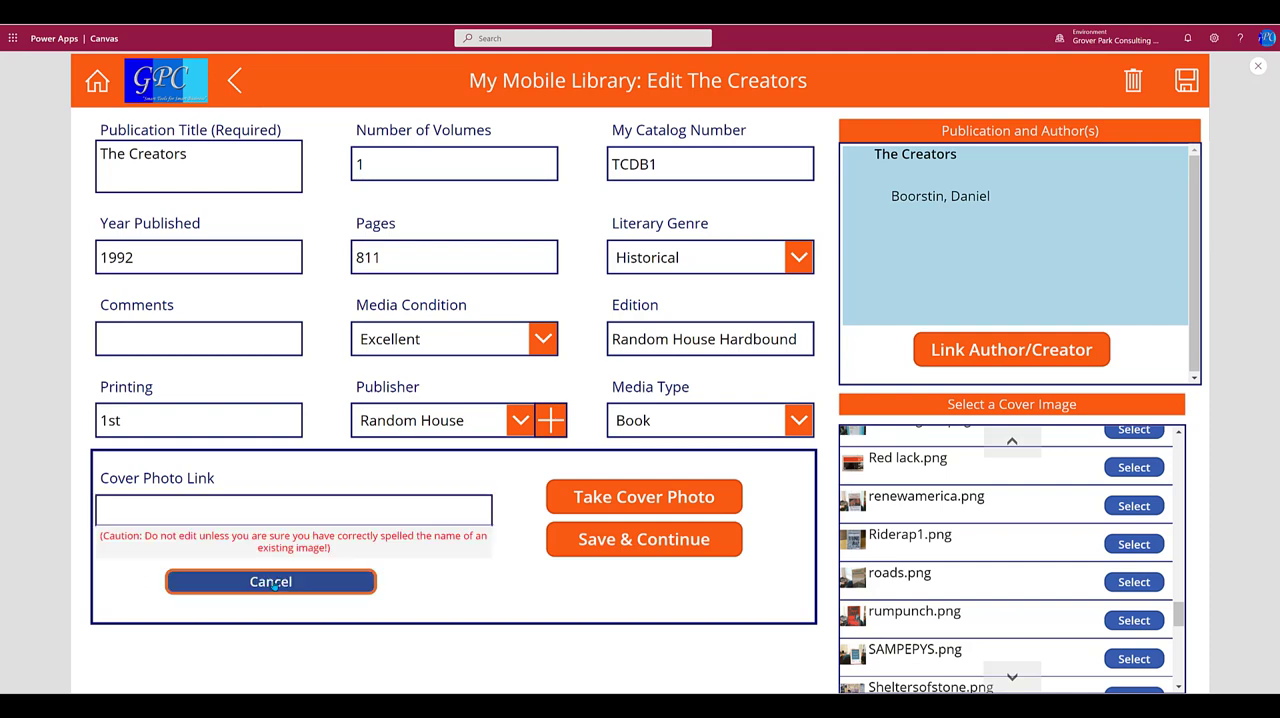
left_click(293, 510)
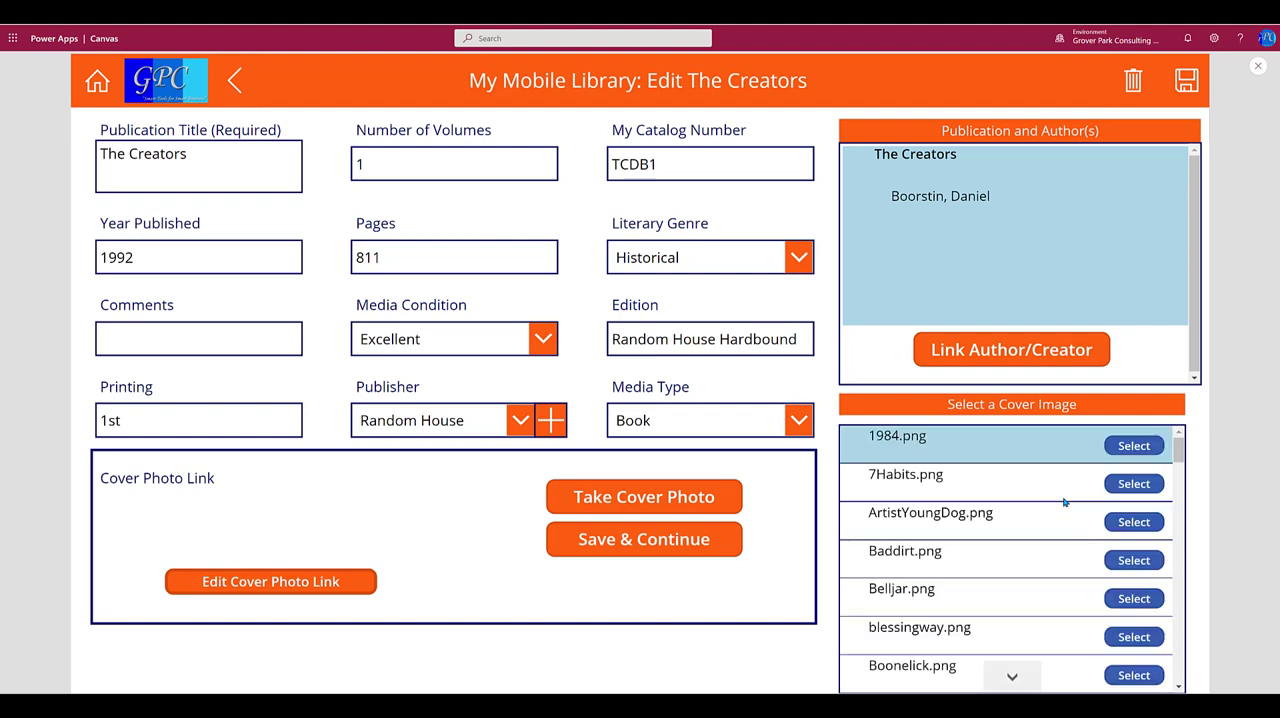
scroll("down", 3)
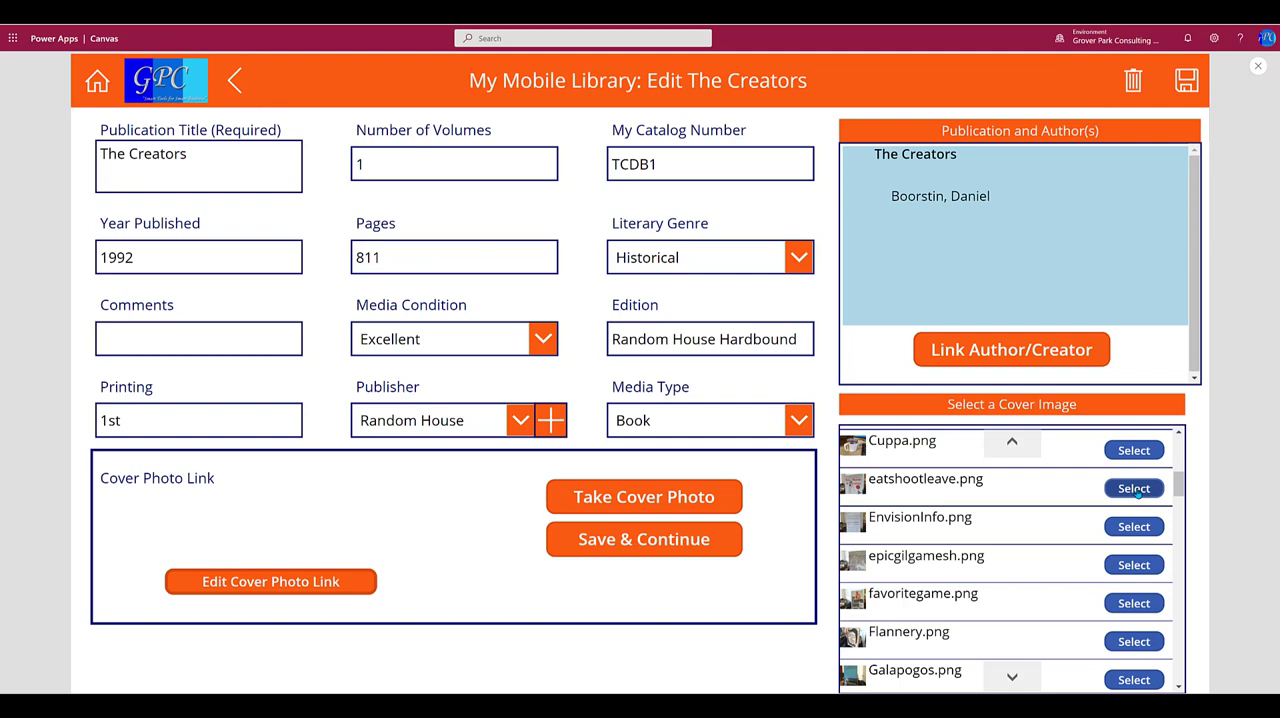
left_click(644, 539)
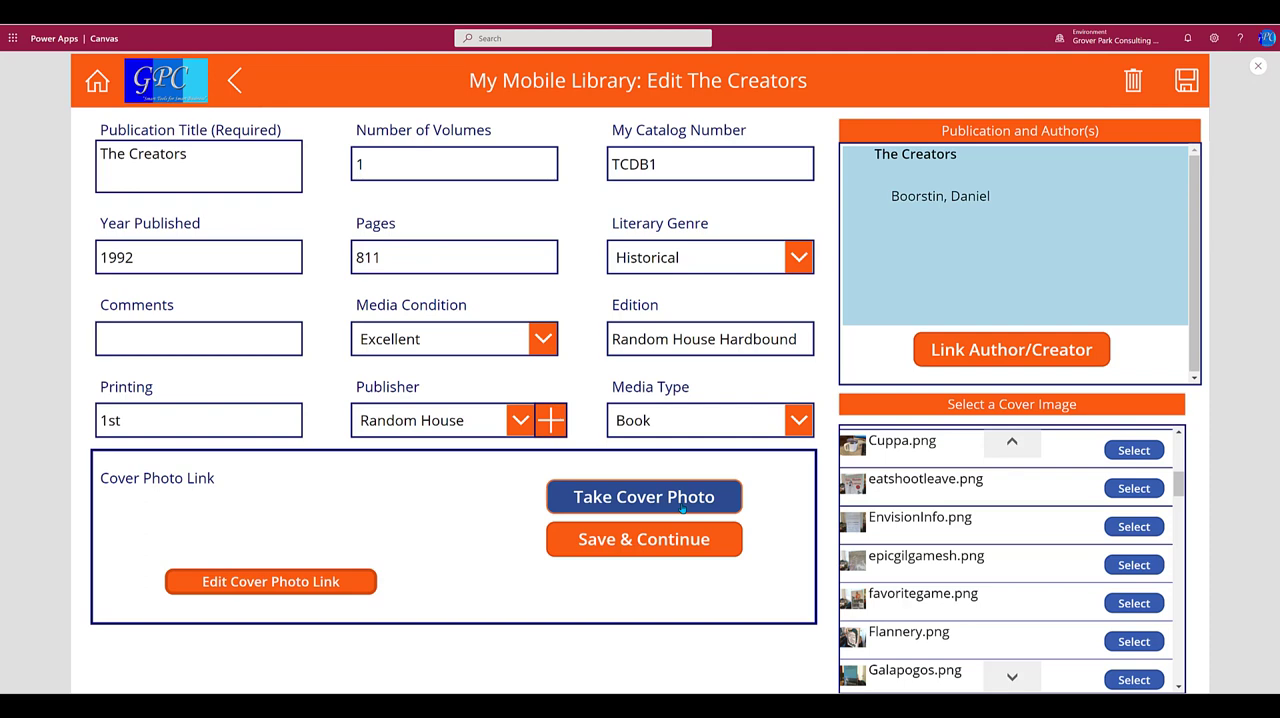
- Go to Take Cover Photo and snap a webcam picture of The Creators' book cover
left_click(644, 497)
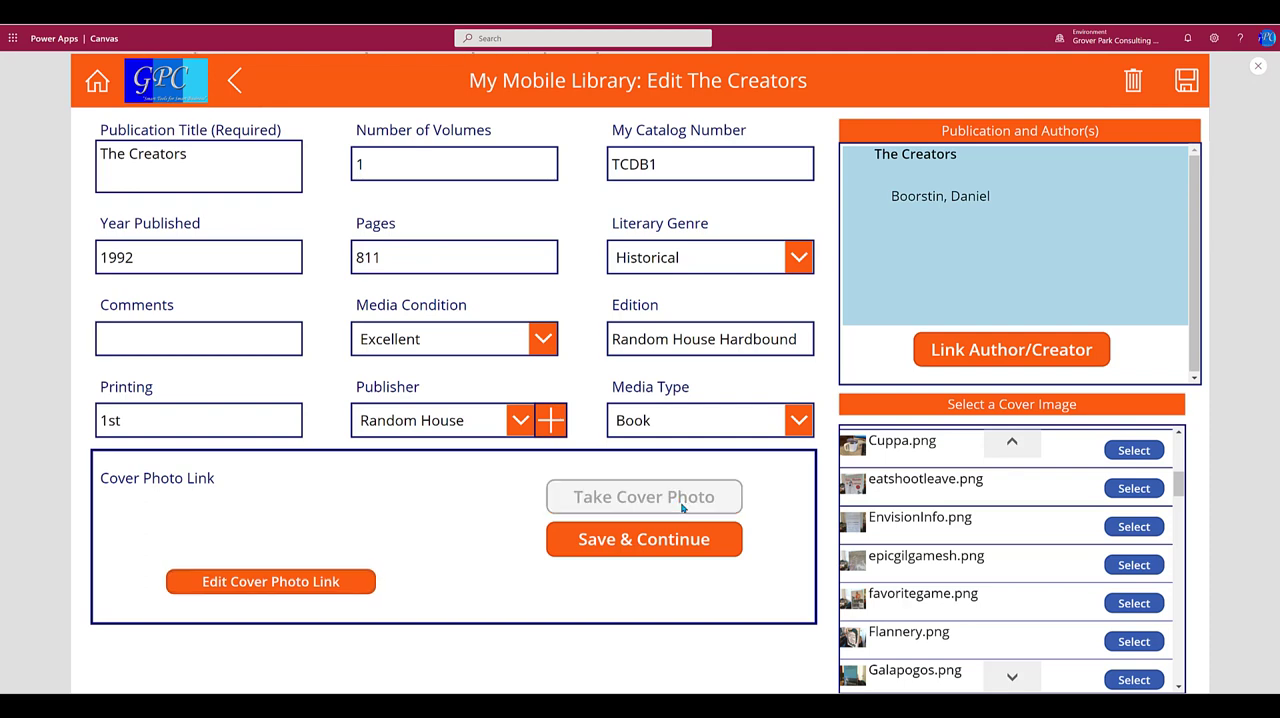
left_click(643, 496)
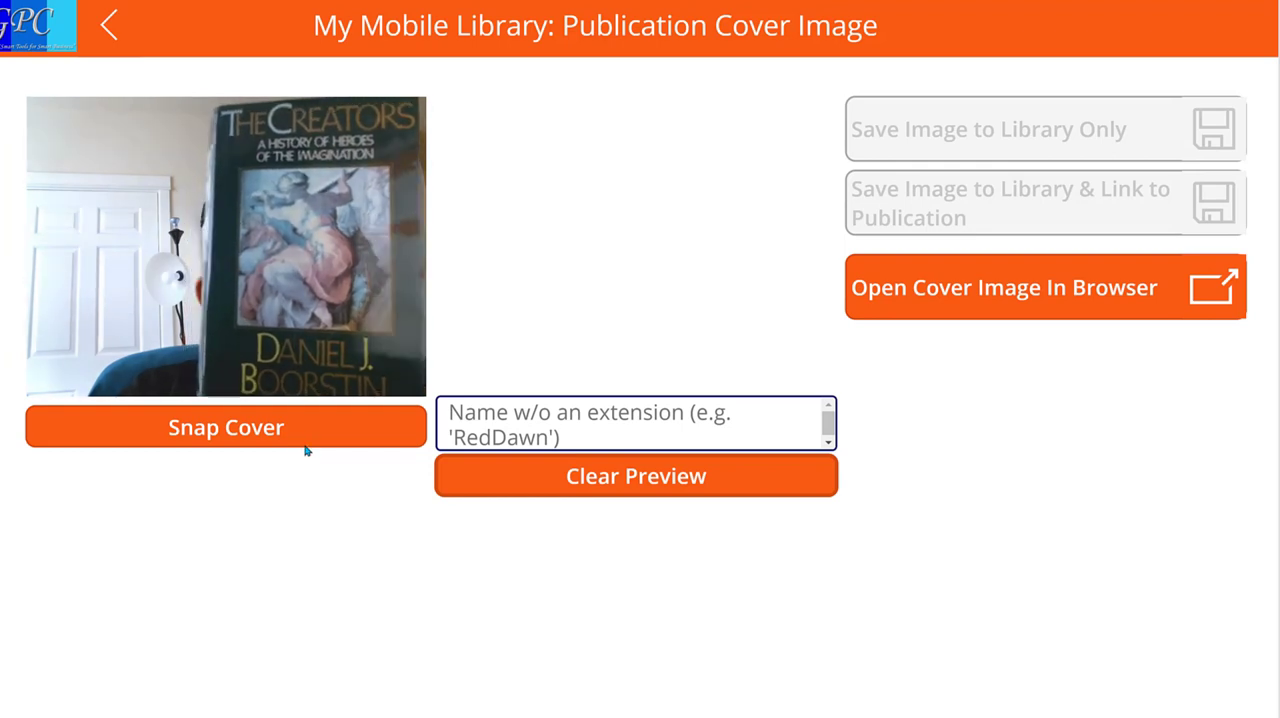
left_click(226, 427)
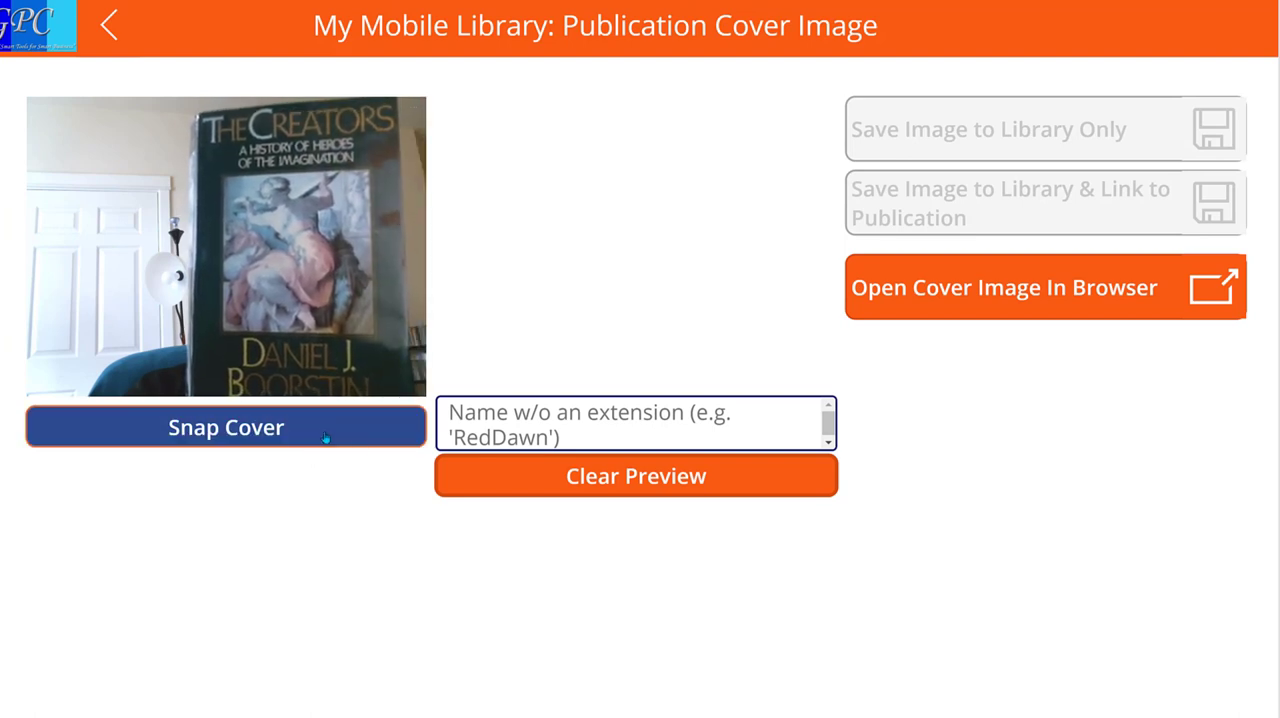
left_click(226, 427)
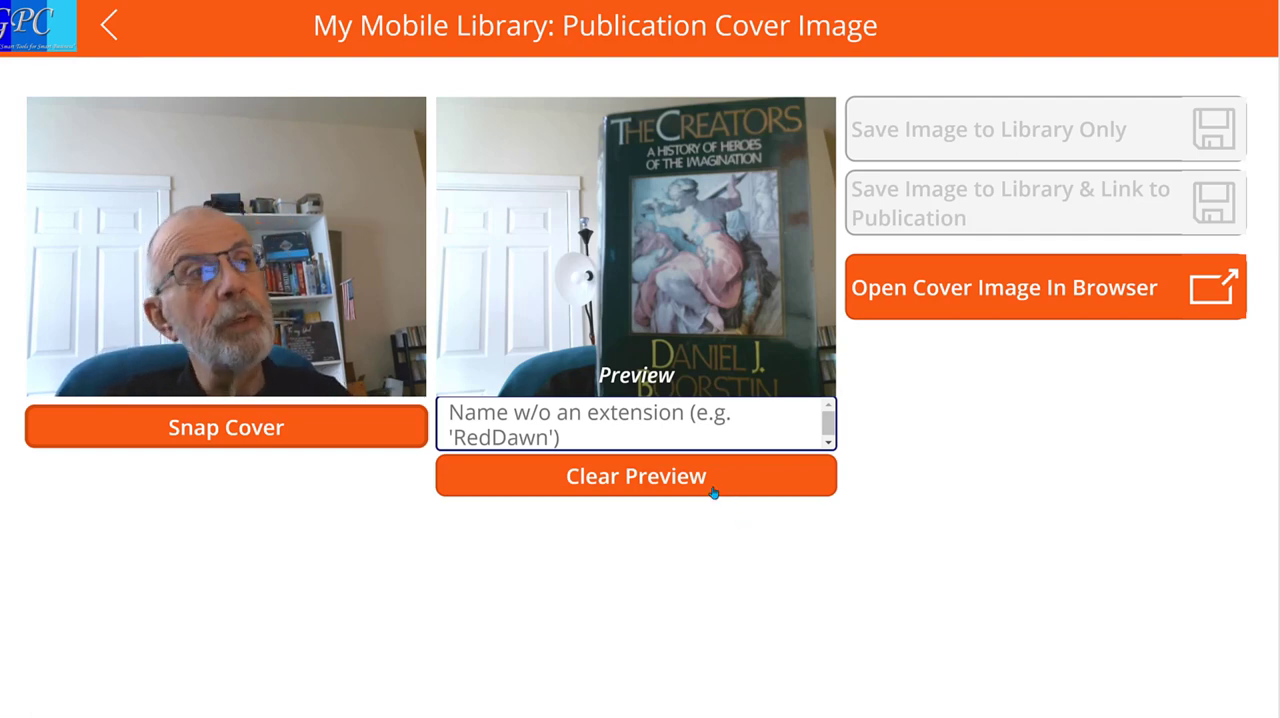
- Enter 'thecreators' as the snapped cover image's name, without an extension
left_click(635, 424)
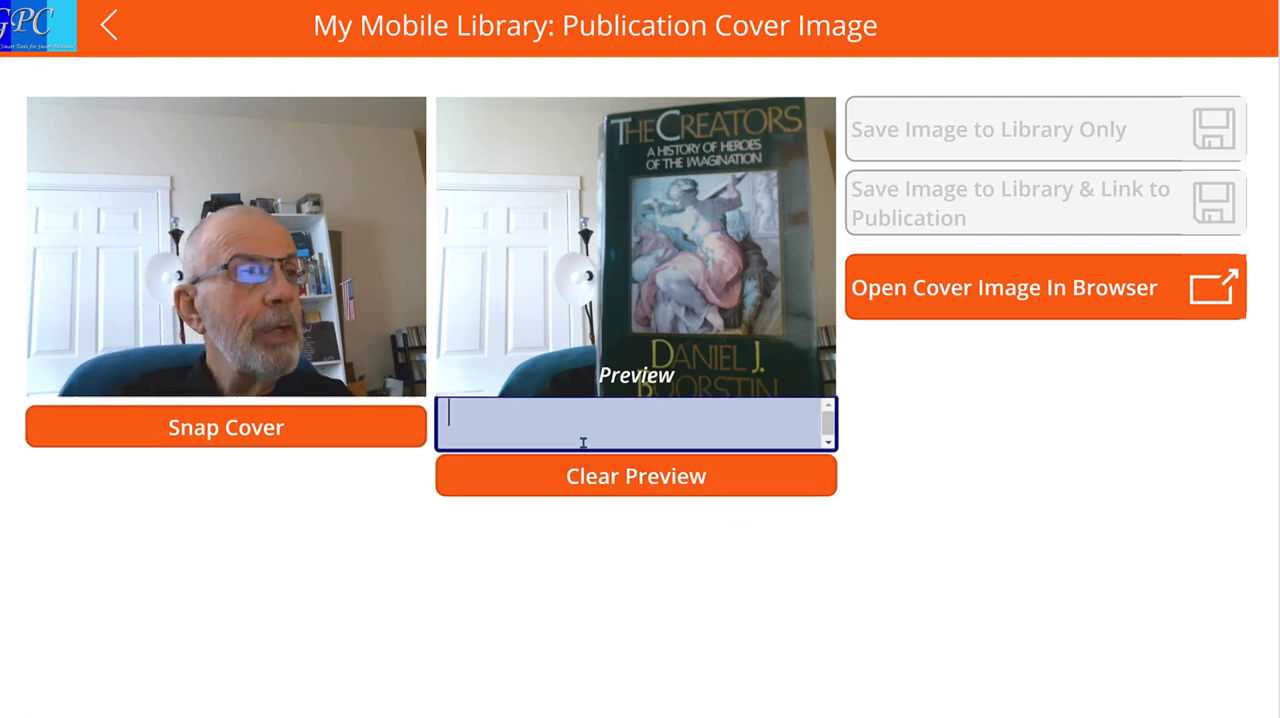
type("thecrea")
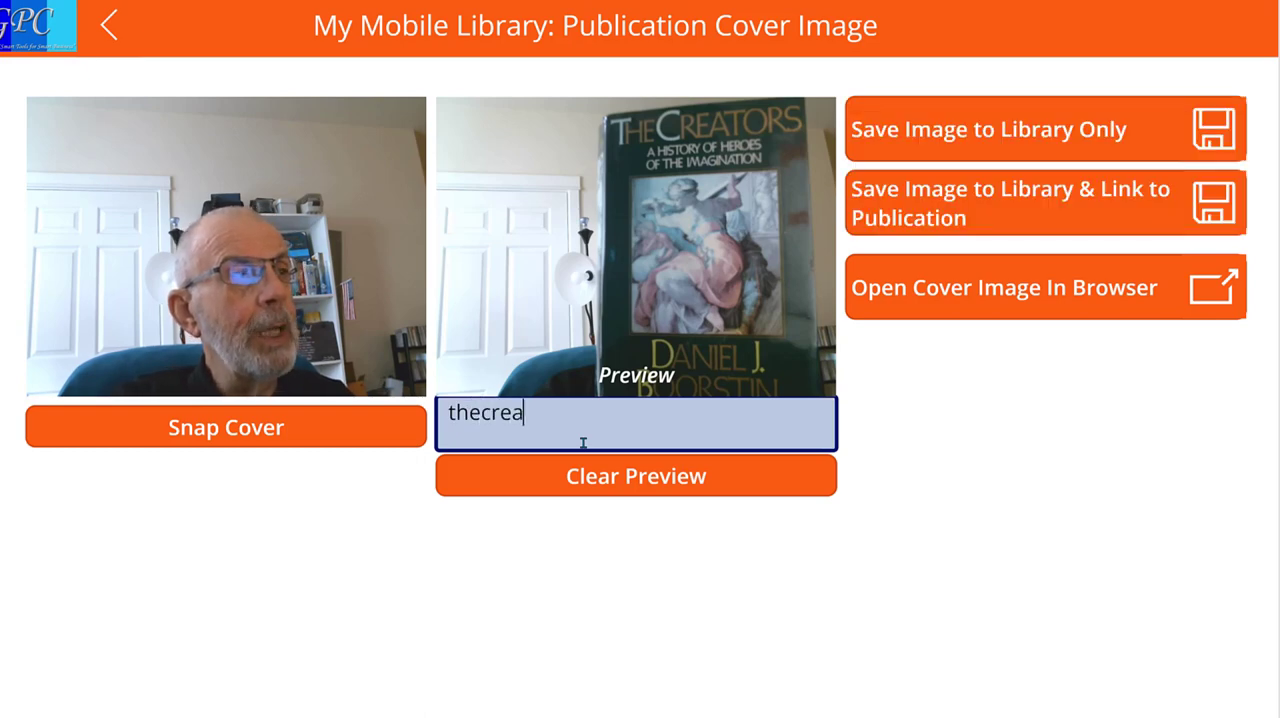
type("tors")
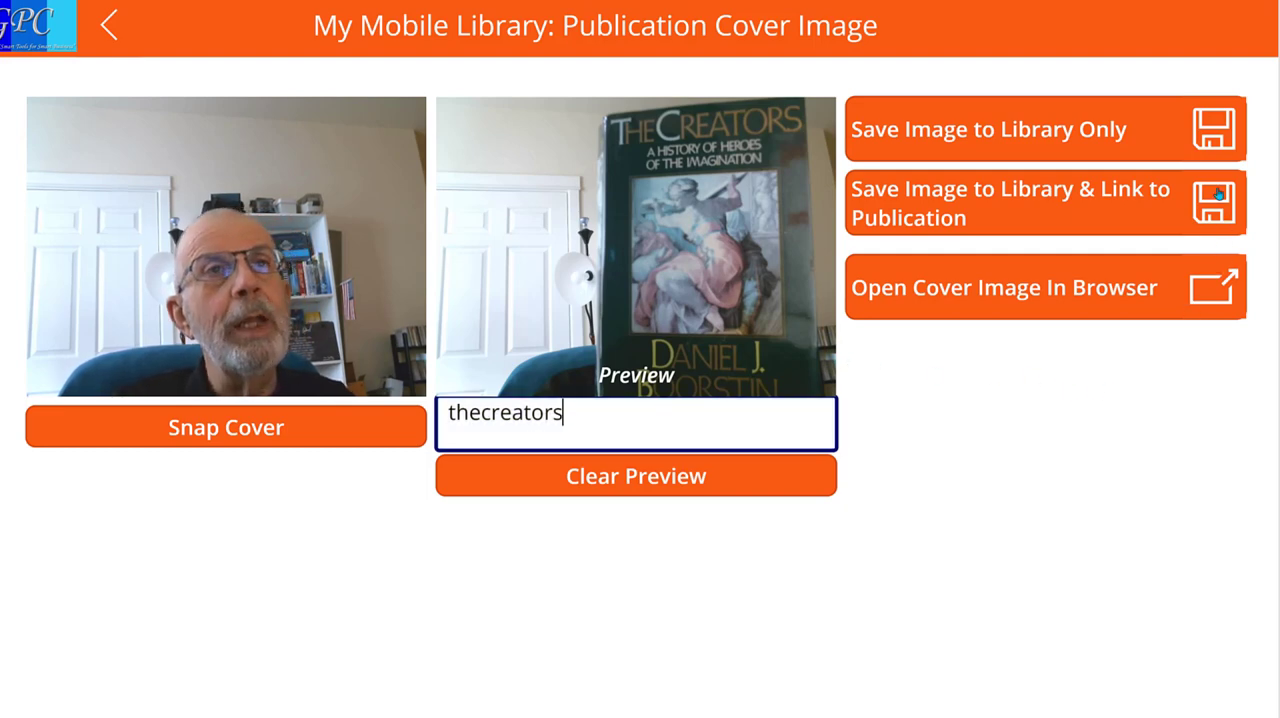
mouse_move(1214, 200)
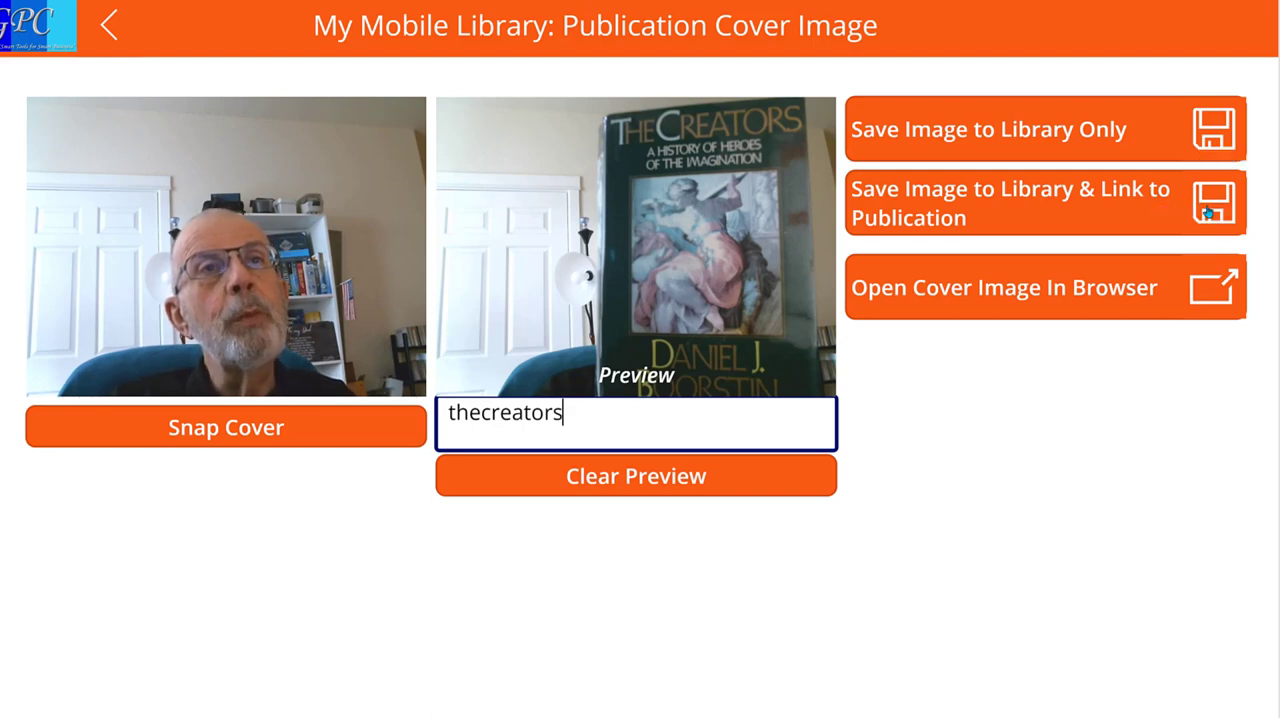
mouse_move(1213, 202)
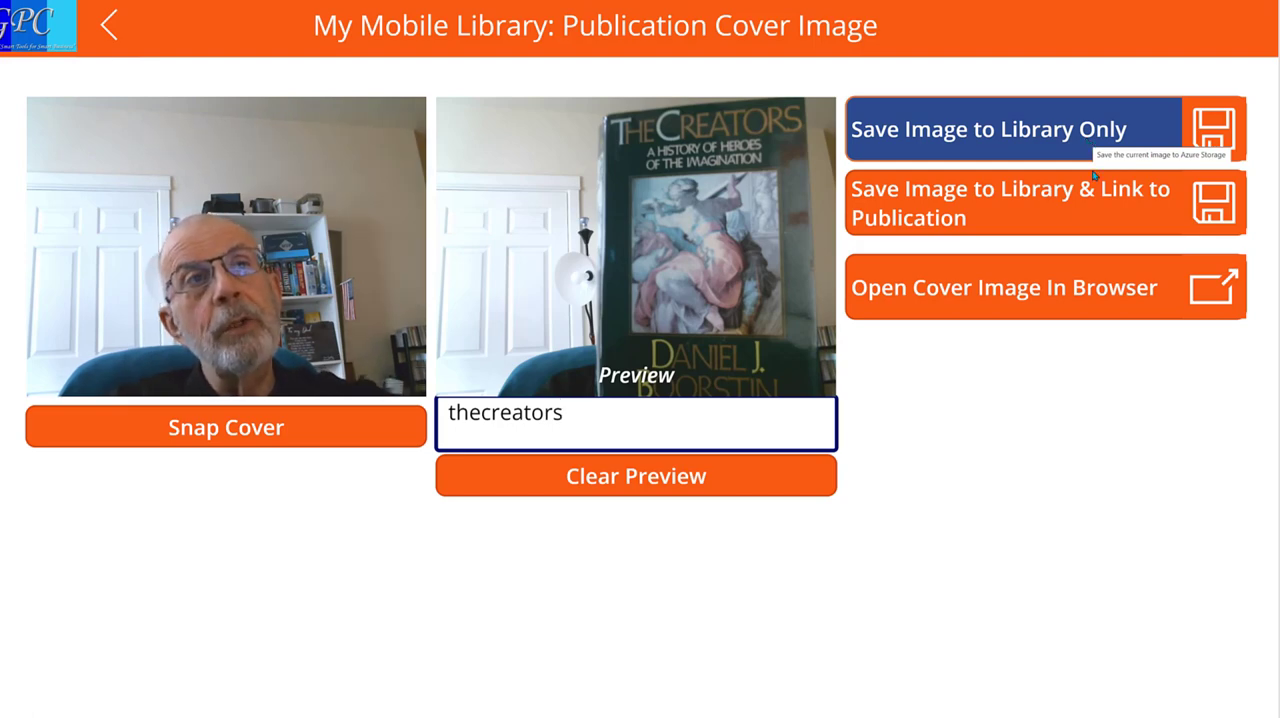
mouse_move(1010, 203)
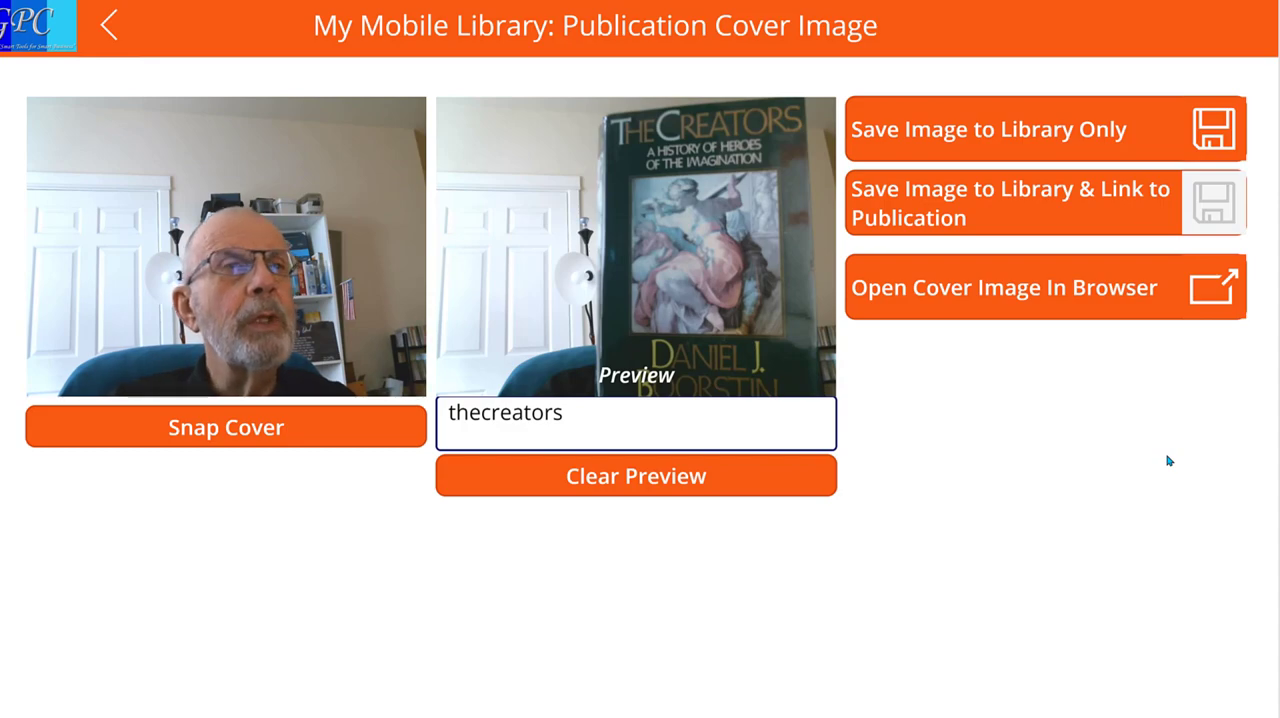
- Save the image to the library, link it, and confirm the link reads thecreators.png
left_click(1044, 203)
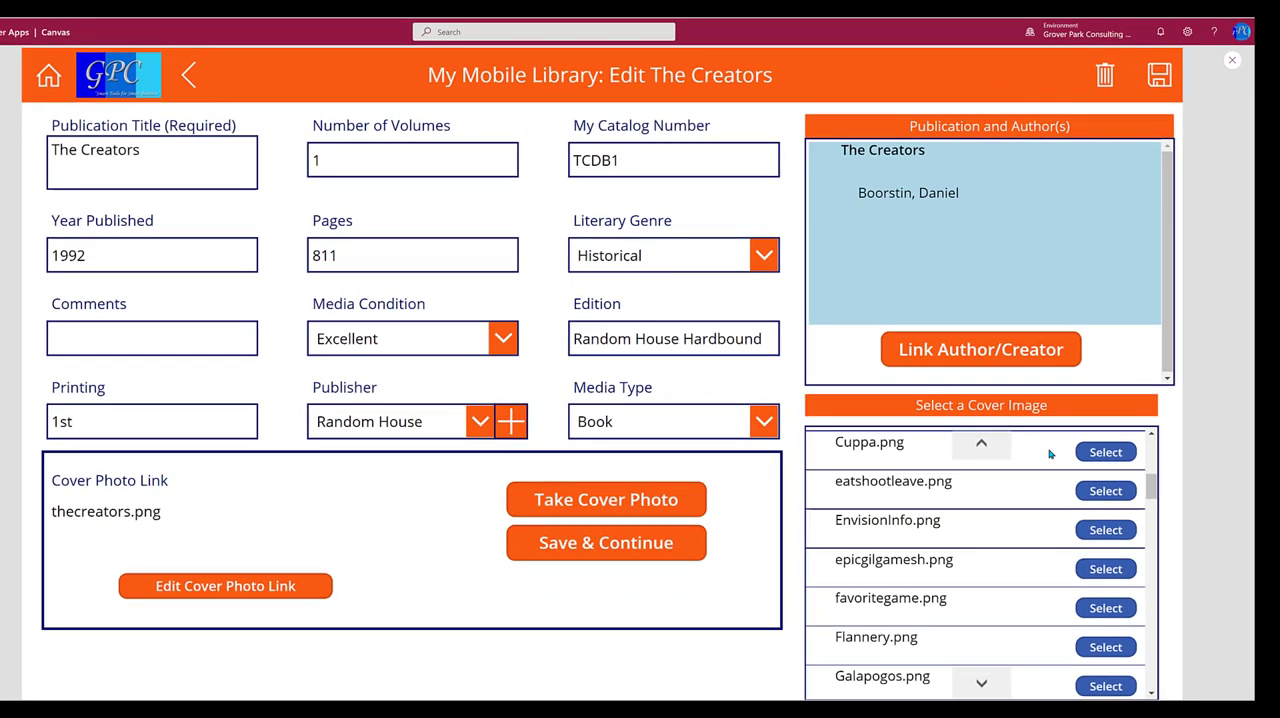
mouse_move(1062, 457)
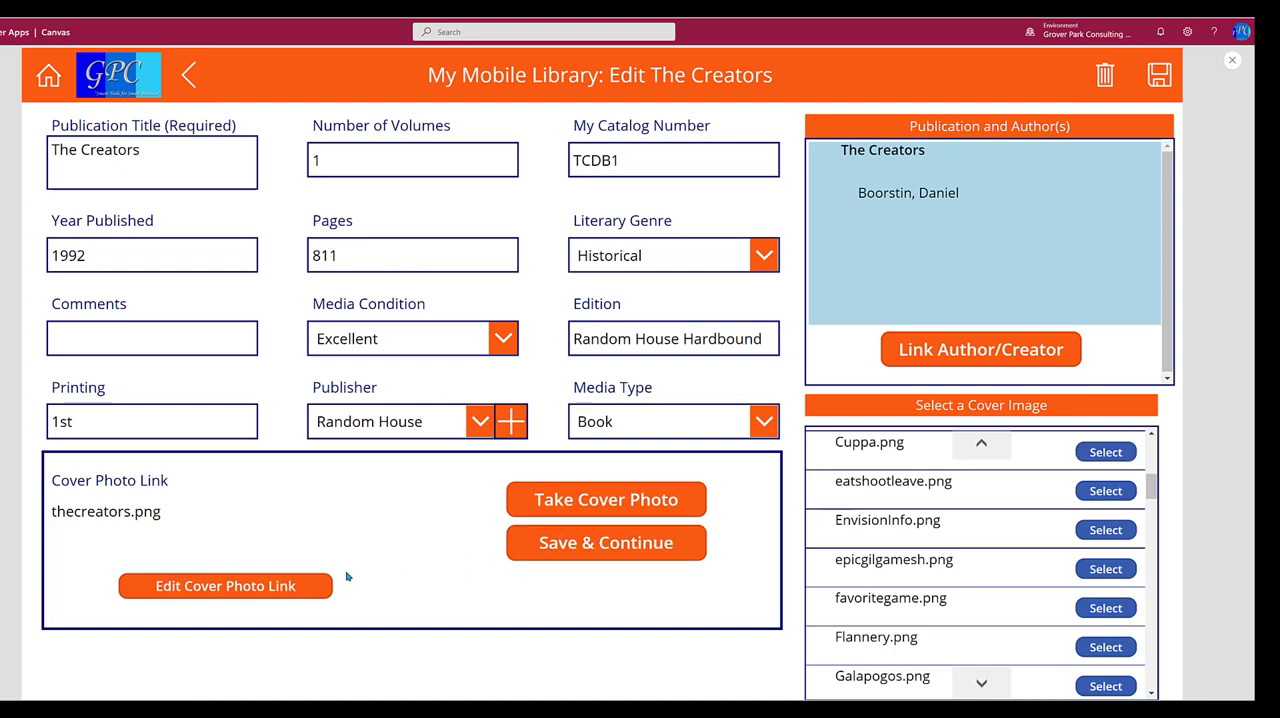
left_click(225, 585)
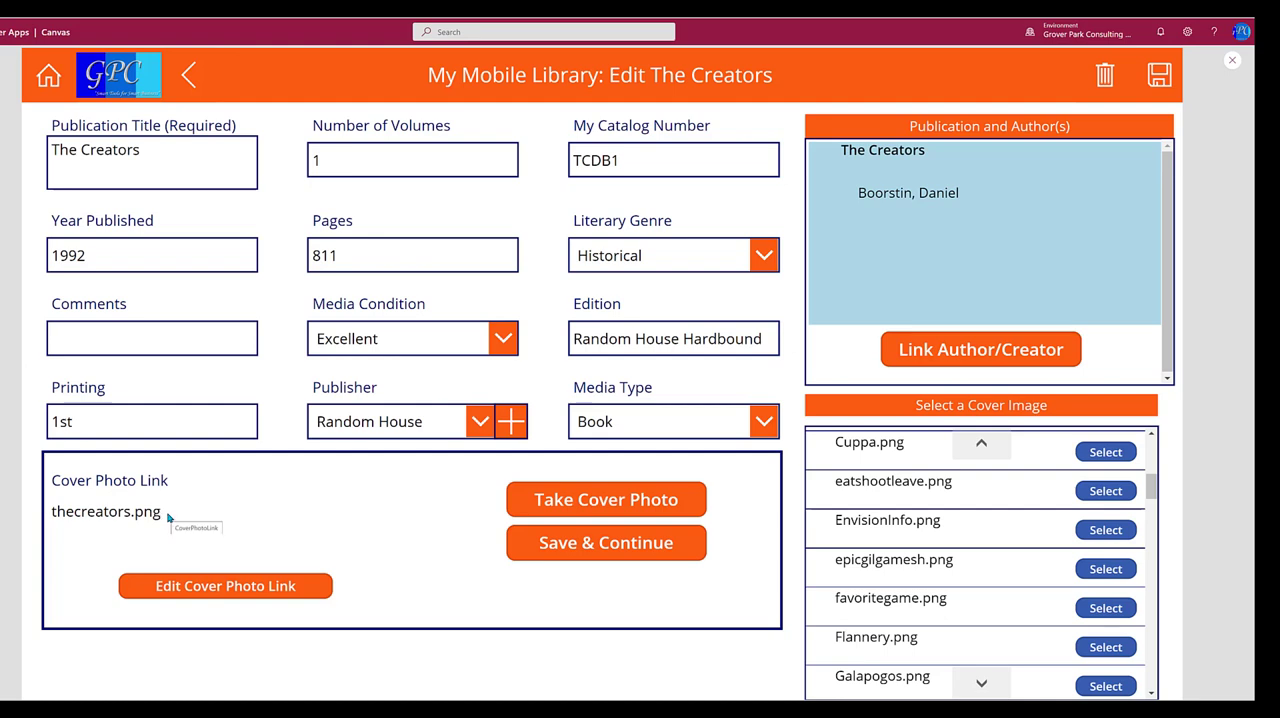
mouse_move(56, 519)
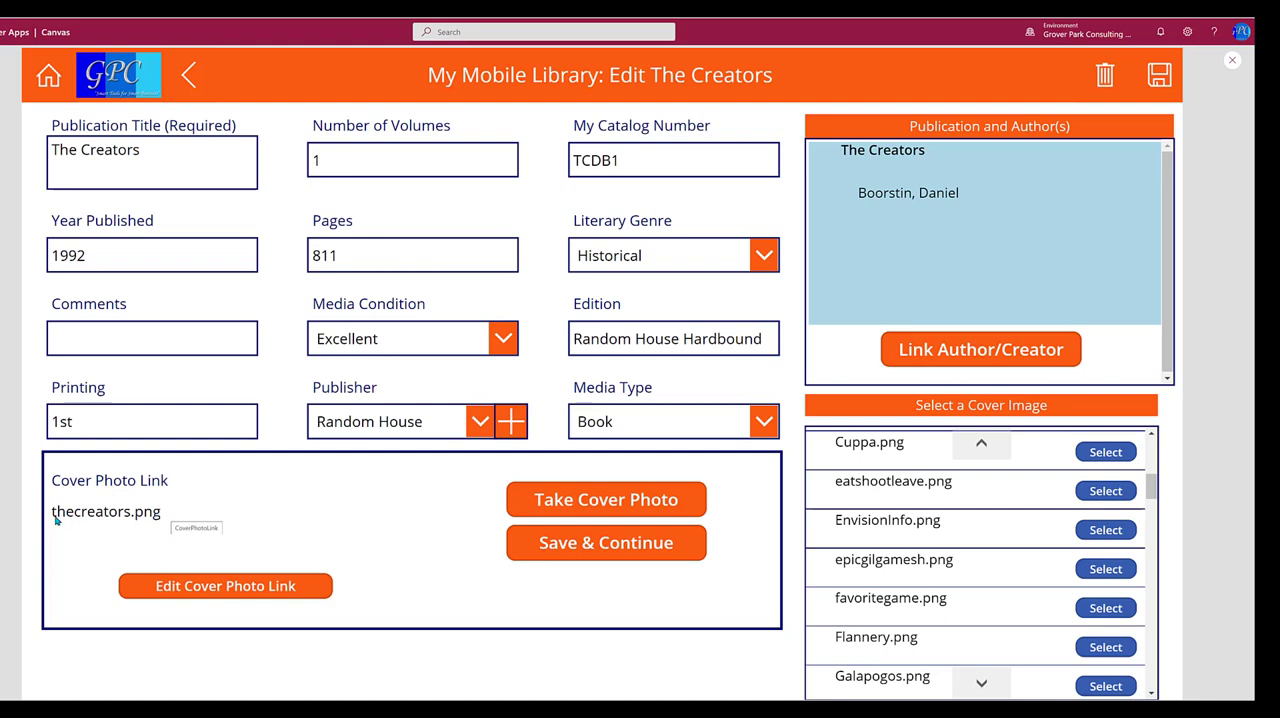
mouse_move(168, 520)
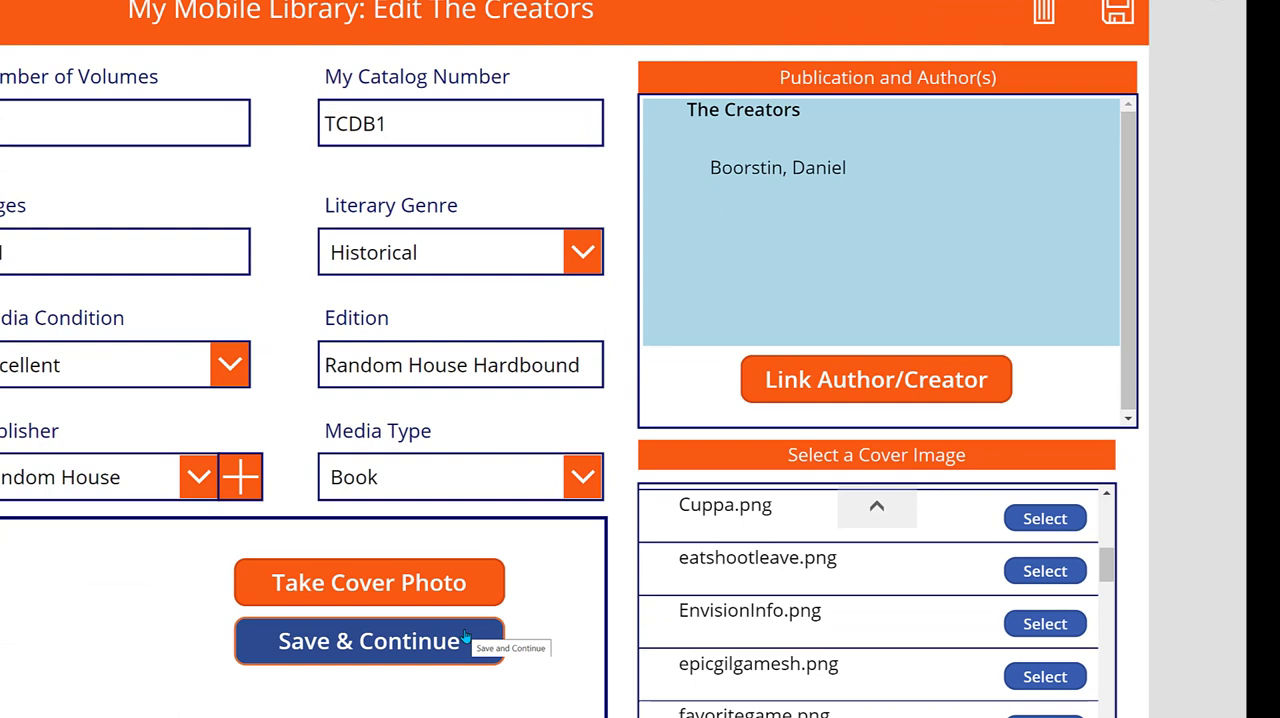
left_click(369, 640)
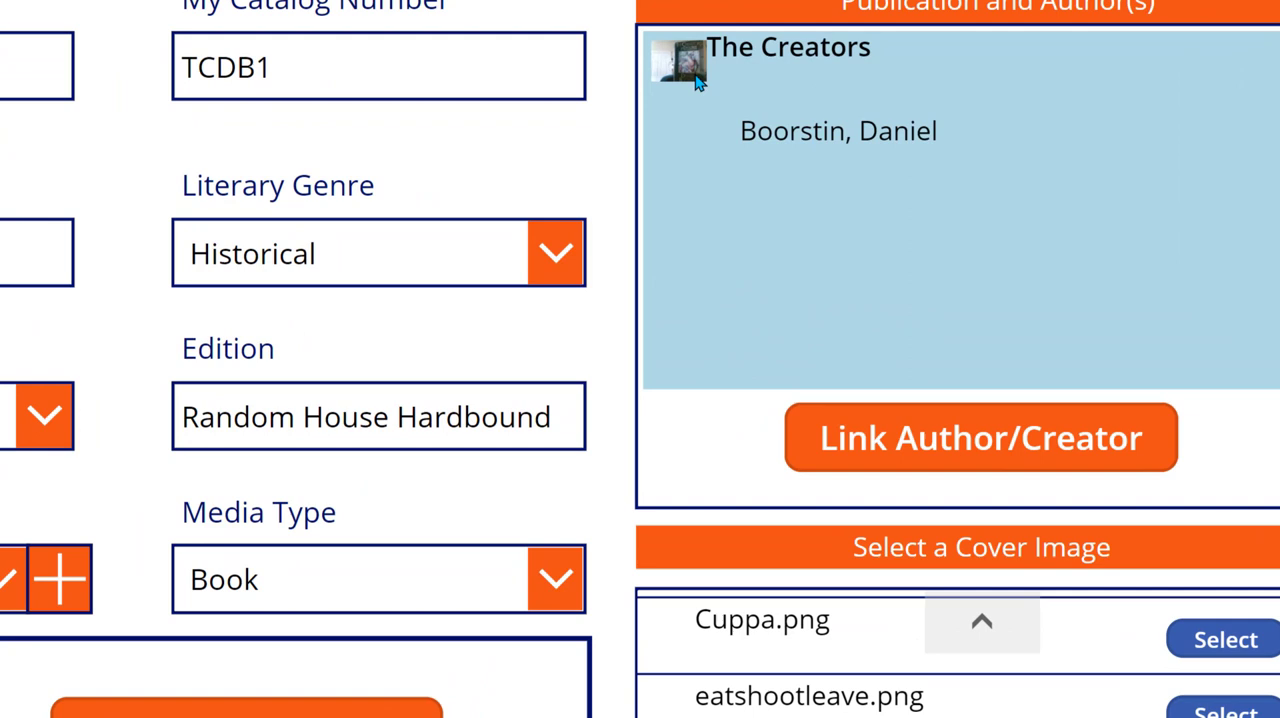
mouse_move(728, 488)
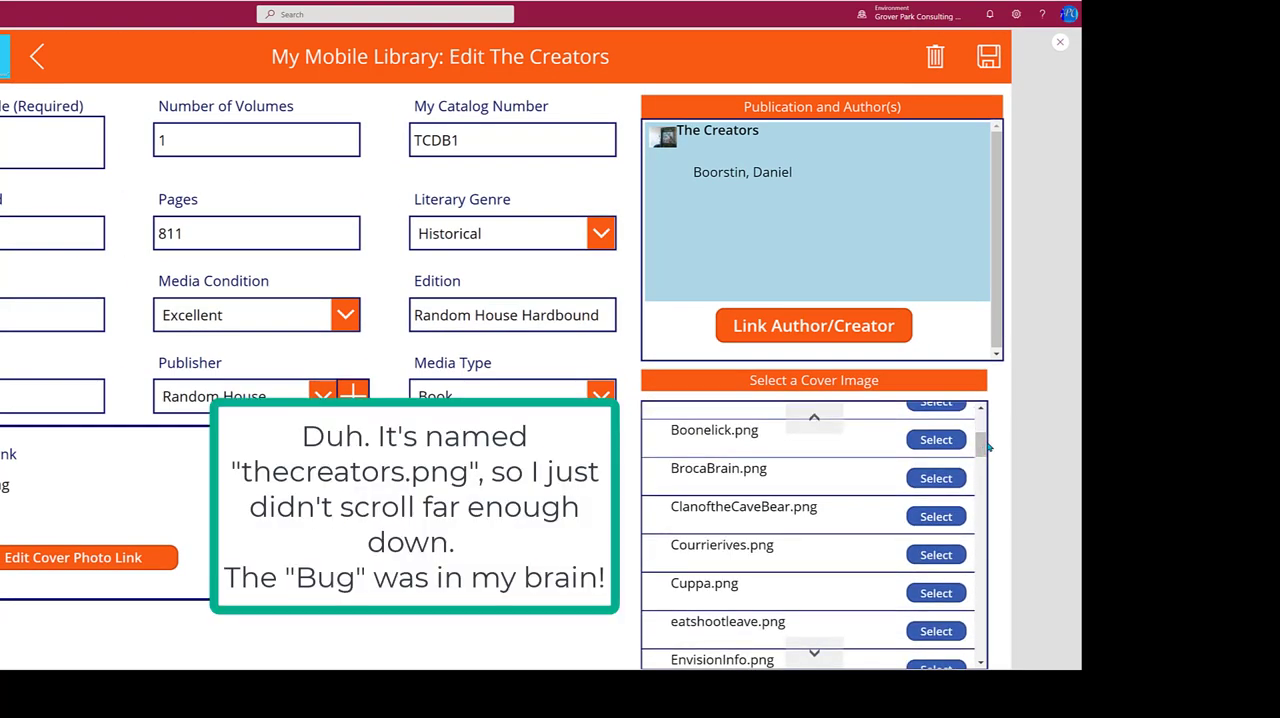
scroll("down", 3)
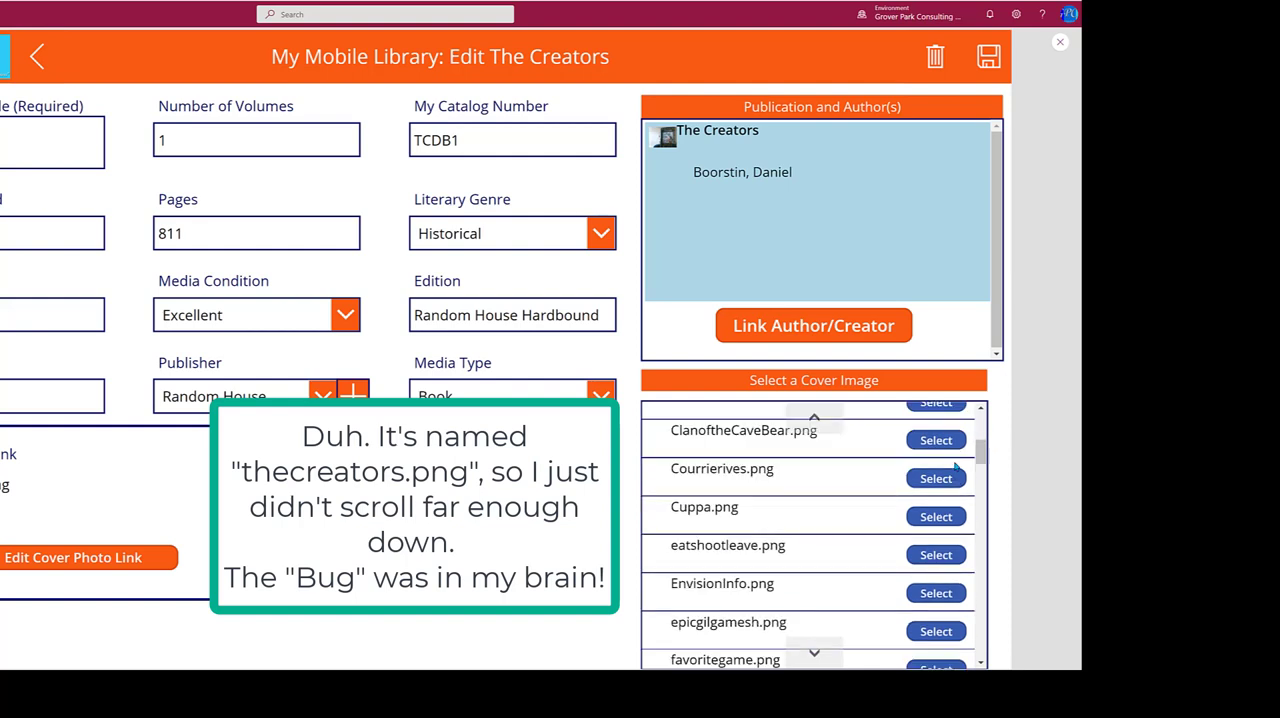
scroll("up", 3)
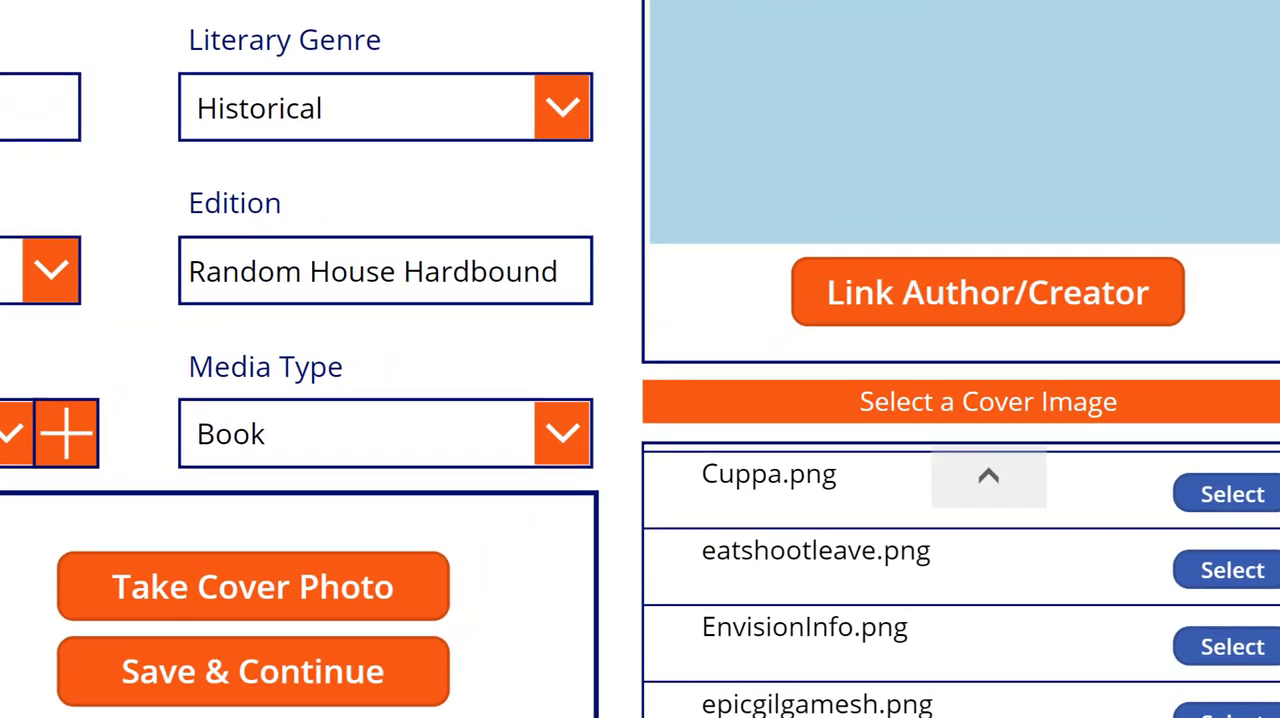
- Return to All Publications and edit The Creators record again
left_click(253, 671)
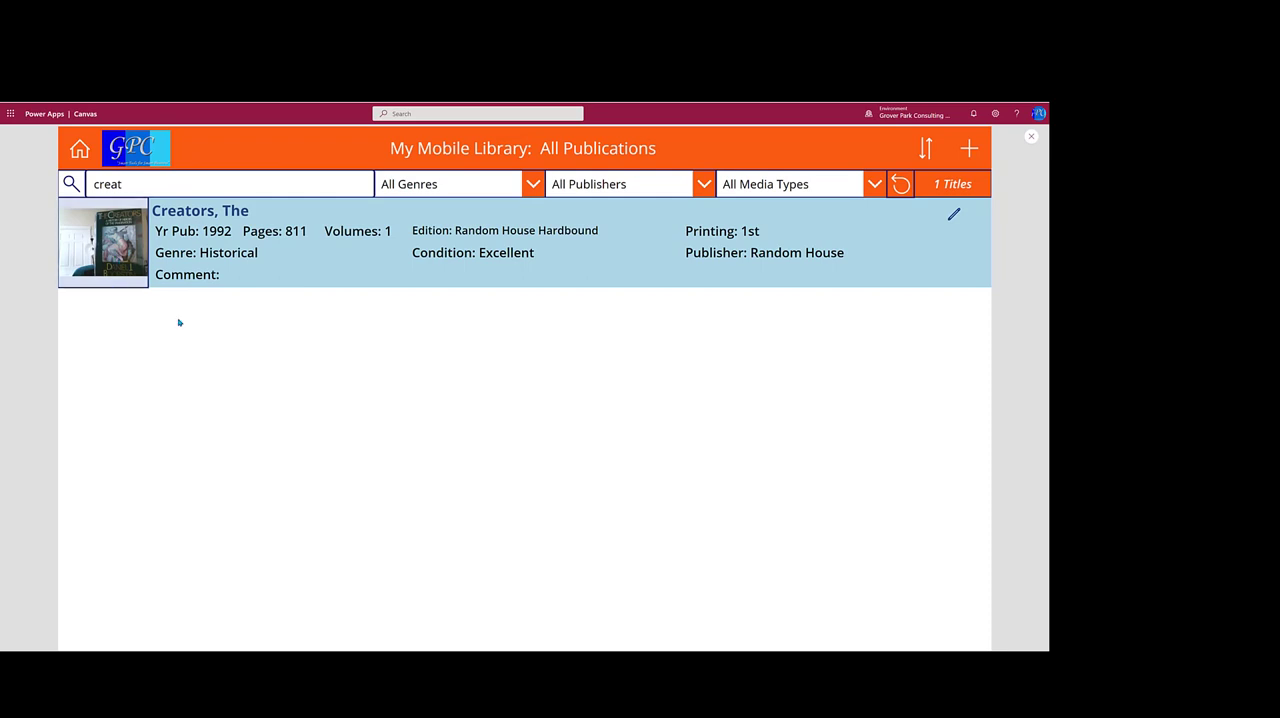
mouse_move(1024, 145)
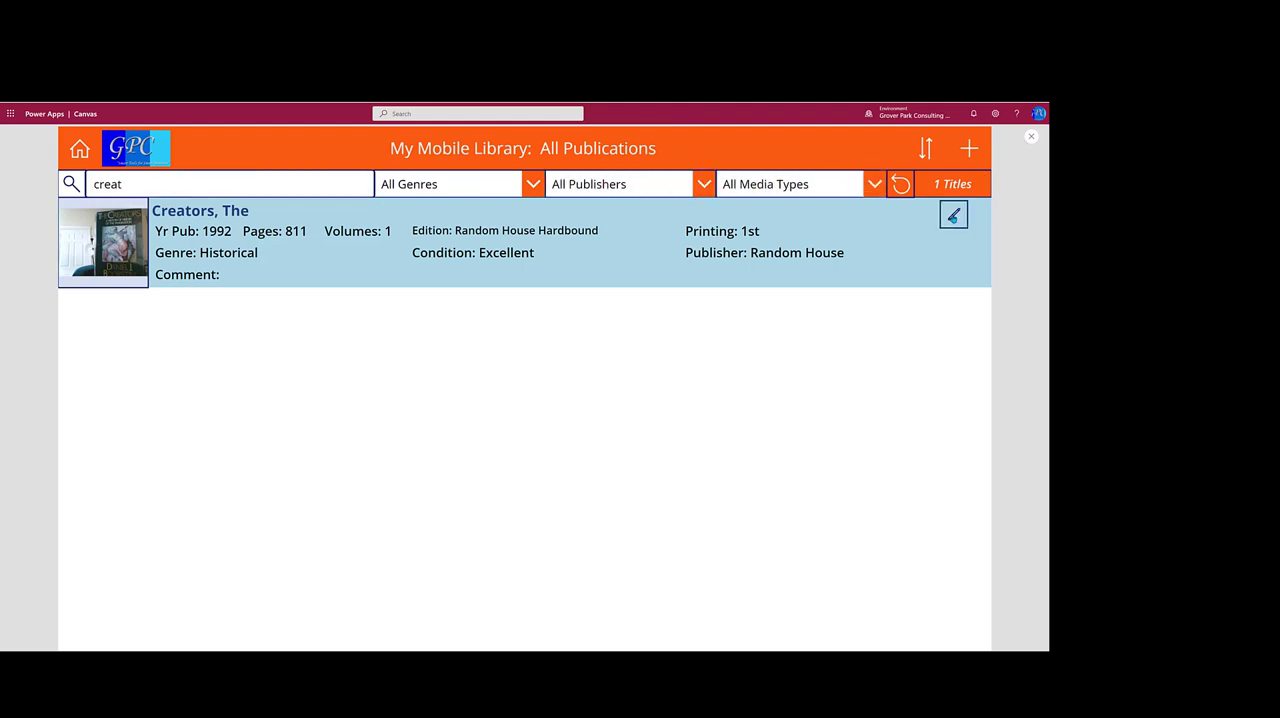
left_click(952, 214)
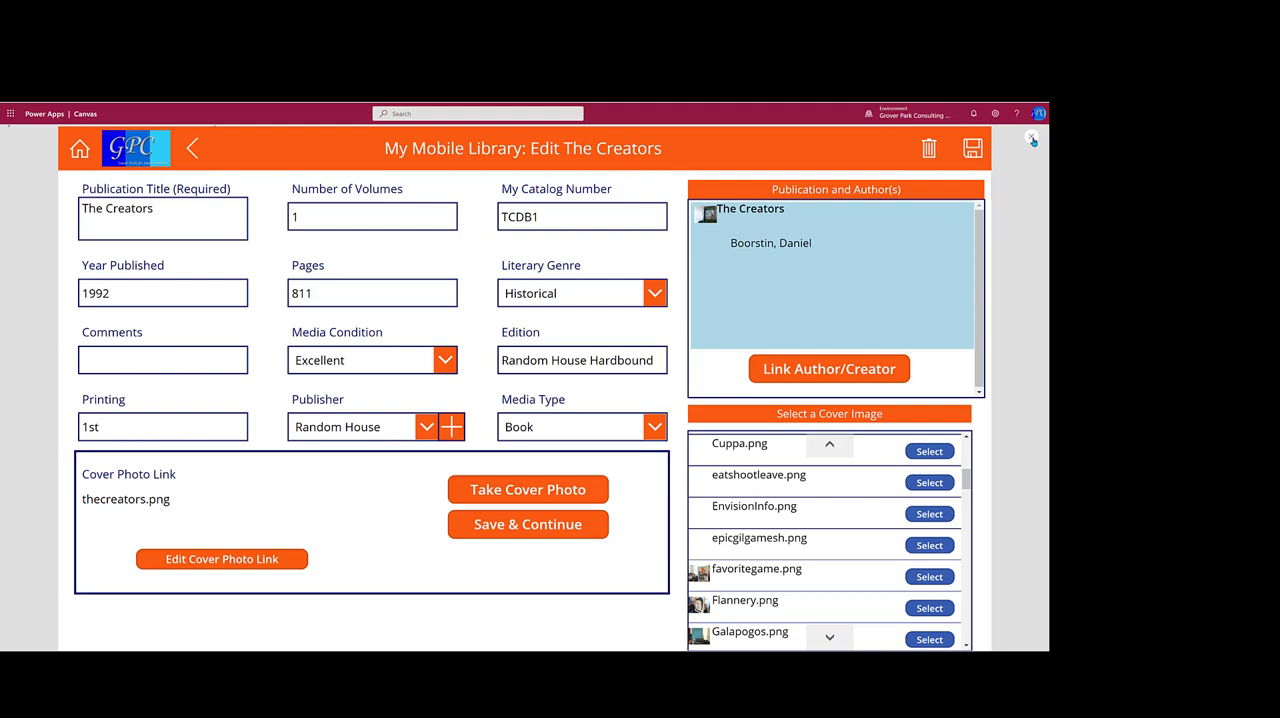
mouse_move(1032, 140)
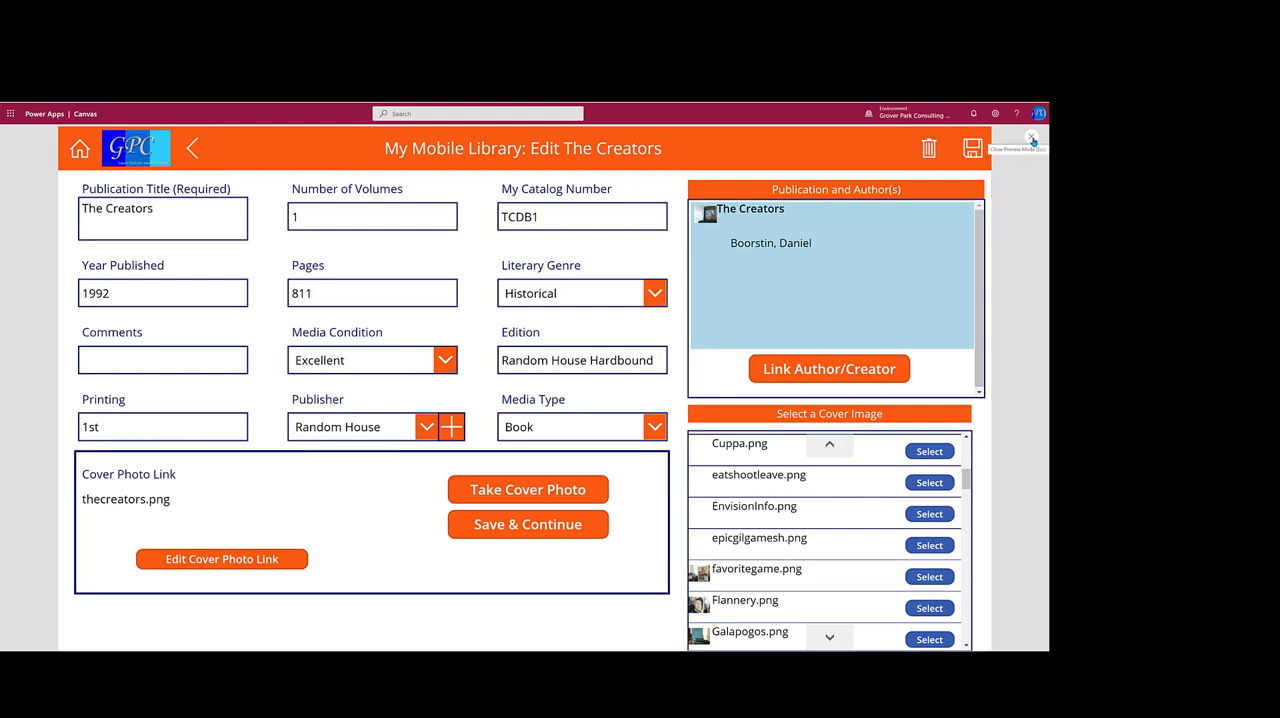
- Exit preview and inspect the Edit Cover Photo Link button's OnSelect and the CoverPhotoLink card
left_click(1033, 141)
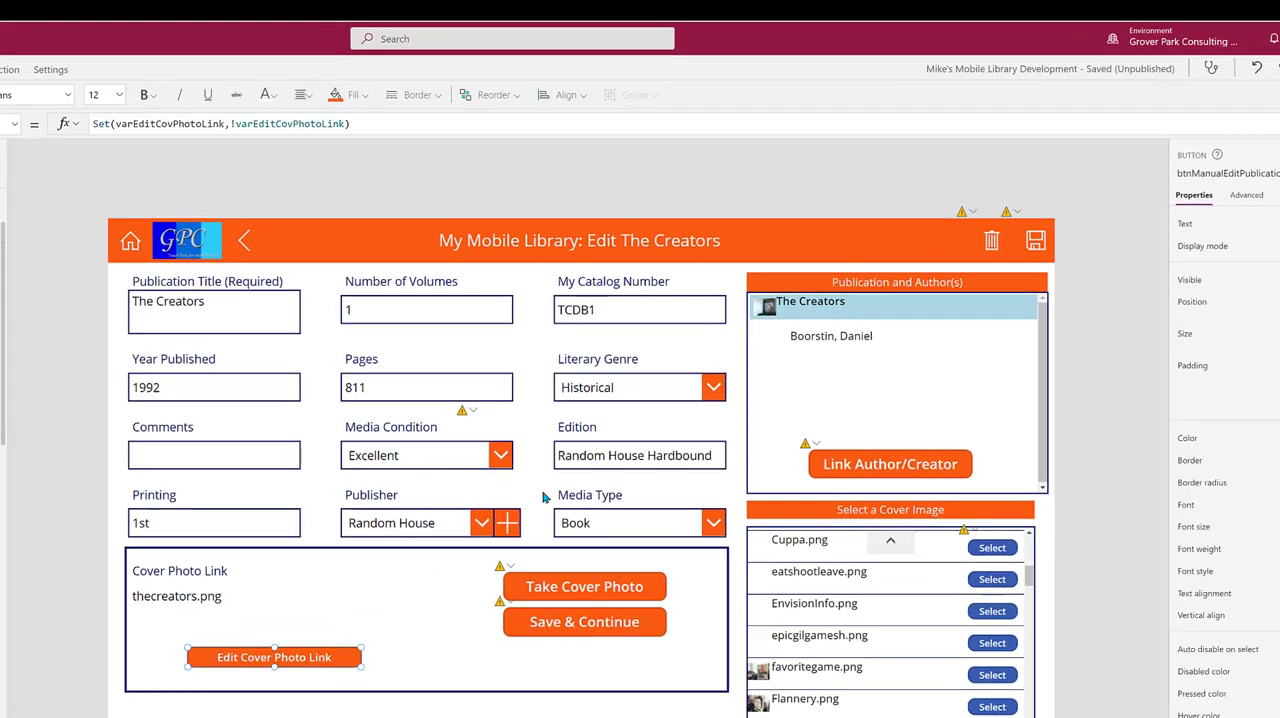
left_click(160, 123)
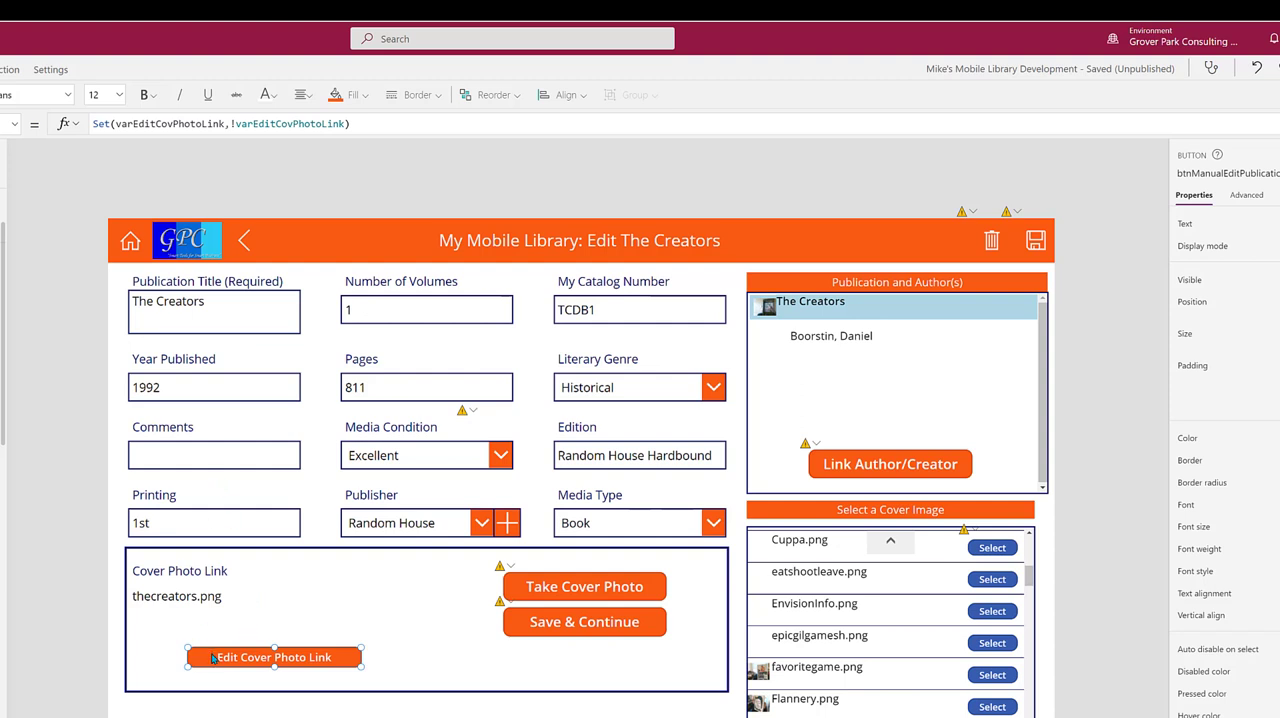
mouse_move(217, 600)
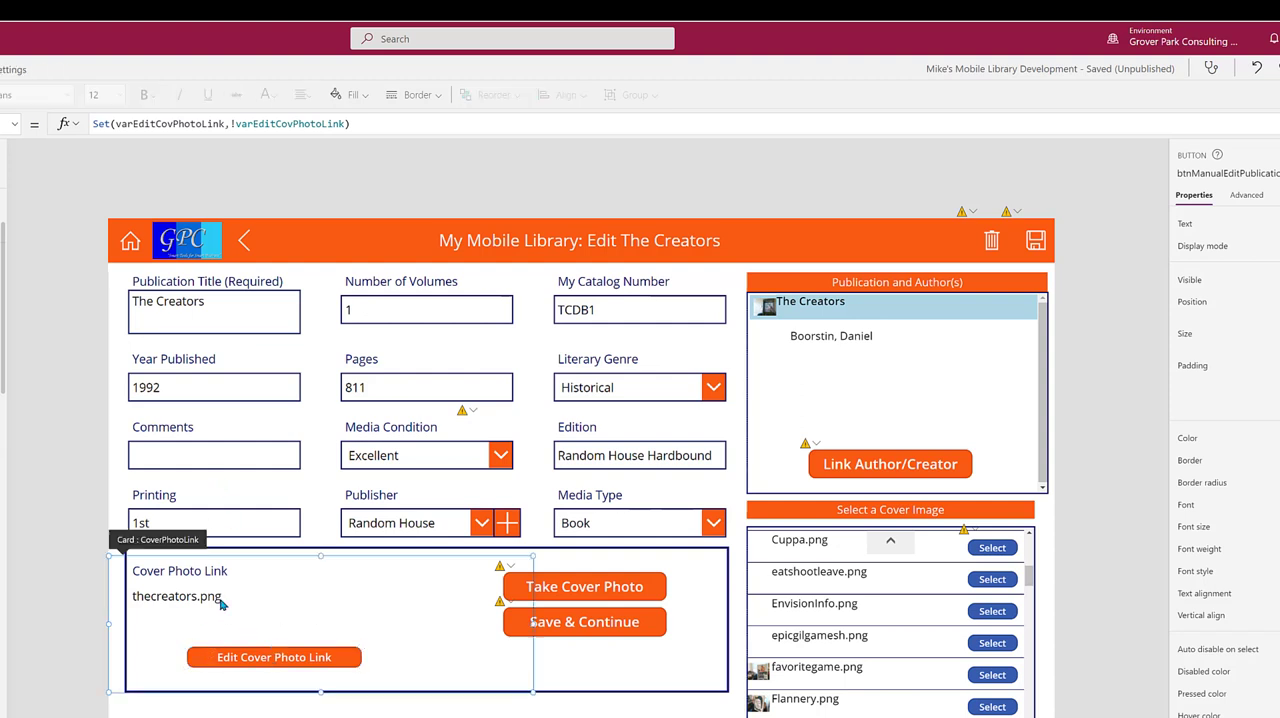
left_click(177, 596)
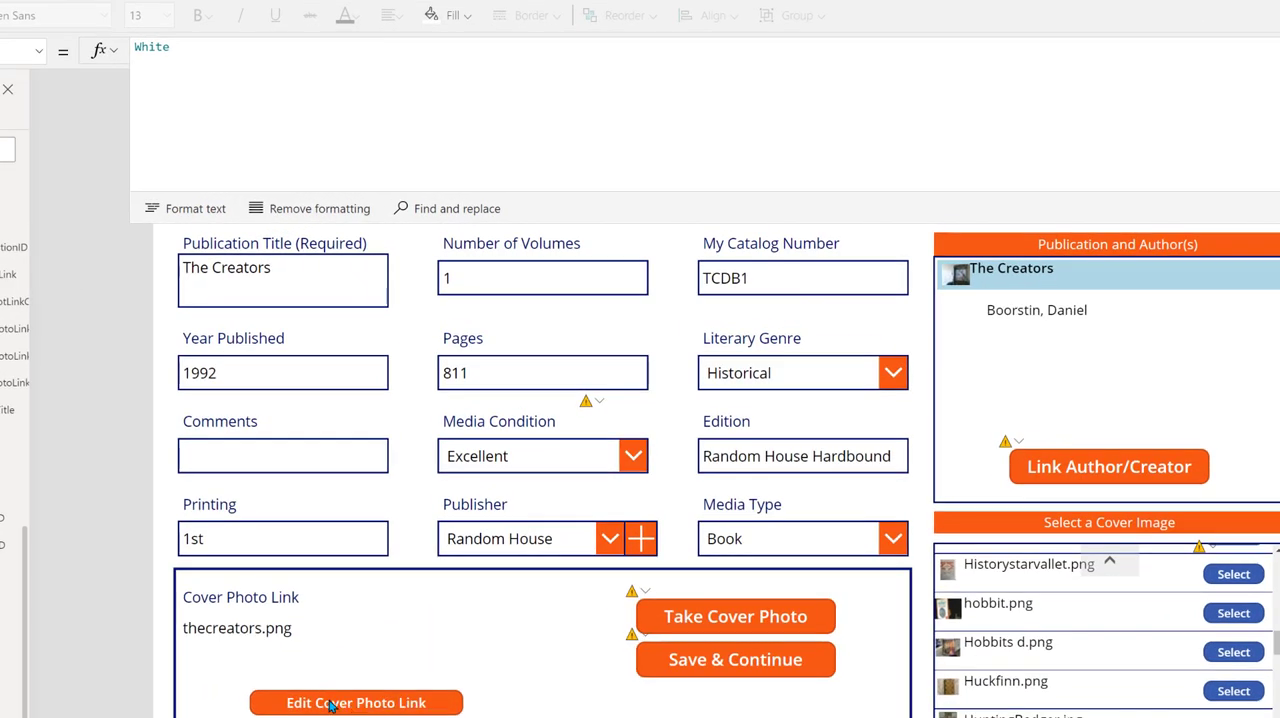
- Show crdEditPublicationCoverPhotoLink's DisplayMode formula: Edit when varEditCovPhotoLink is true, else View
left_click(355, 702)
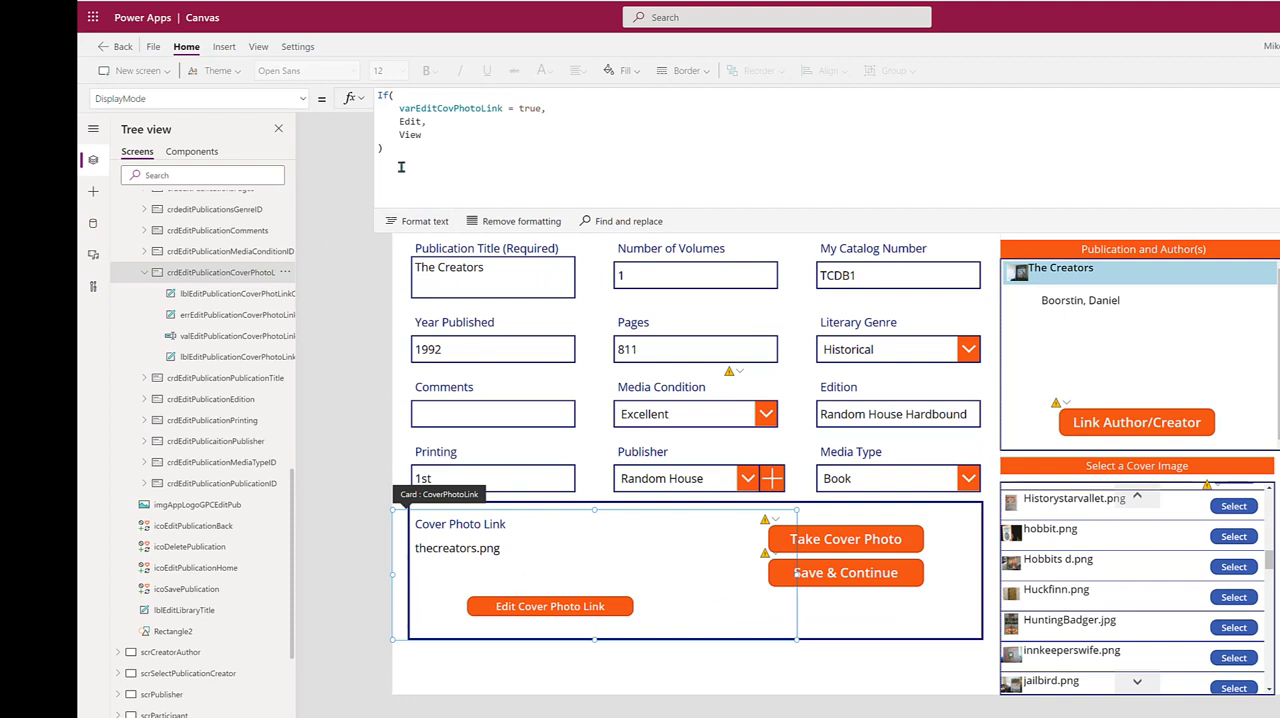
mouse_move(377, 523)
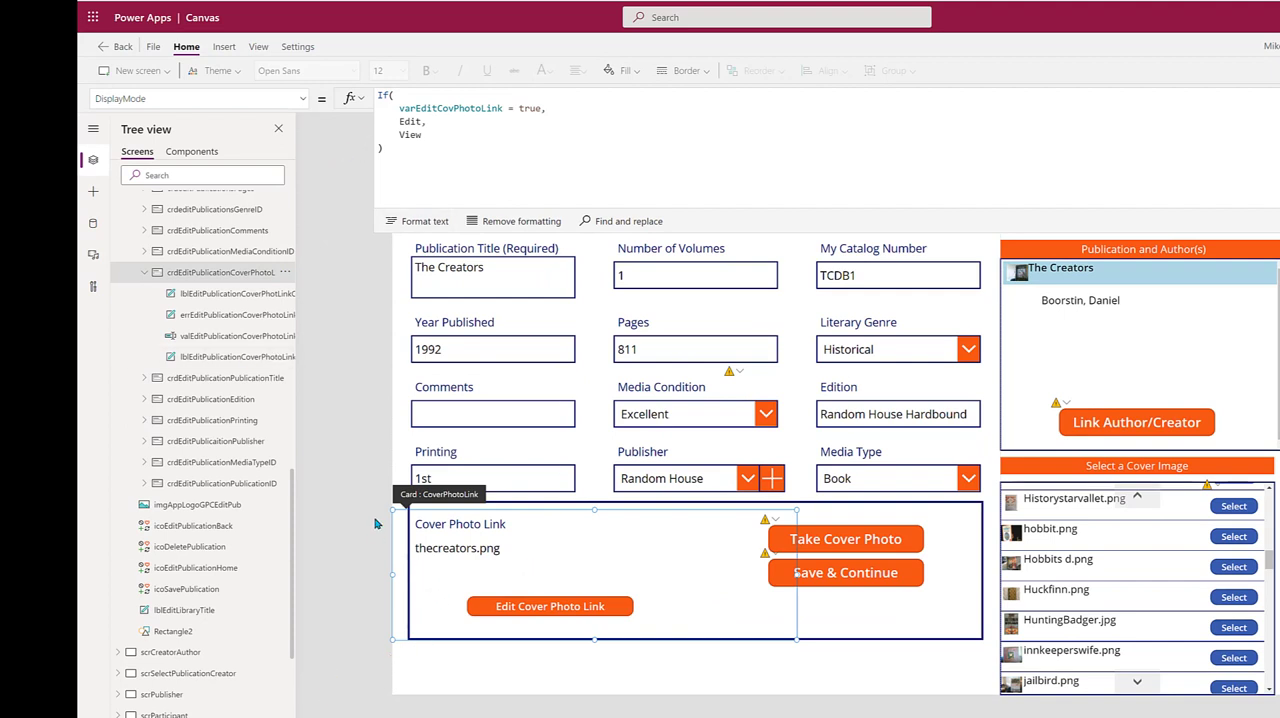
mouse_move(190, 280)
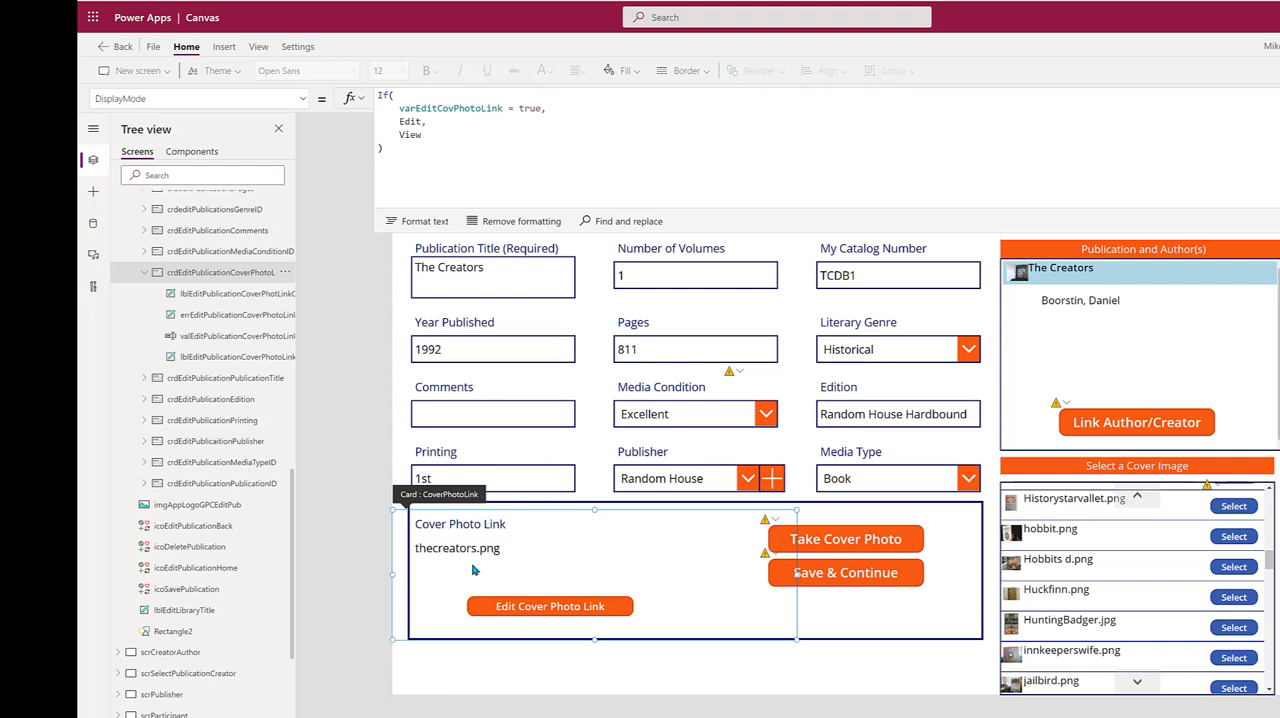
mouse_move(334, 119)
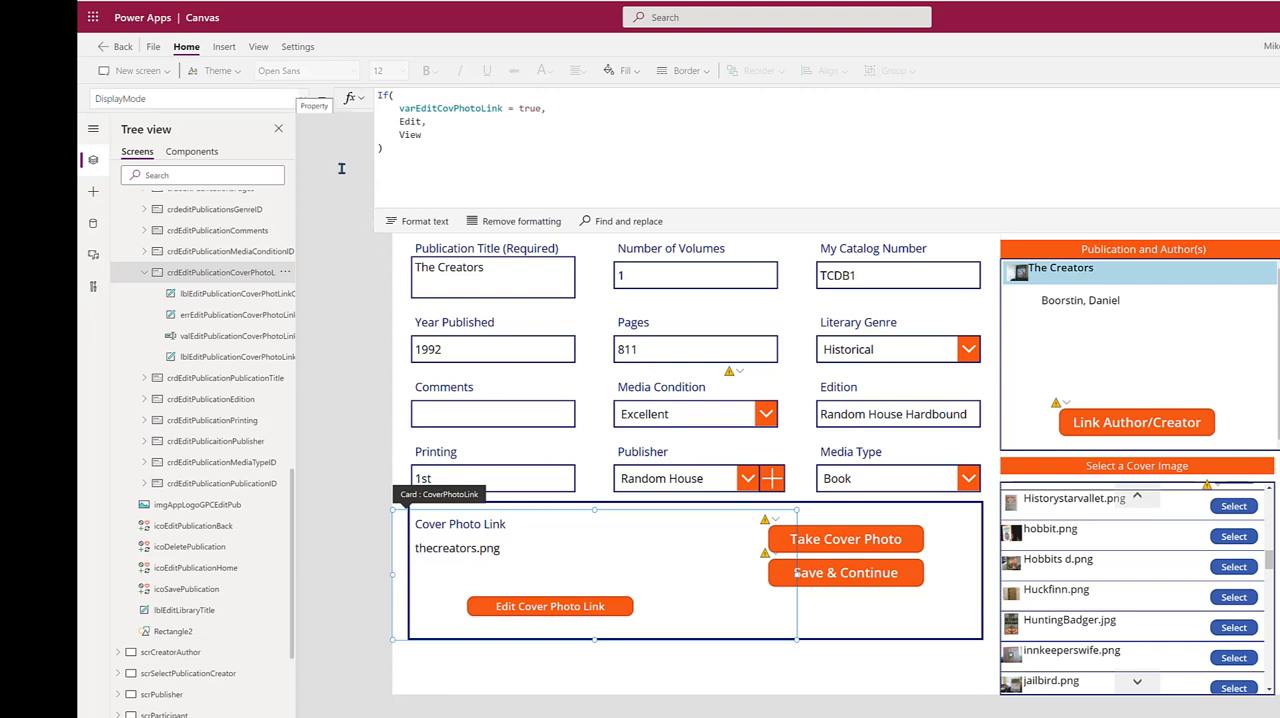
mouse_move(549, 606)
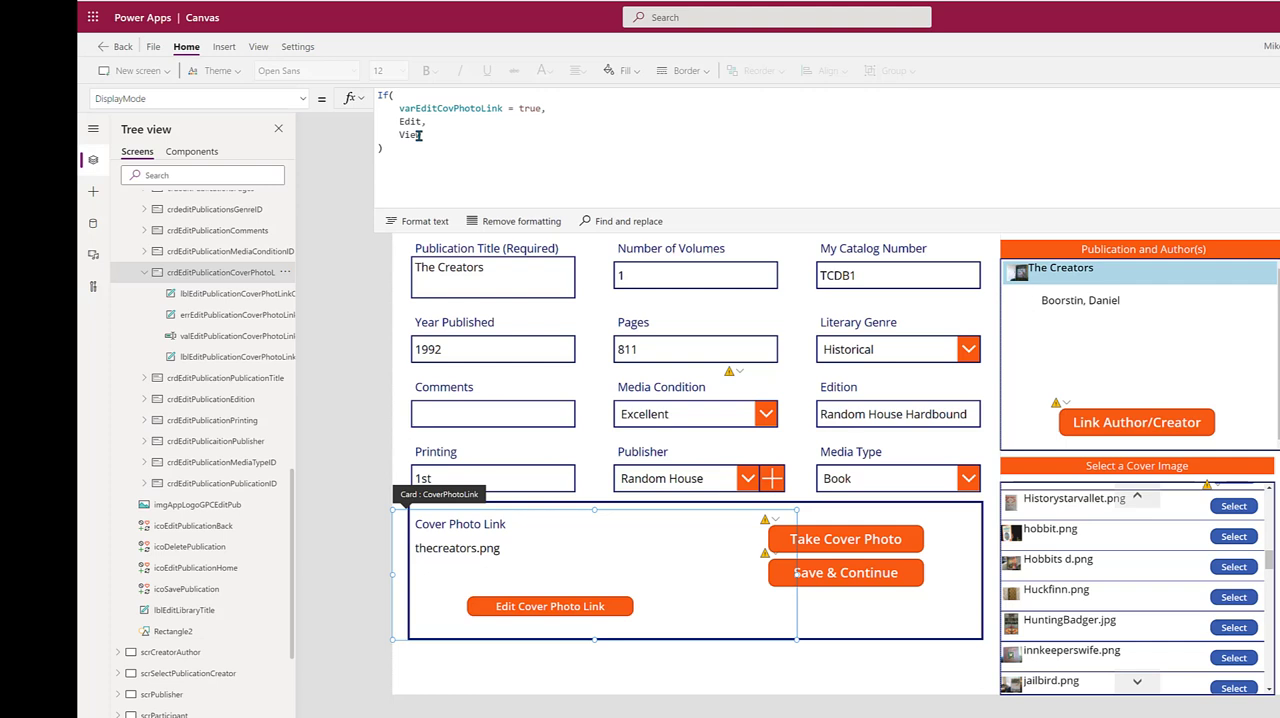
mouse_move(505, 560)
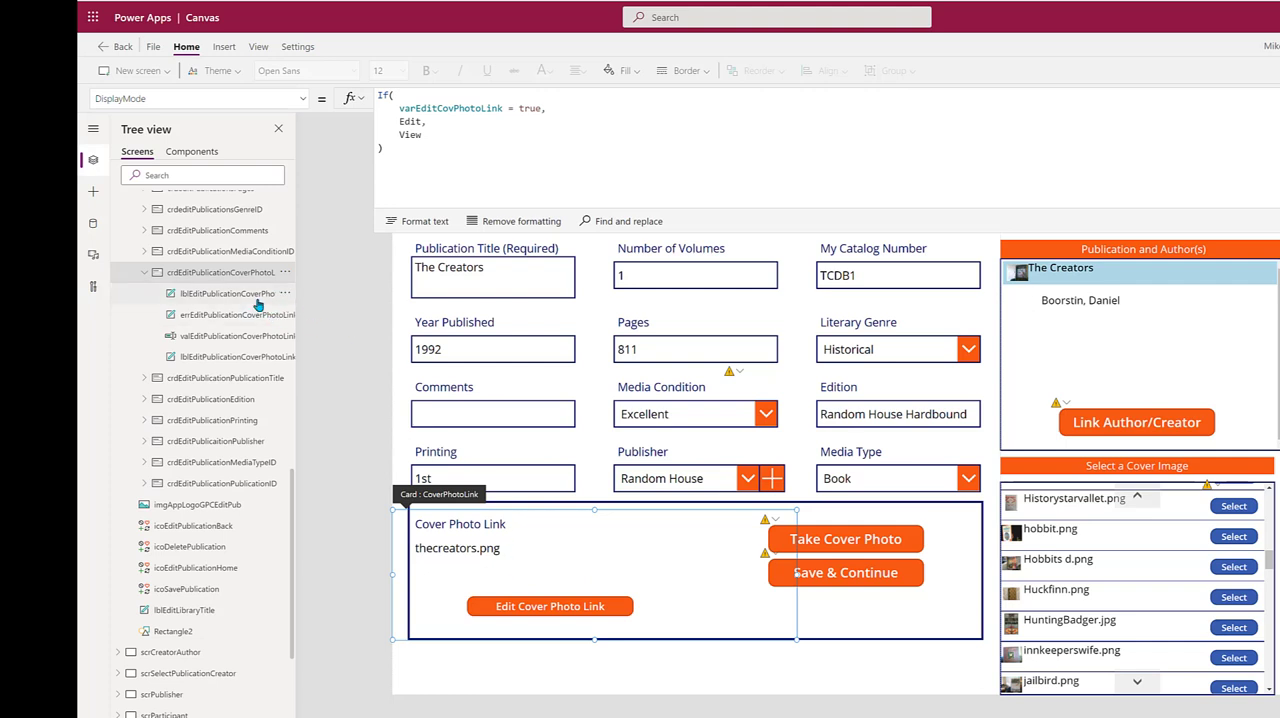
- Select the hidden cover photo link input to read its Visible formula, varEditCovPhotoLink
left_click(232, 293)
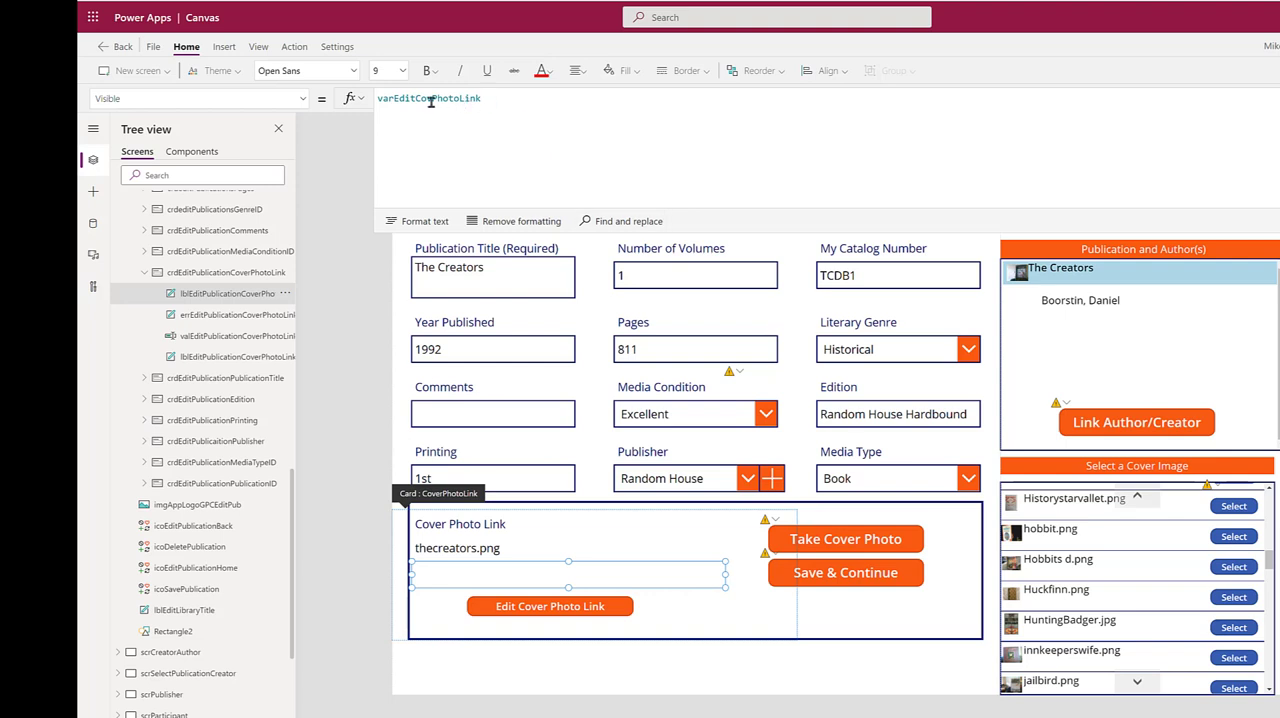
mouse_move(429, 100)
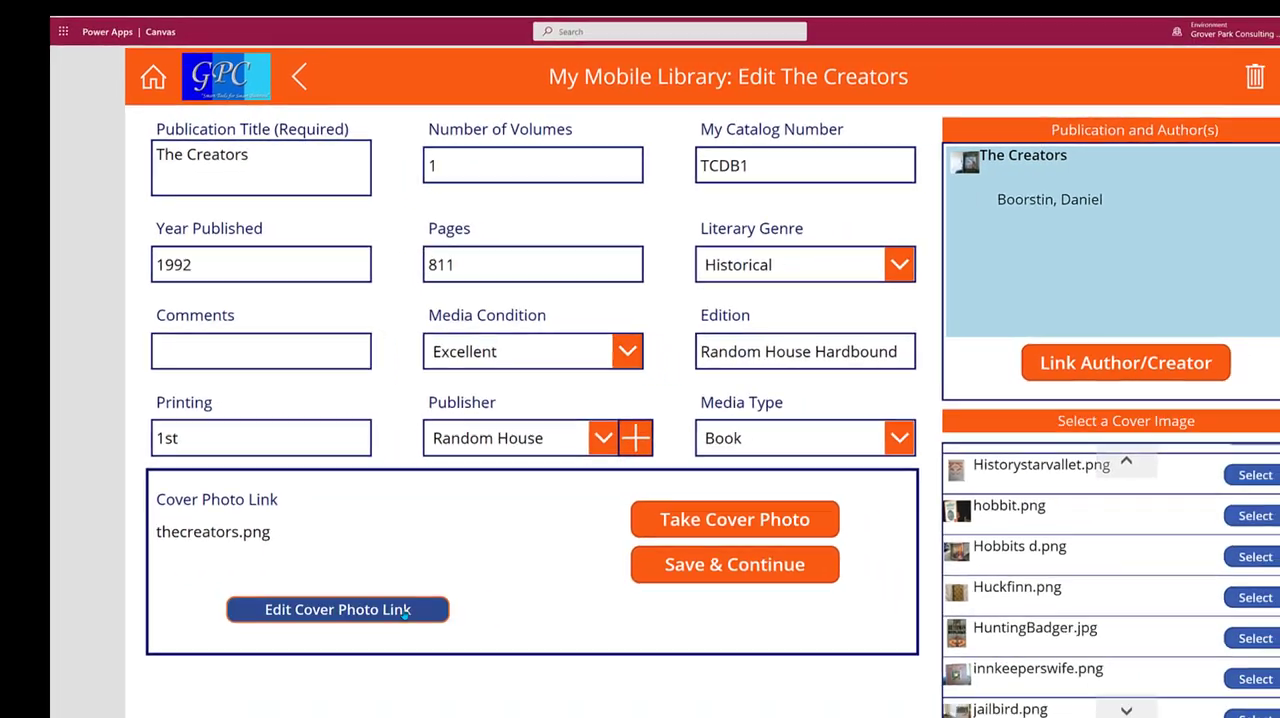
left_click(337, 609)
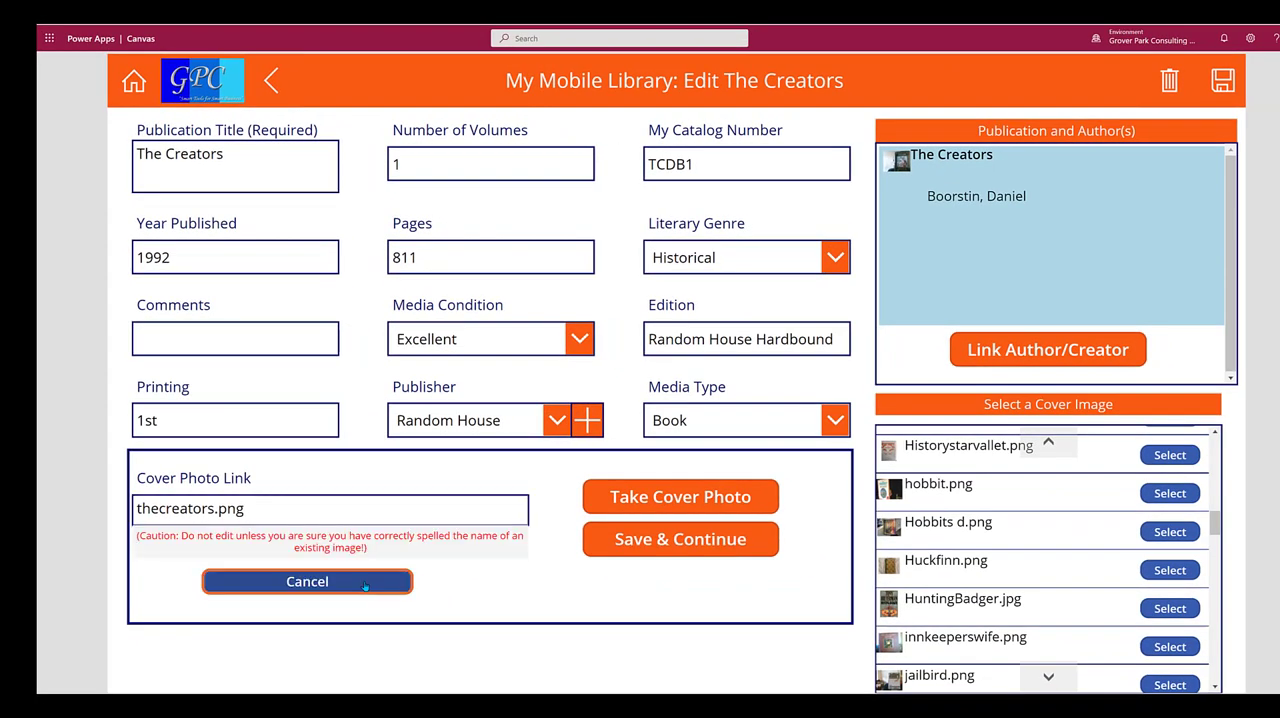
left_click(330, 508)
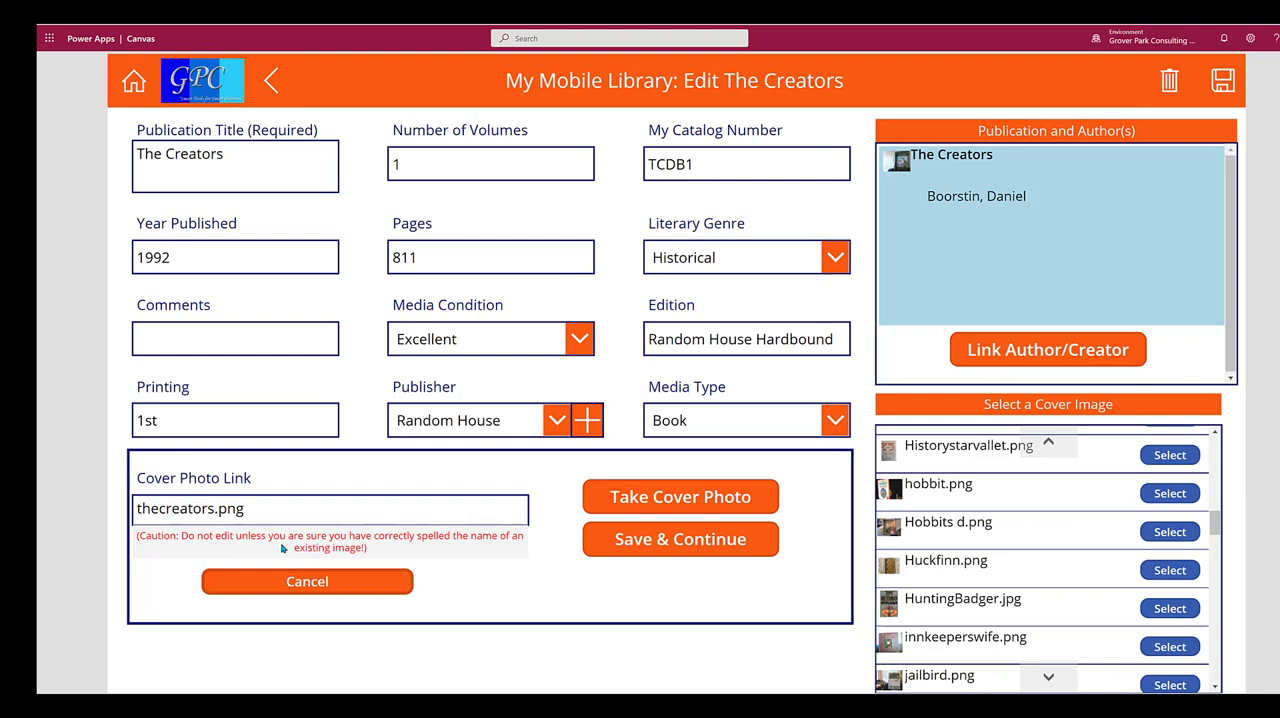
left_click(307, 581)
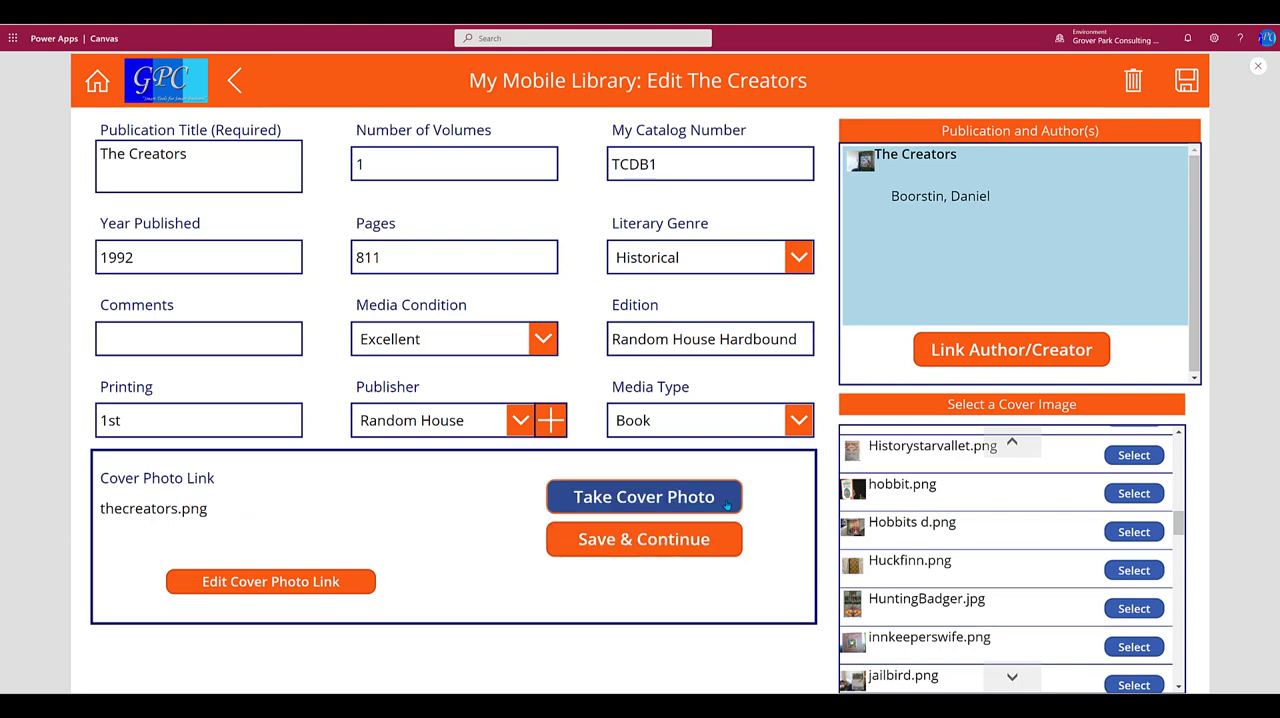
- Open the cover image screen, try both save buttons, and enter 'd' as the name
left_click(643, 497)
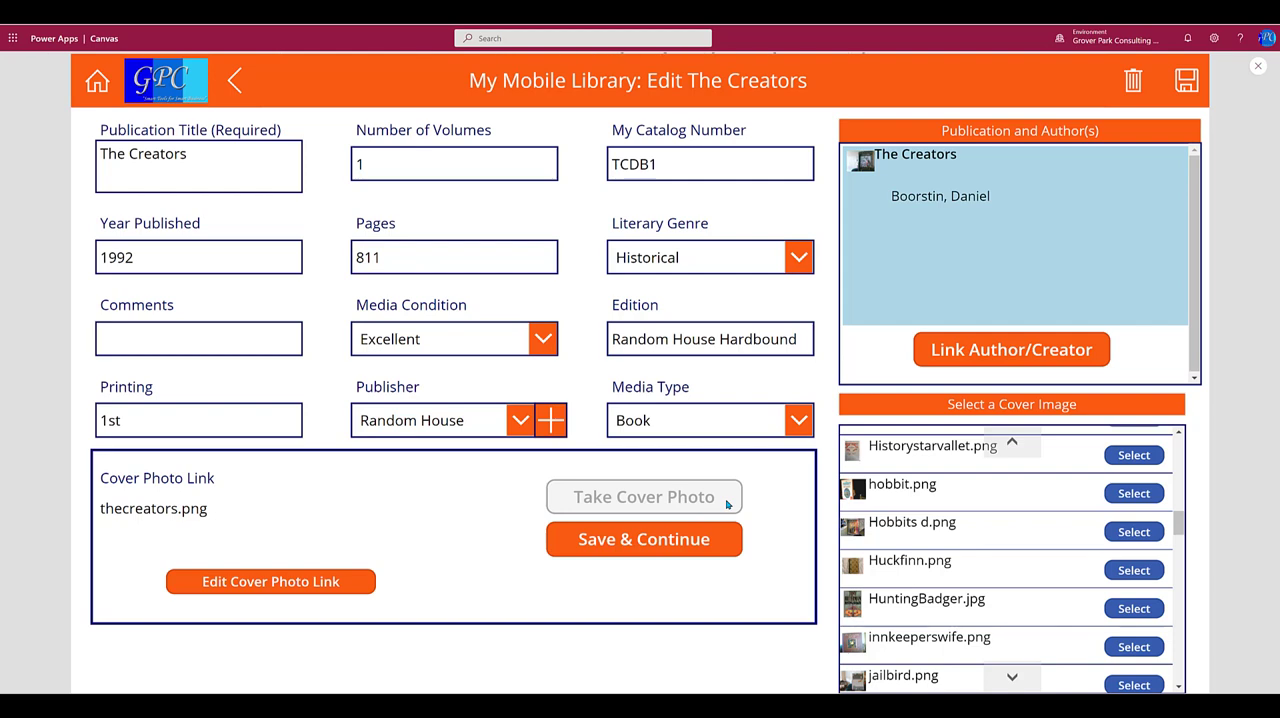
left_click(643, 497)
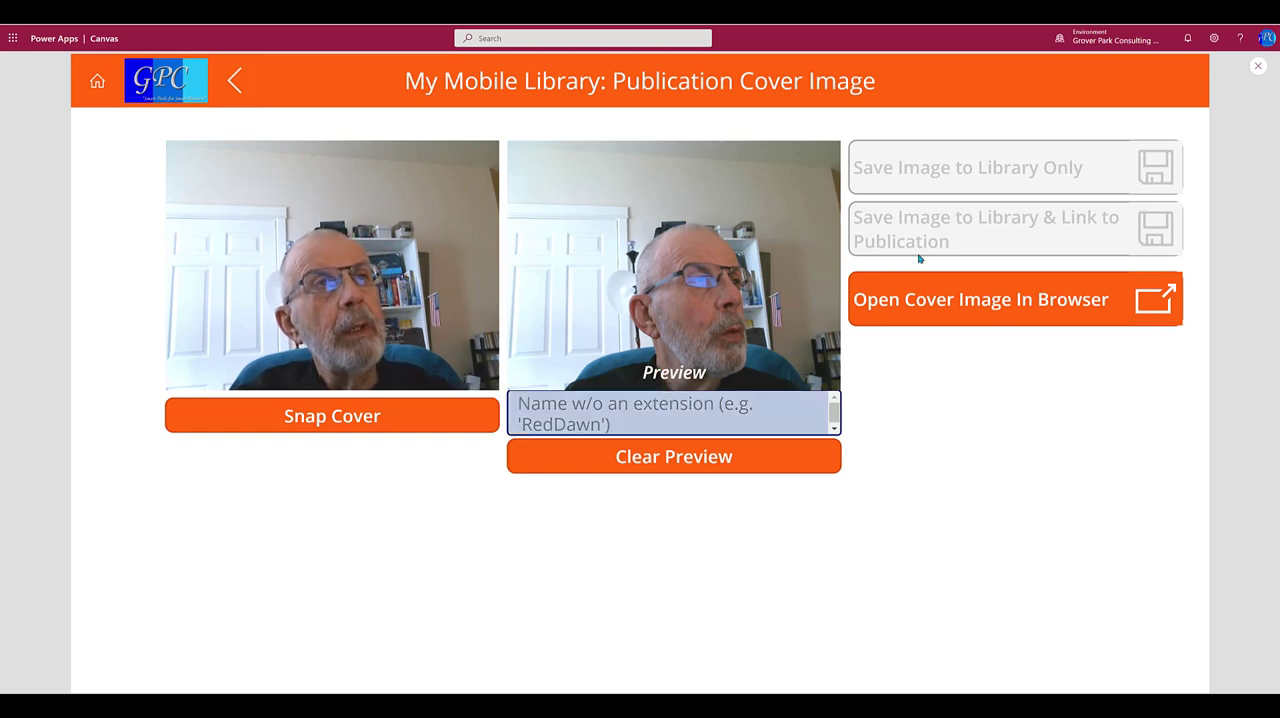
left_click(663, 413)
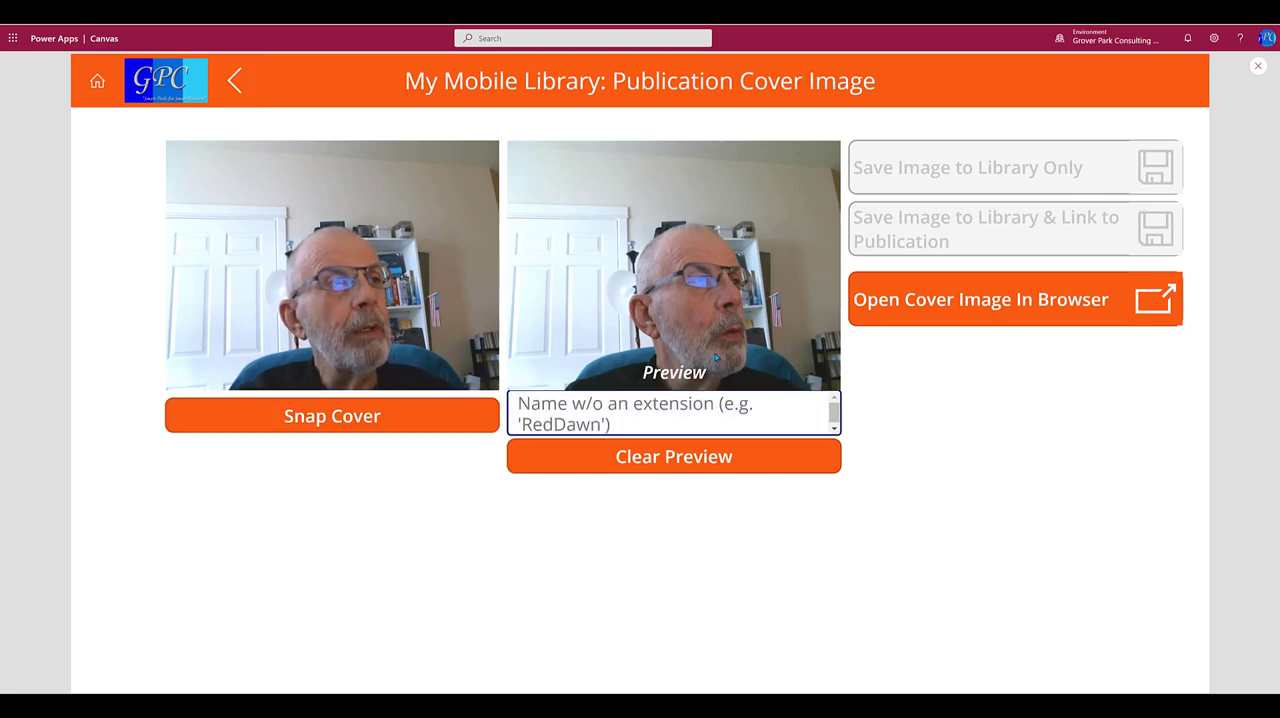
left_click(673, 413)
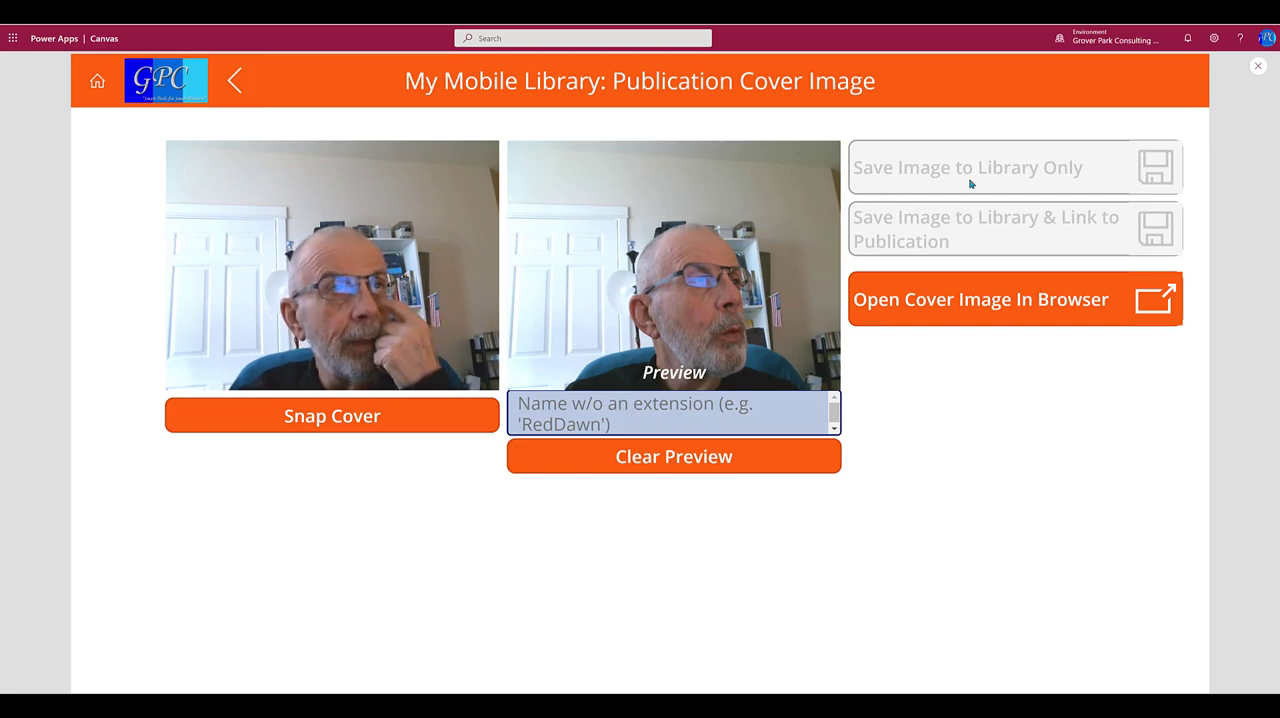
left_click(673, 413)
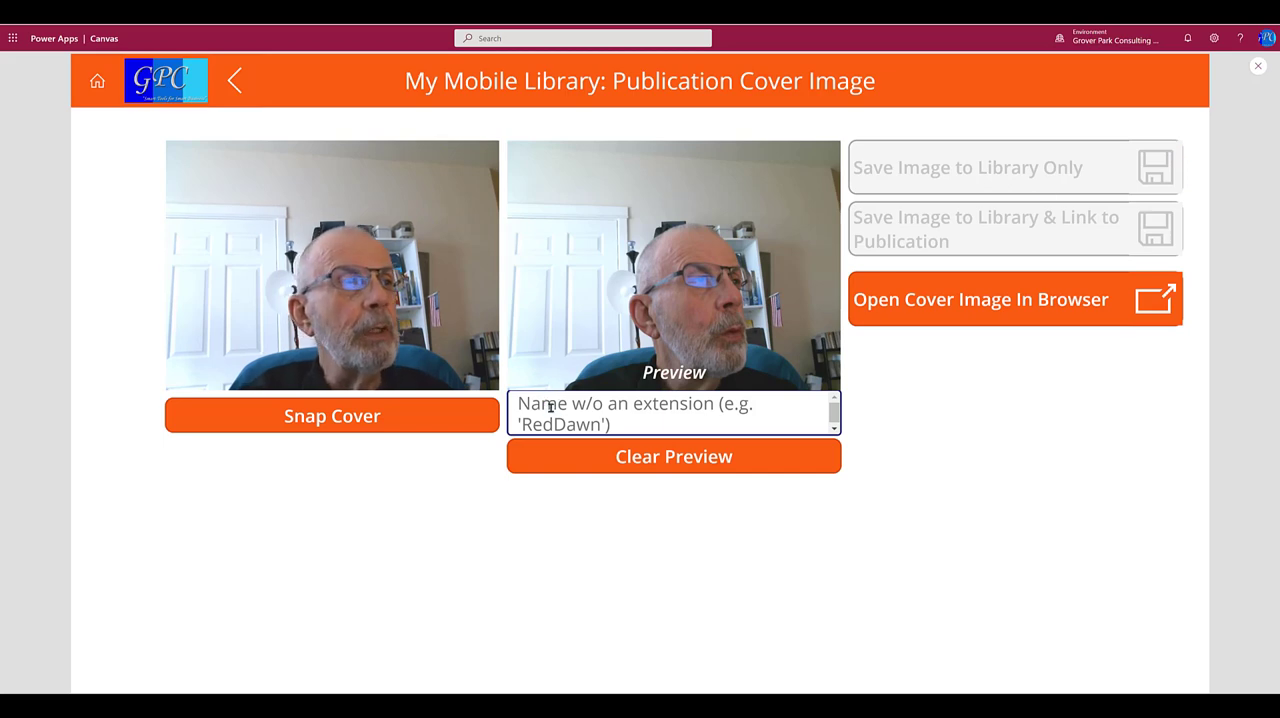
type("d")
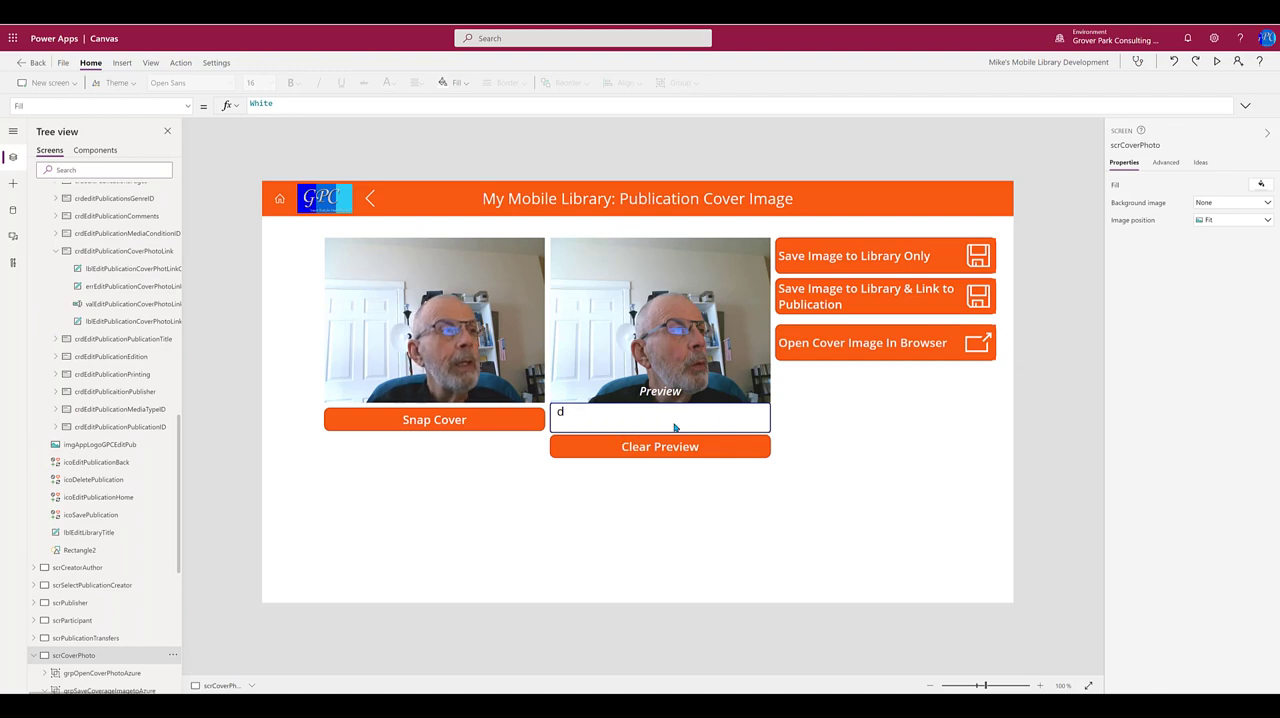
mouse_move(834, 346)
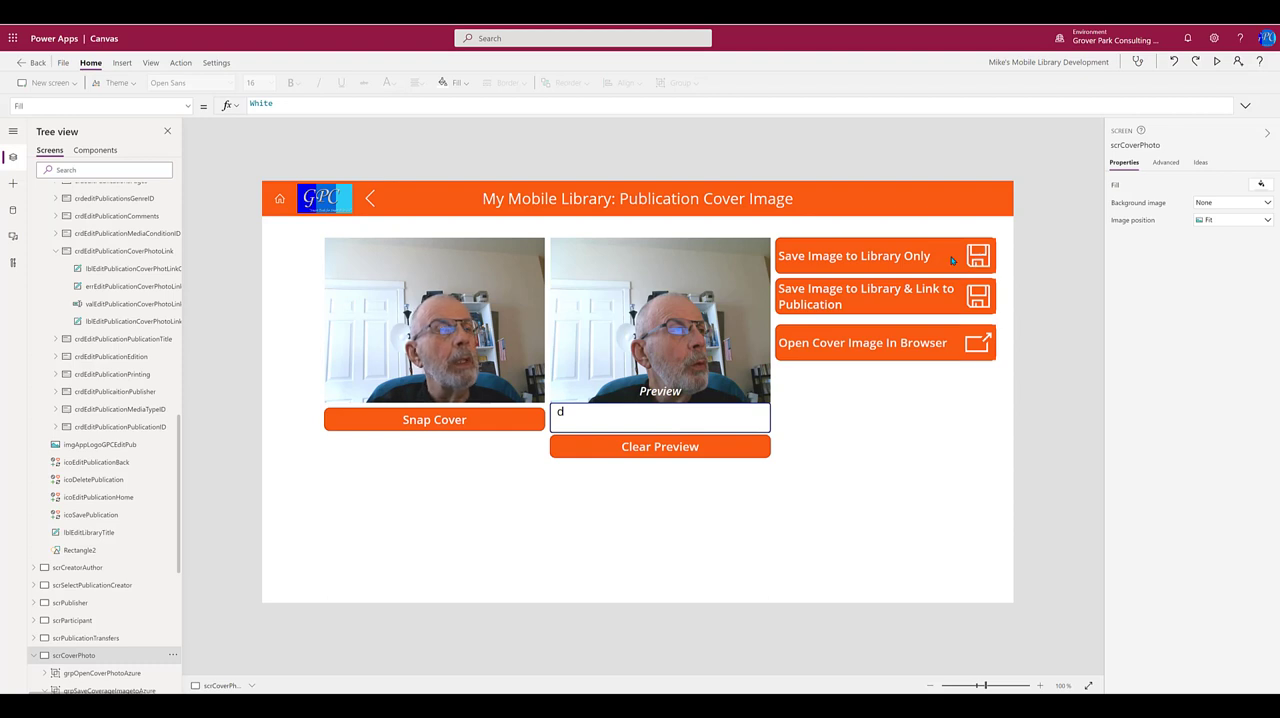
- Select grpSaveCoverageImagetoAzure and display its Visible property, which is true
left_click(855, 255)
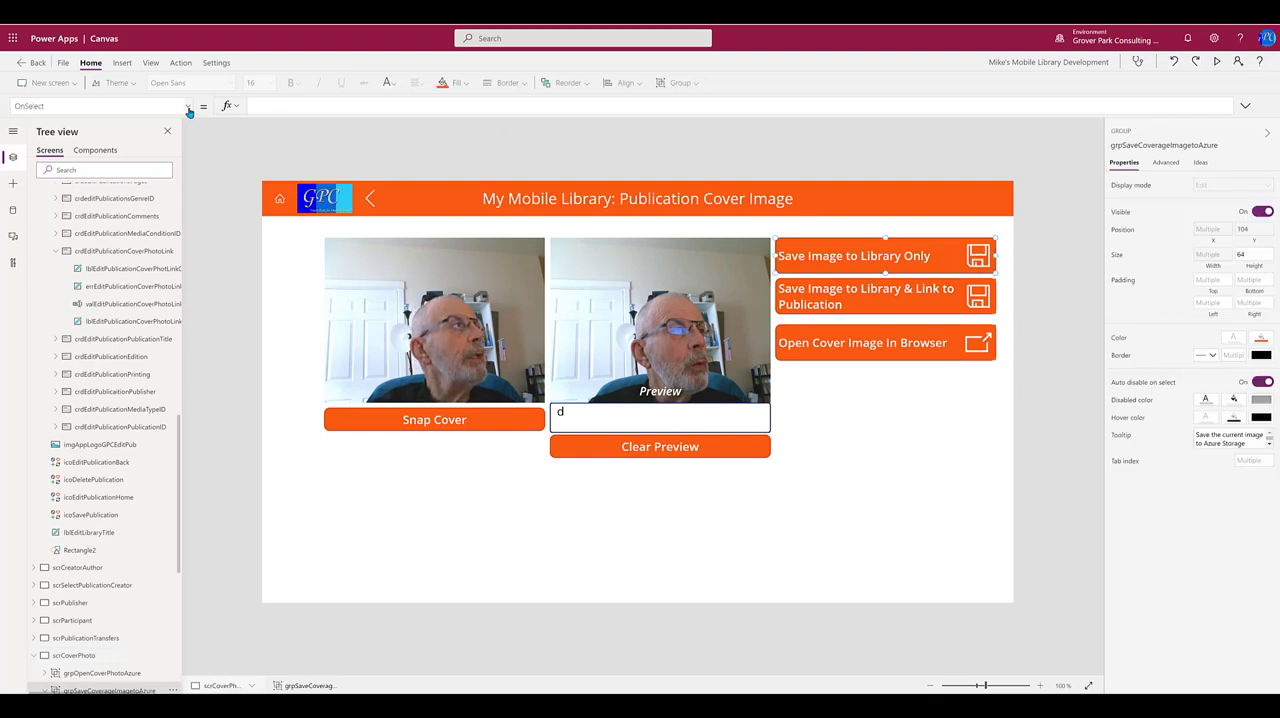
left_click(188, 106)
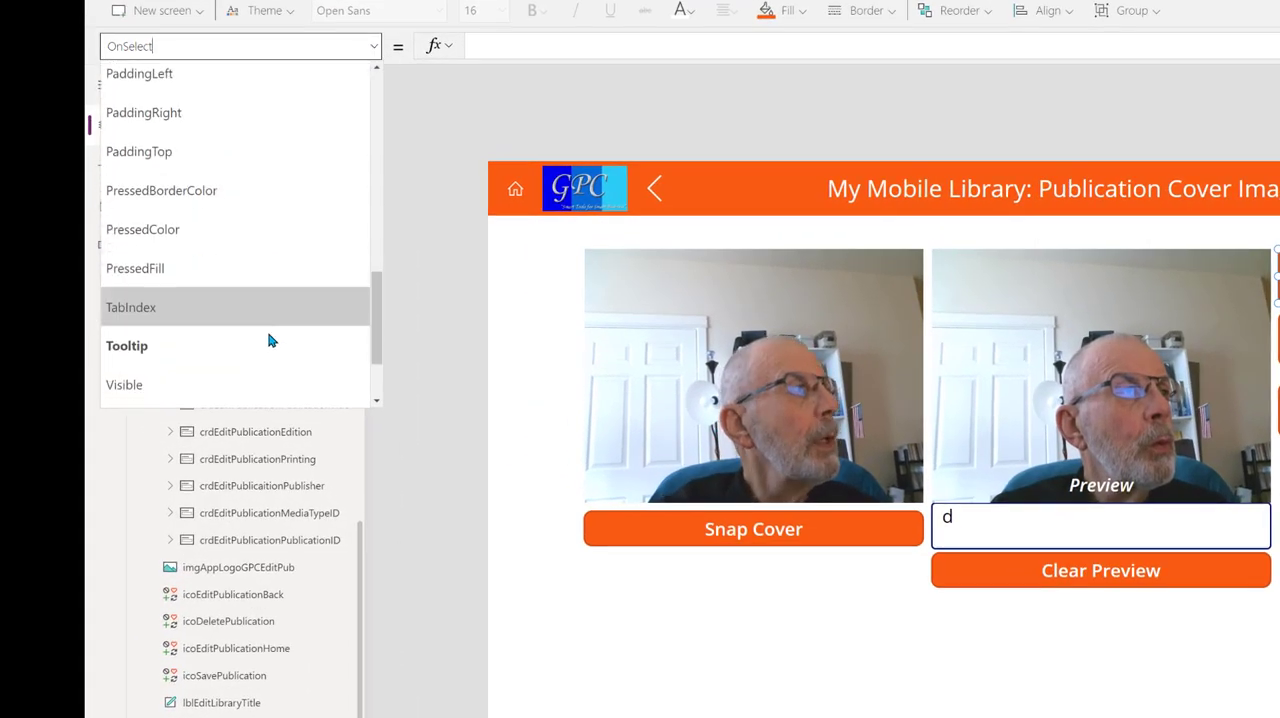
scroll("down", 3)
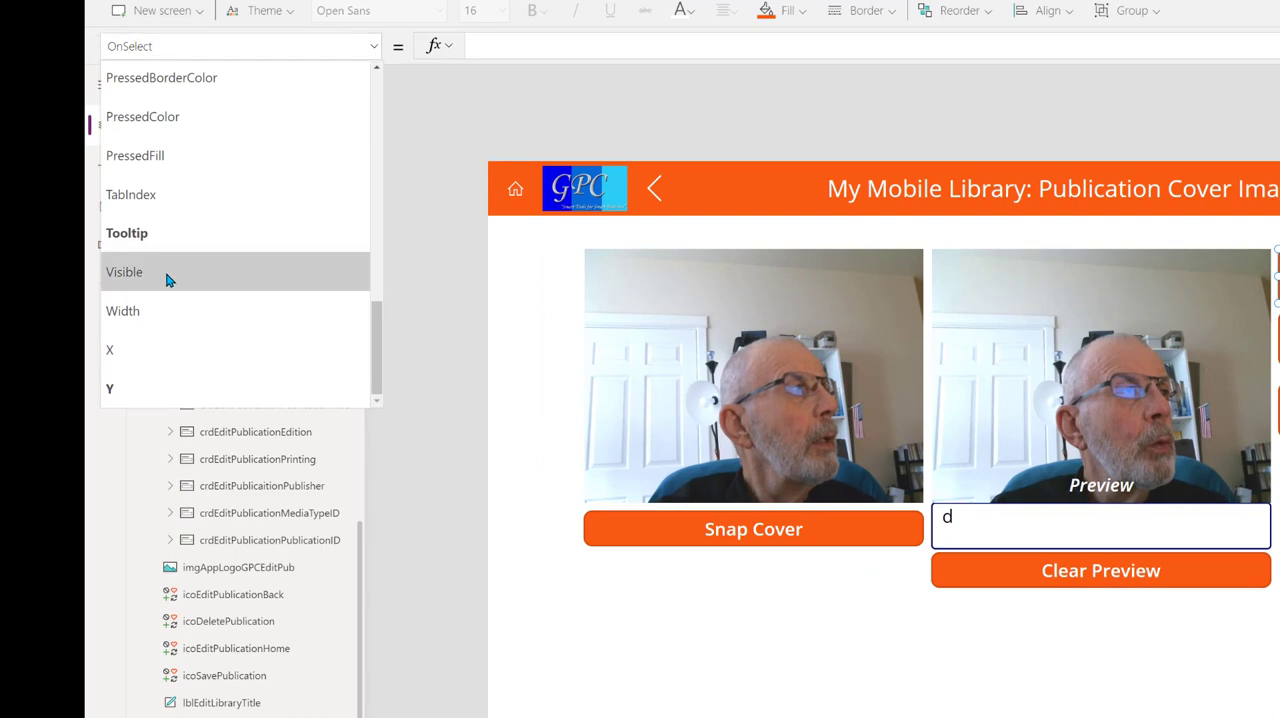
left_click(124, 271)
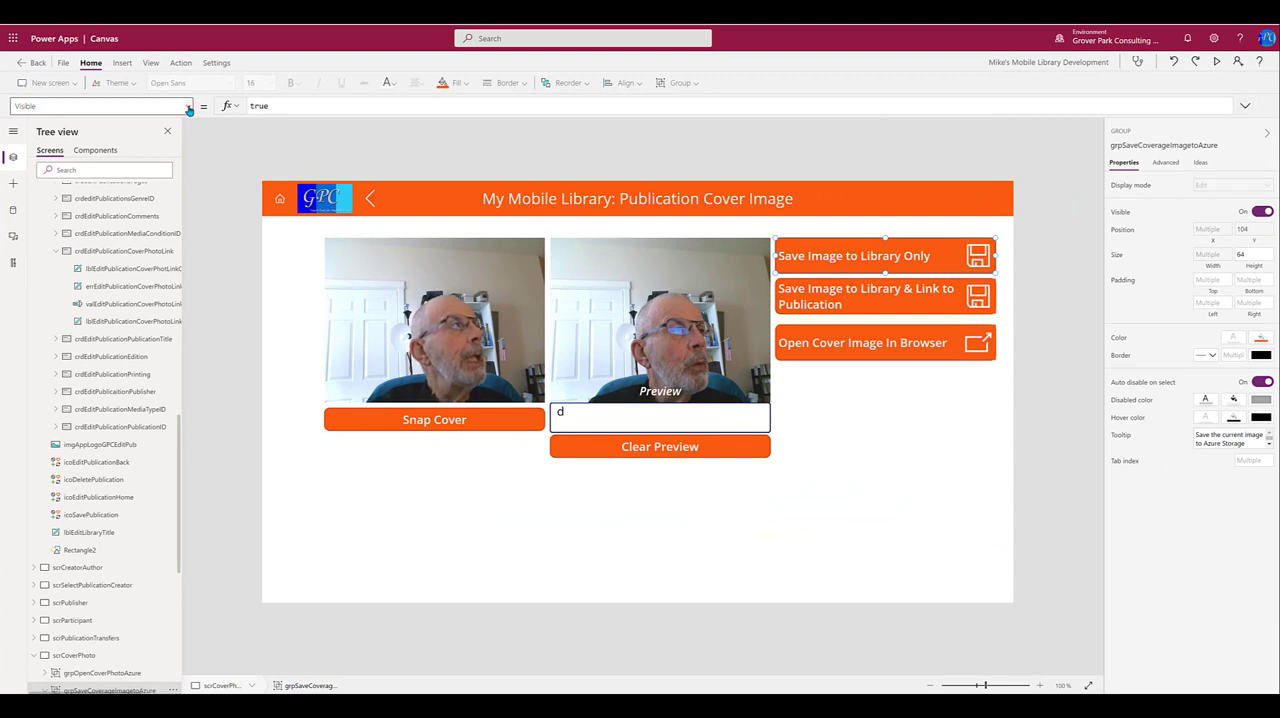
- Show the group's DisplayMode formula expanded: Edit when txtCoverPhotoName has text, else Disabled
left_click(187, 106)
type("DisplayMod")
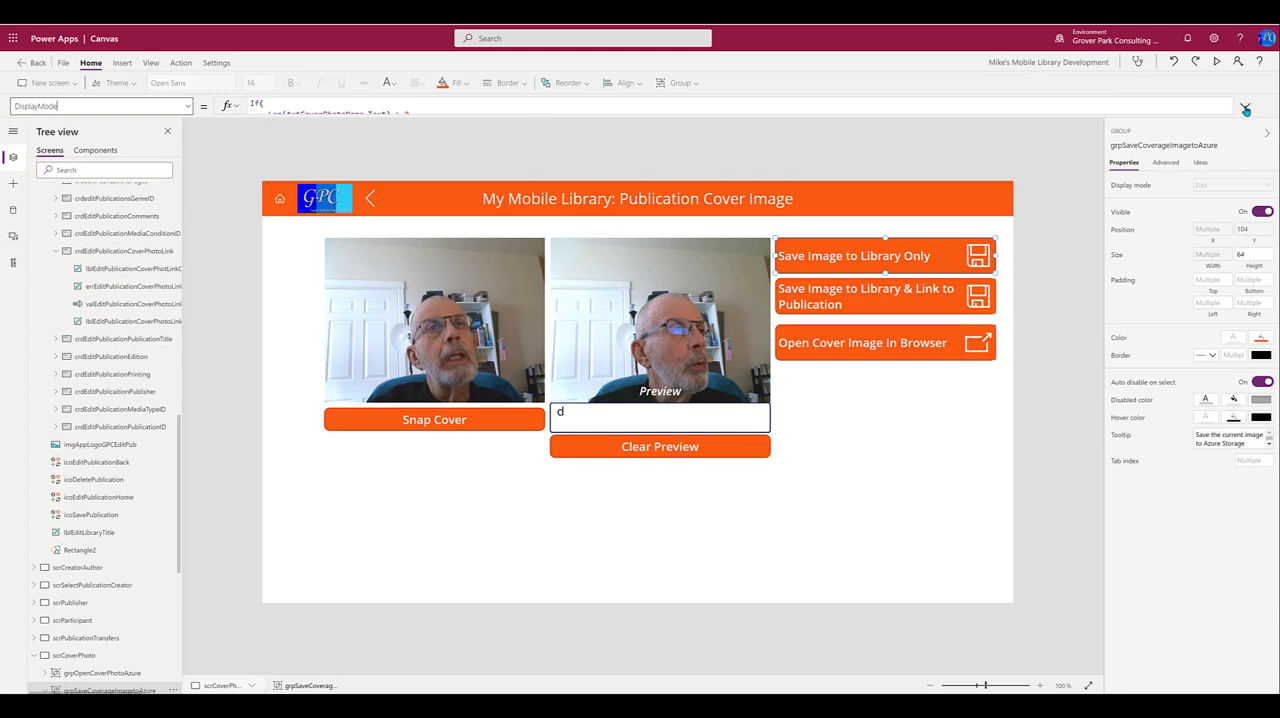
left_click(1245, 105)
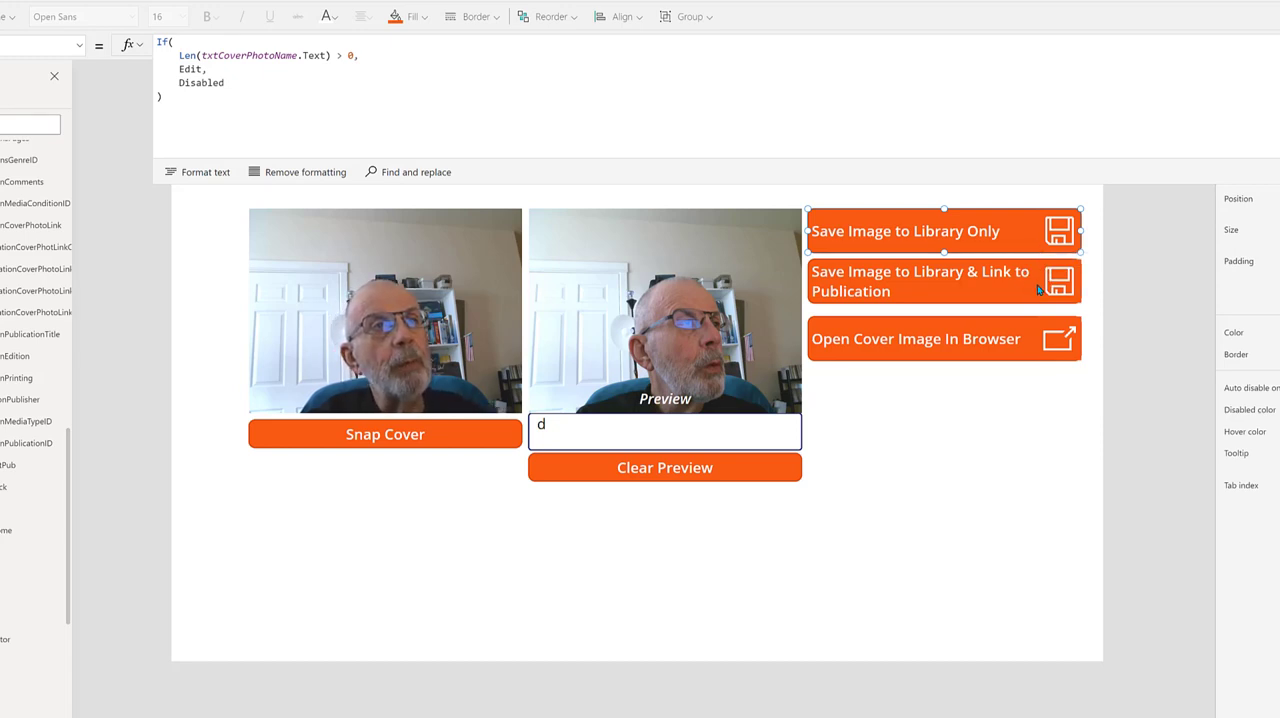
- Select the Save Image button to view its OnSelect formula creating the .png file
left_click(918, 281)
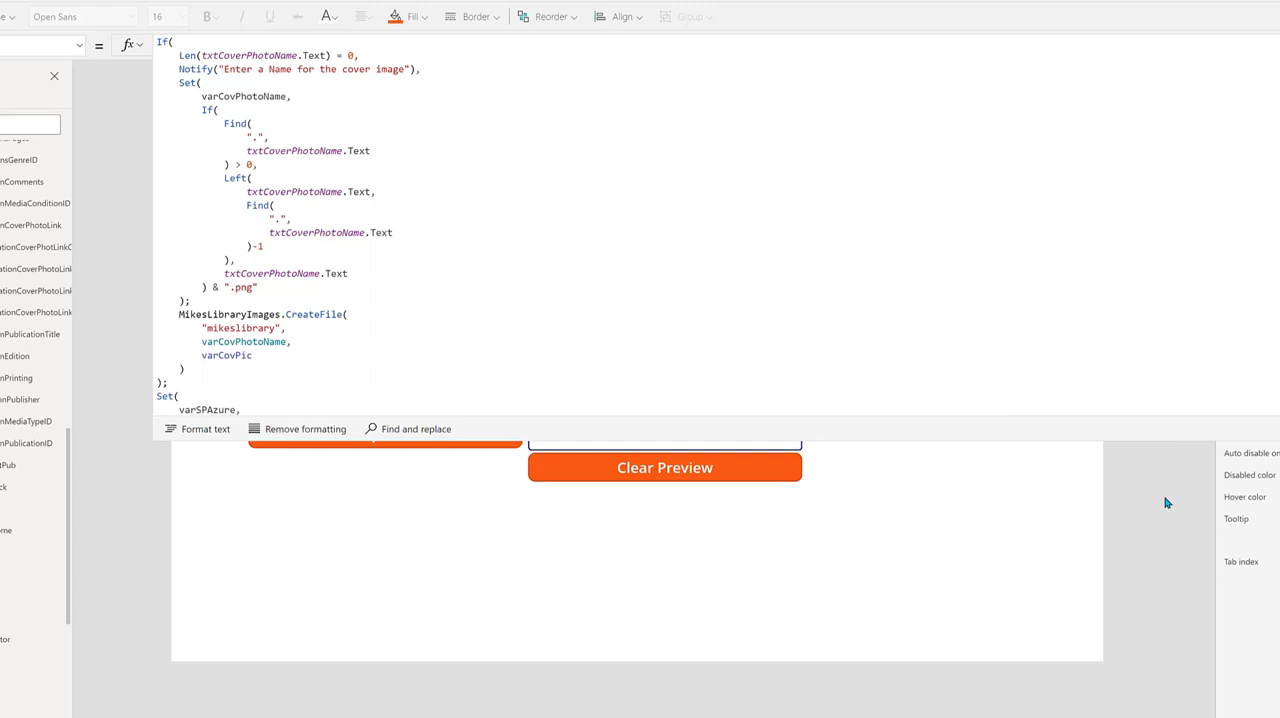
mouse_move(1184, 518)
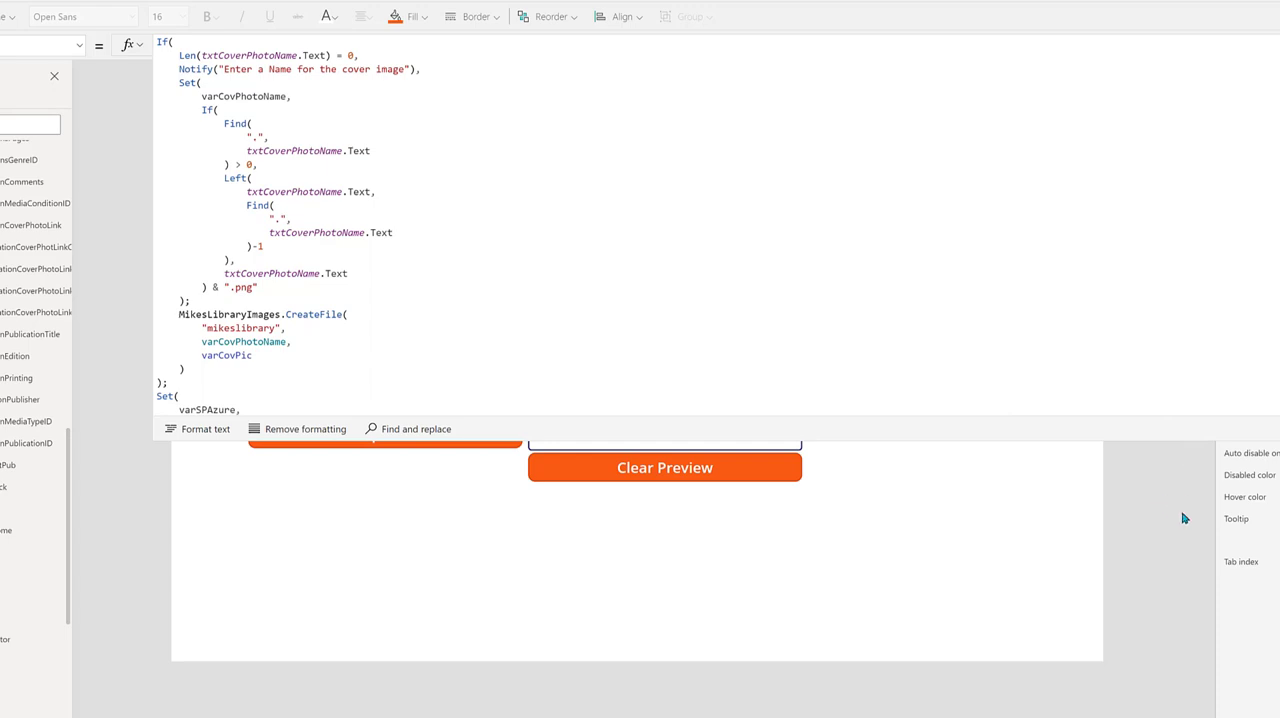
mouse_move(1165, 531)
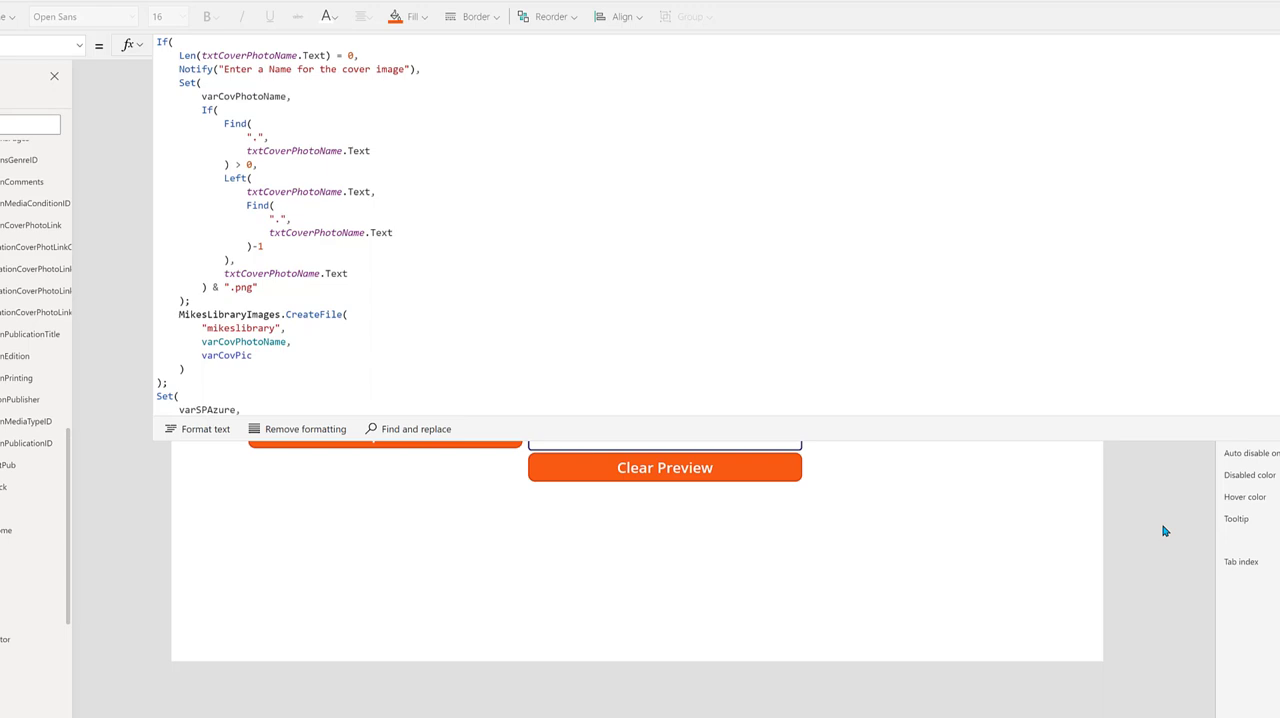
mouse_move(472, 182)
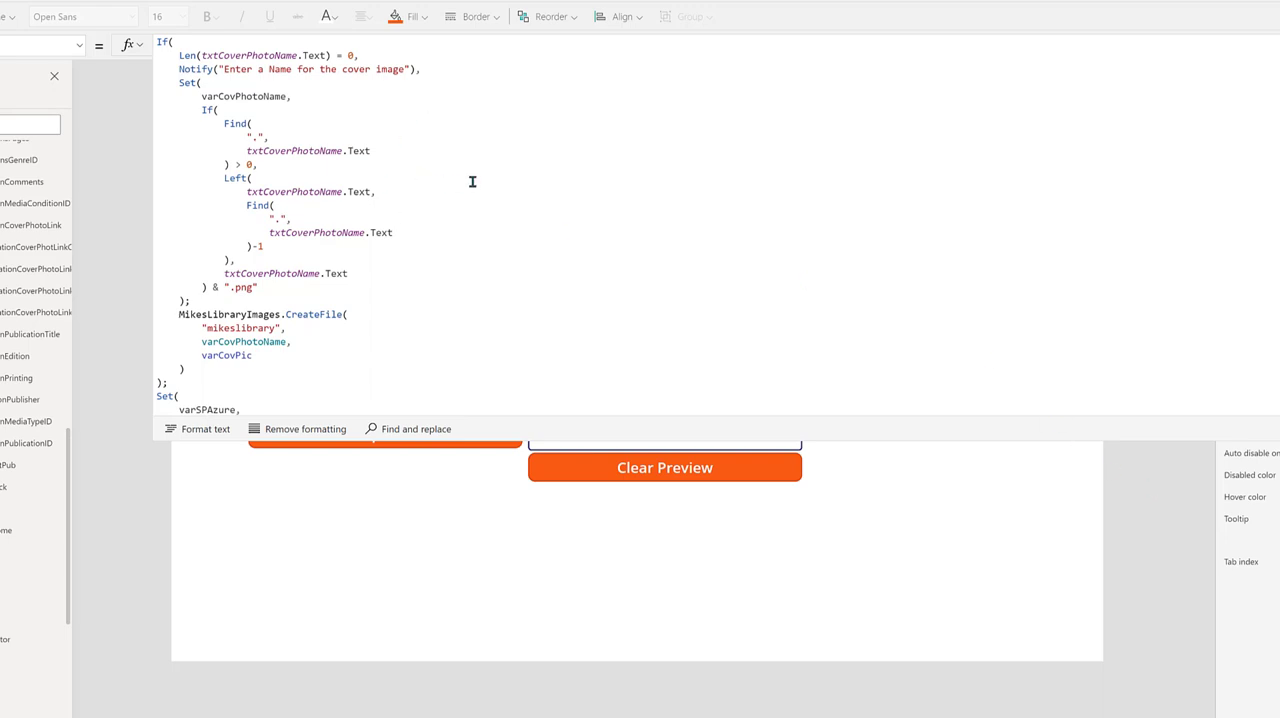
mouse_move(922, 442)
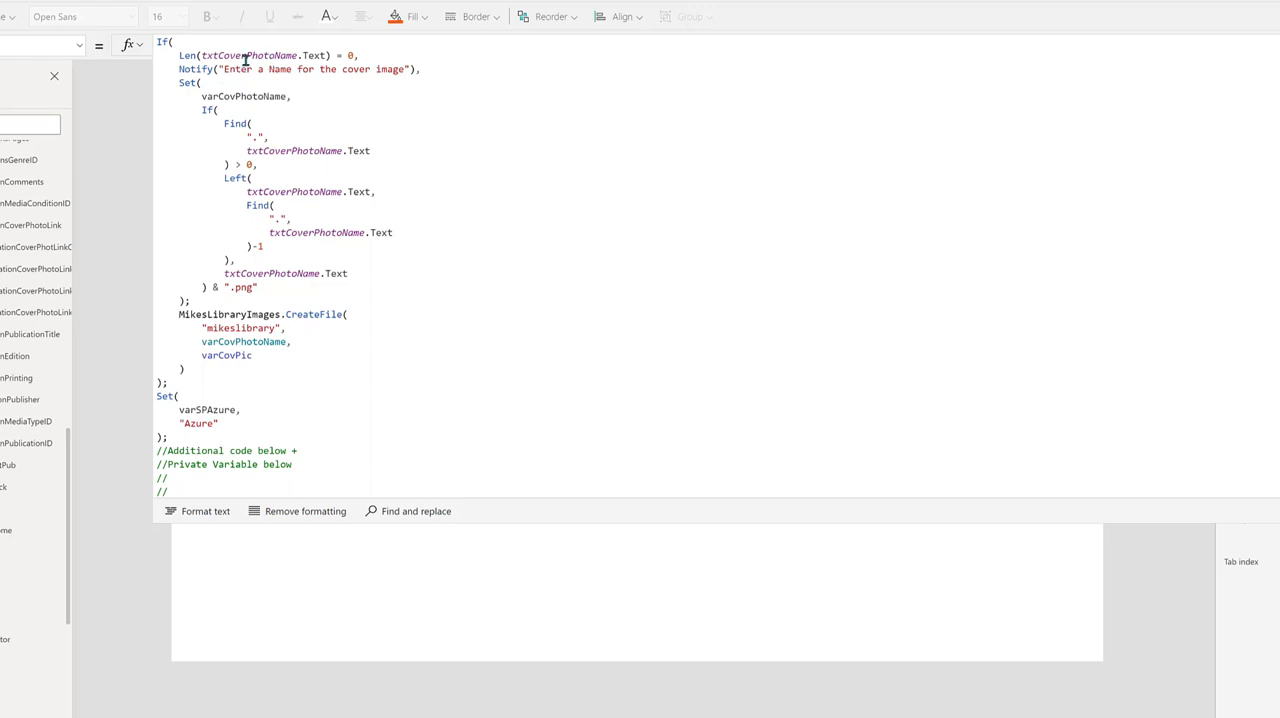
mouse_move(449, 81)
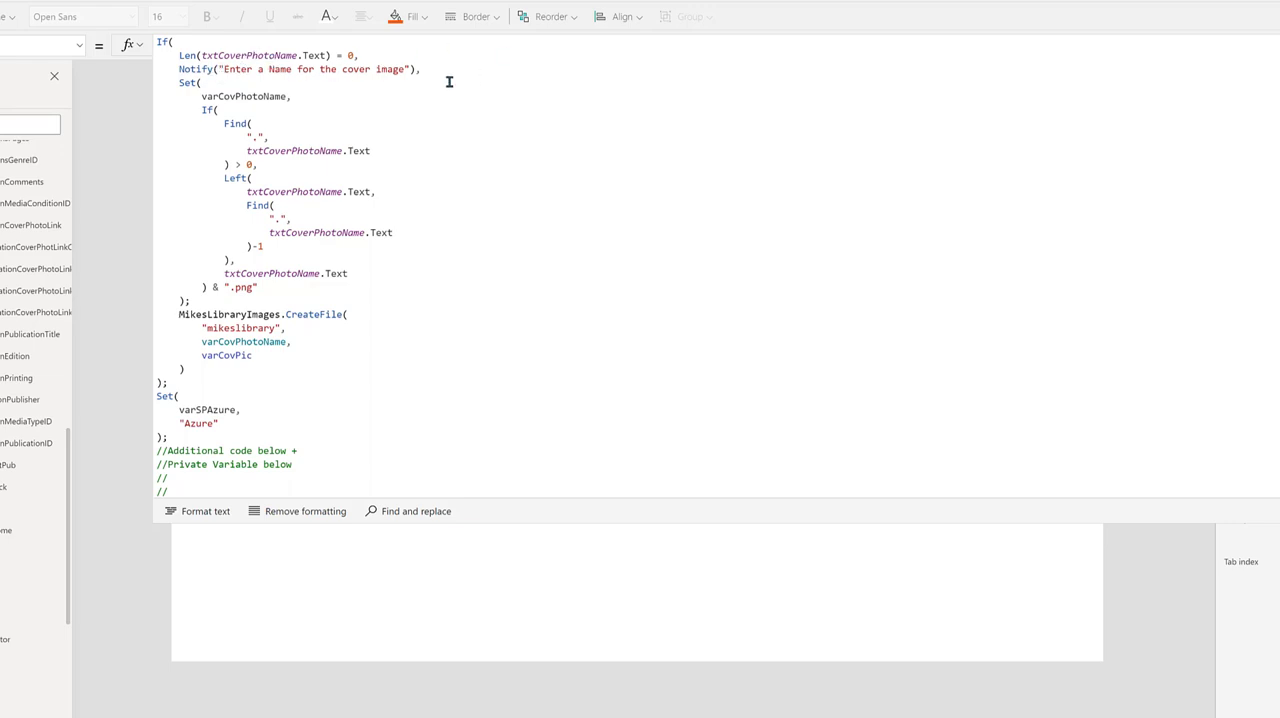
mouse_move(238, 72)
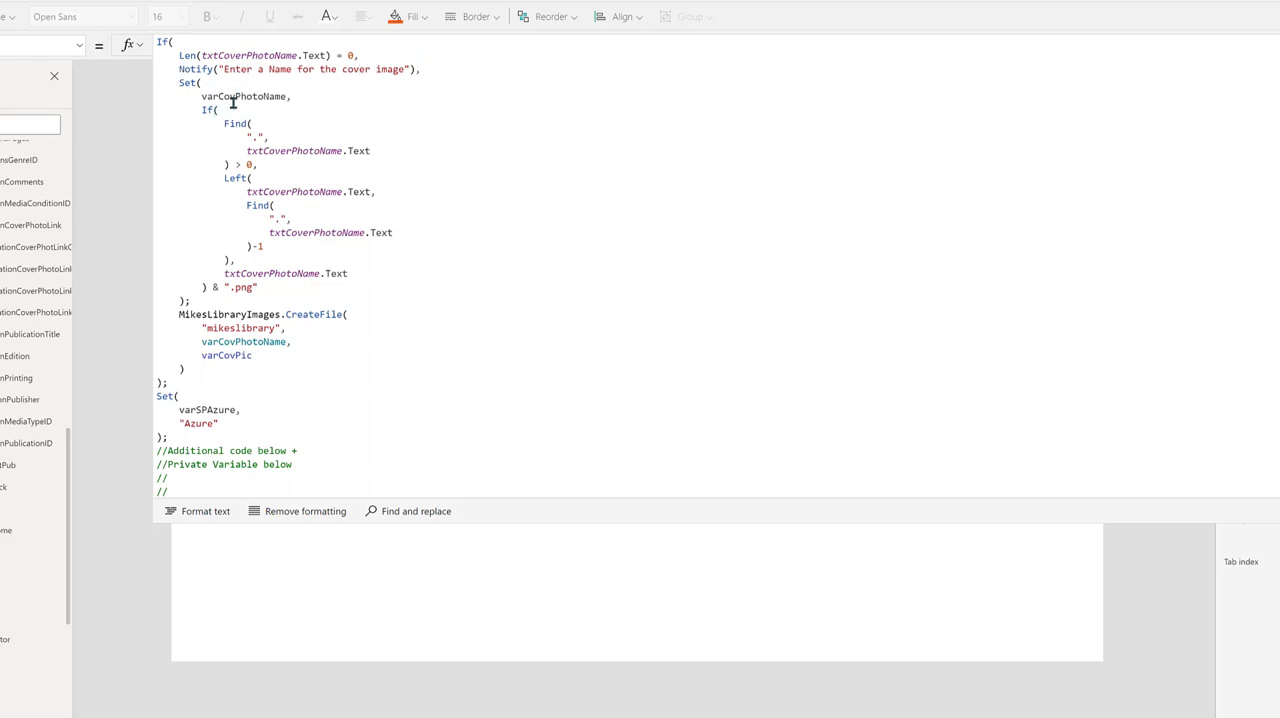
- Inspect values: varCovPhotoName is thecreators.png, txtCoverPhotoName.Text is "d"
double_click(245, 96)
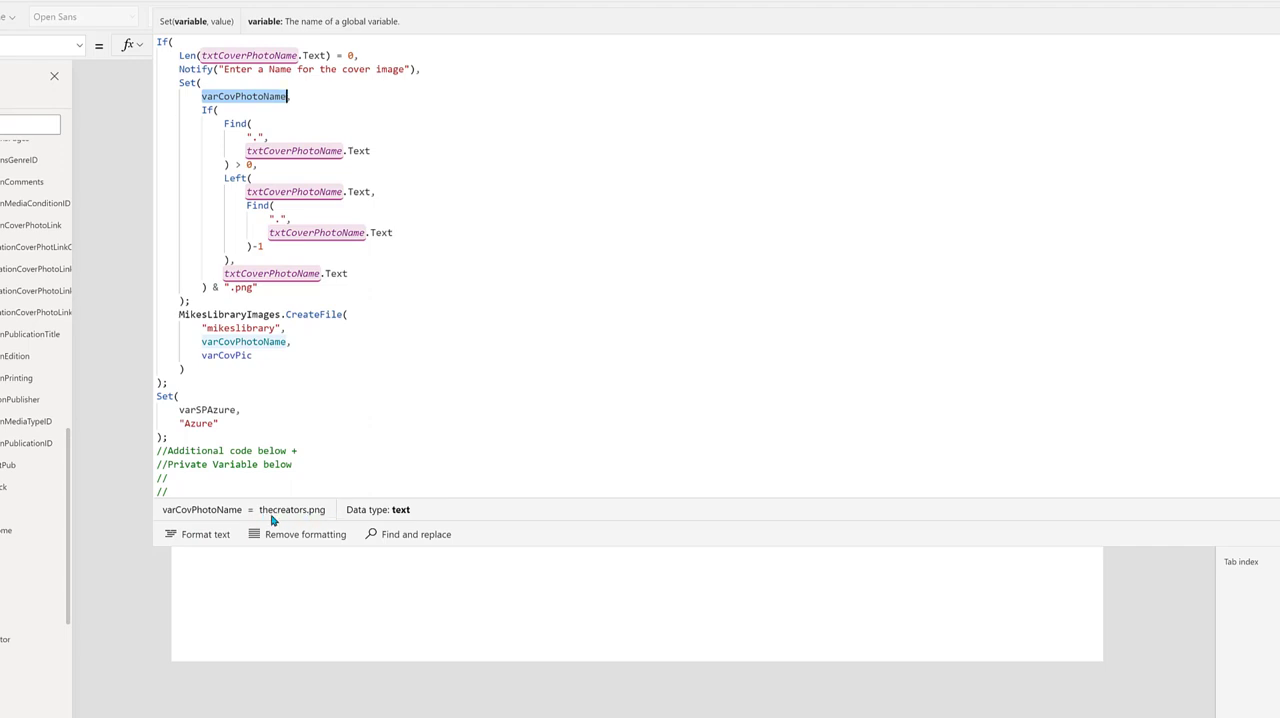
mouse_move(308, 160)
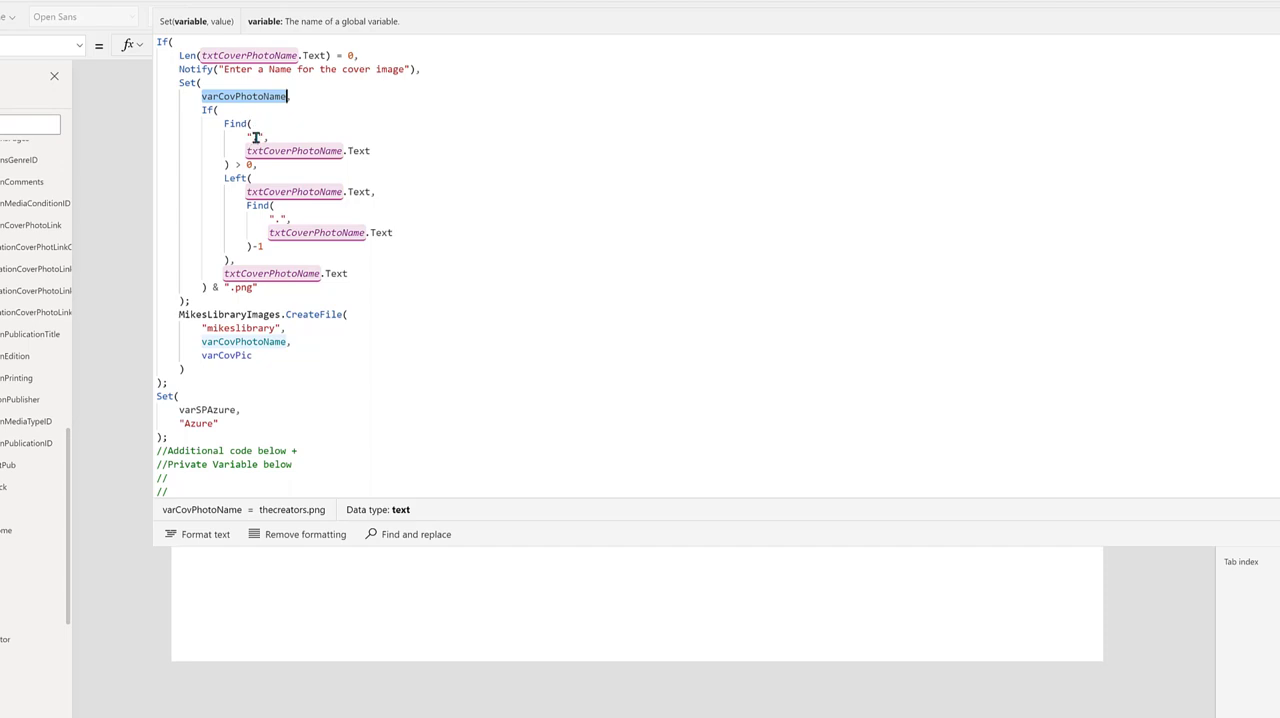
mouse_move(354, 256)
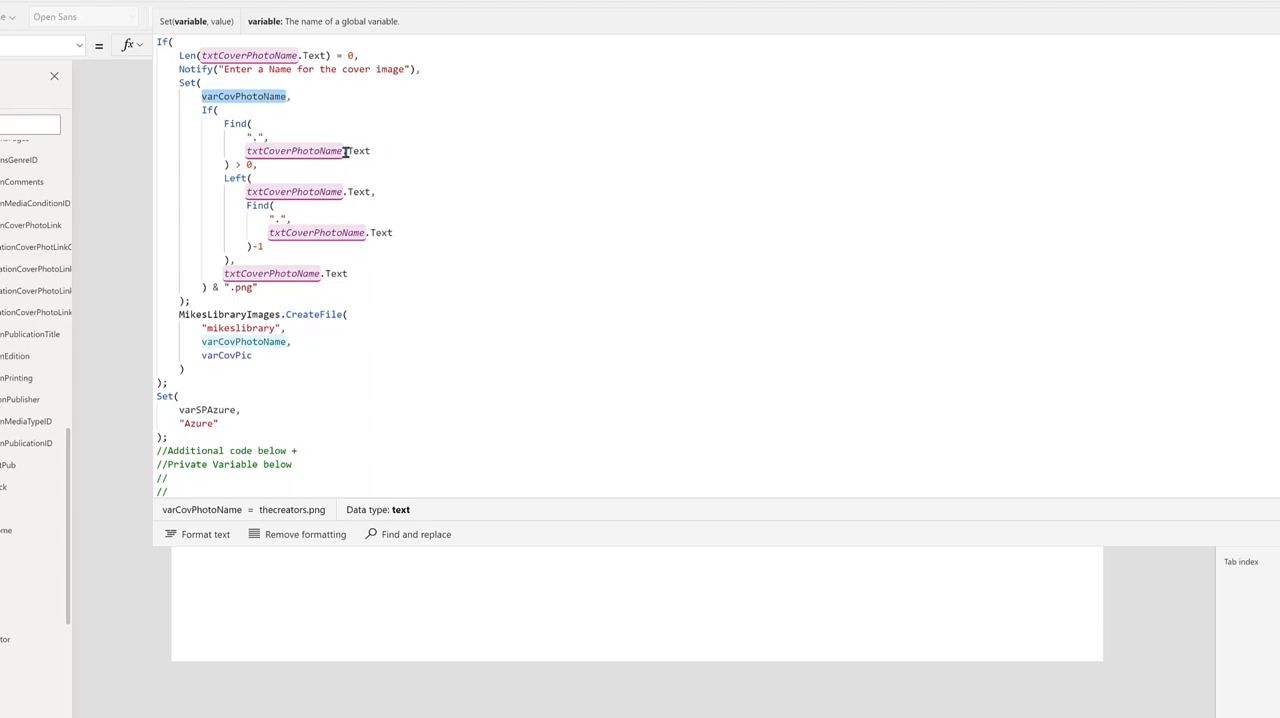
double_click(300, 150)
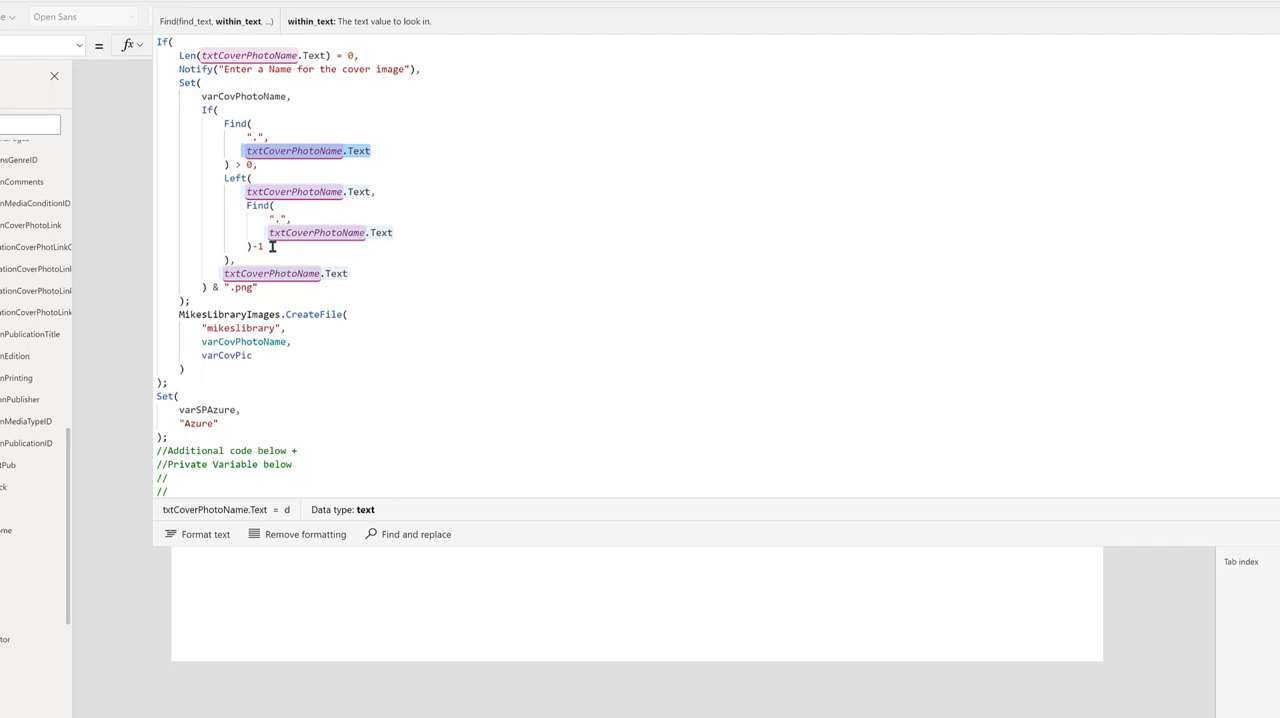
mouse_move(308, 263)
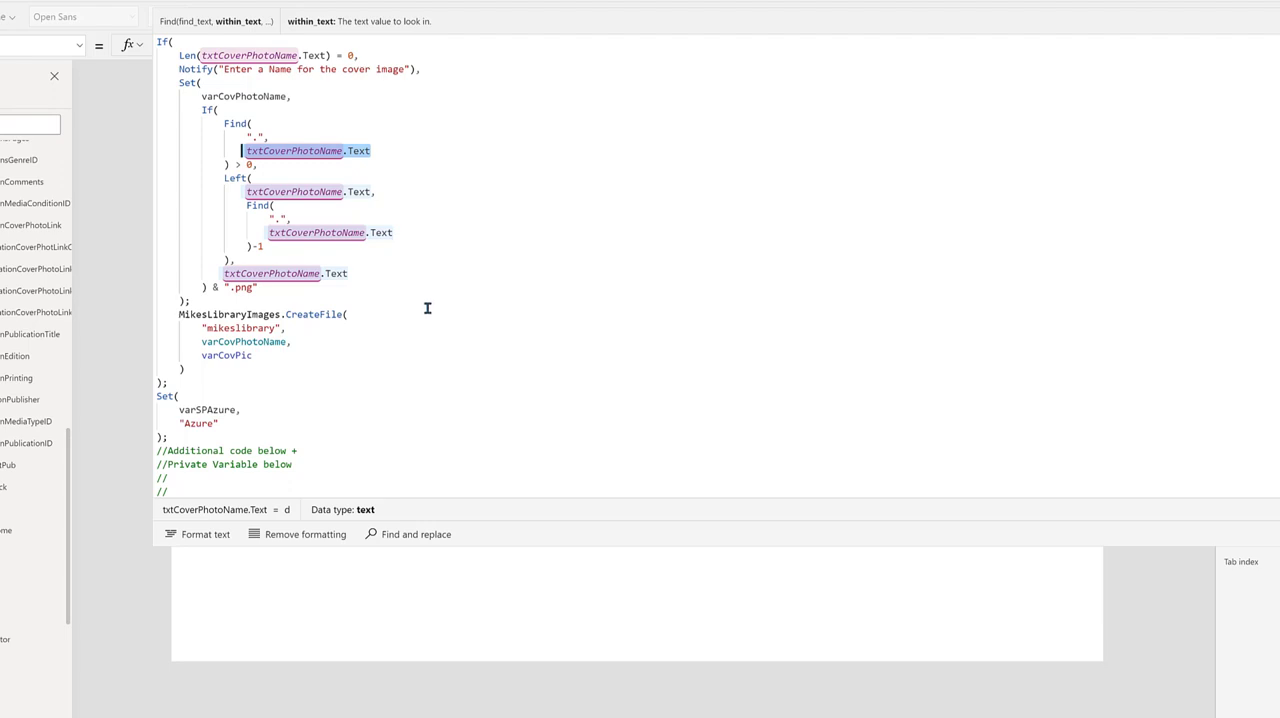
mouse_move(354, 273)
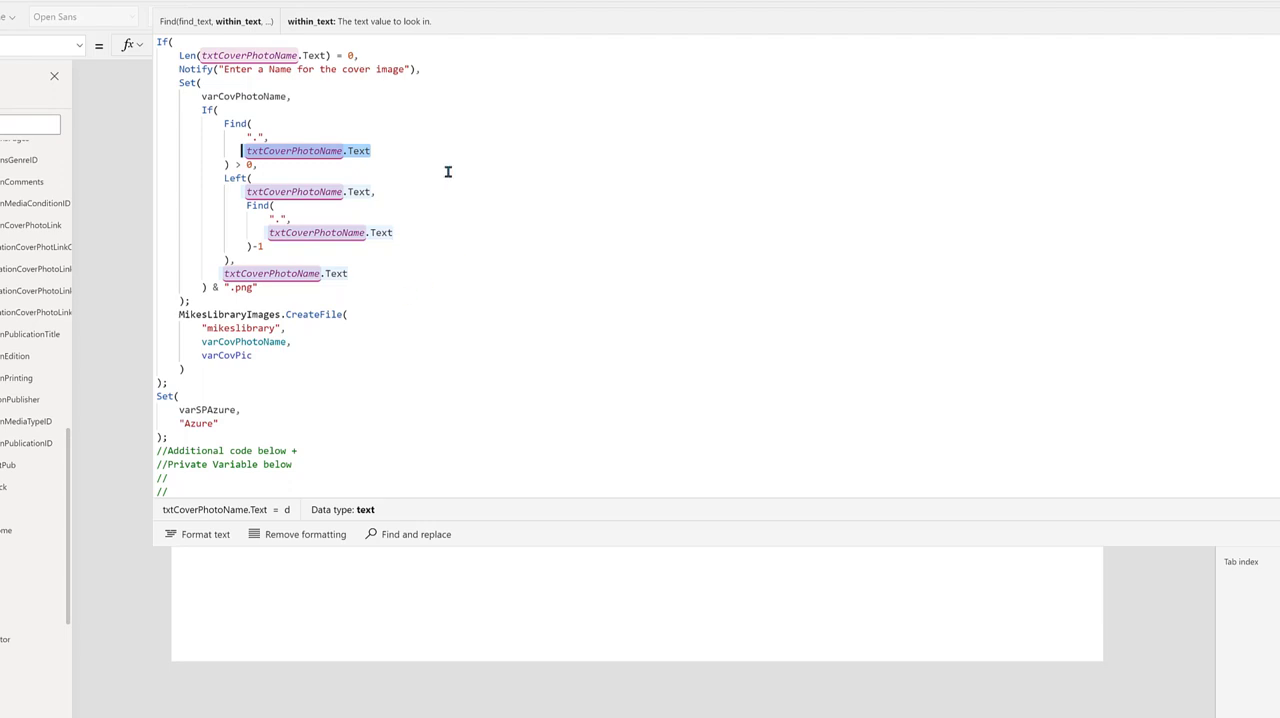
mouse_move(649, 256)
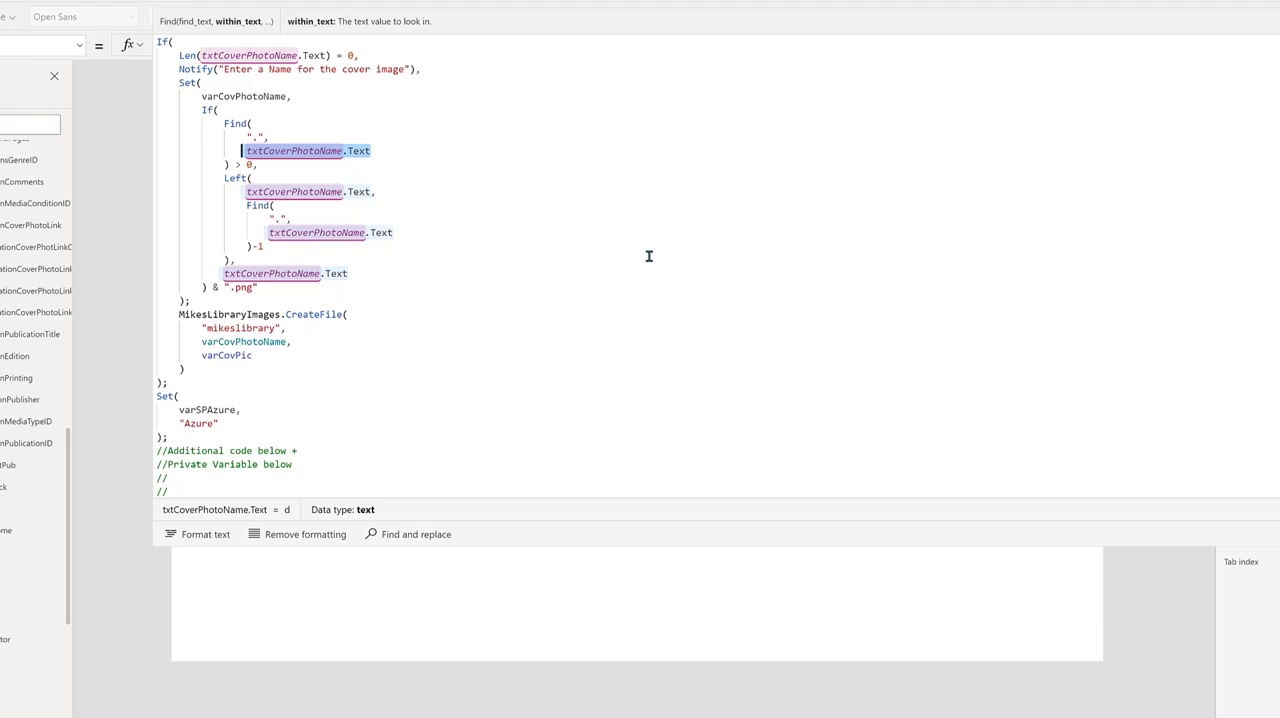
mouse_move(648, 270)
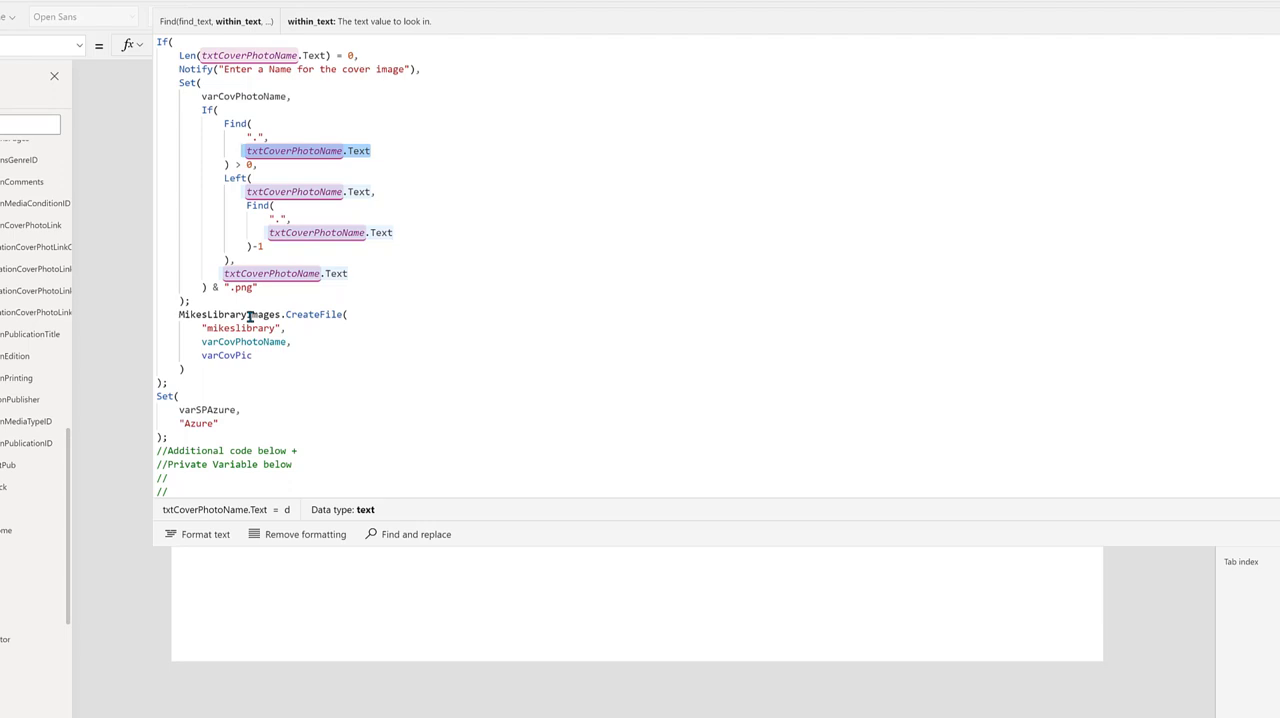
- Check that varCovPic, the CreateFile content, holds an image-type value
left_click(244, 150)
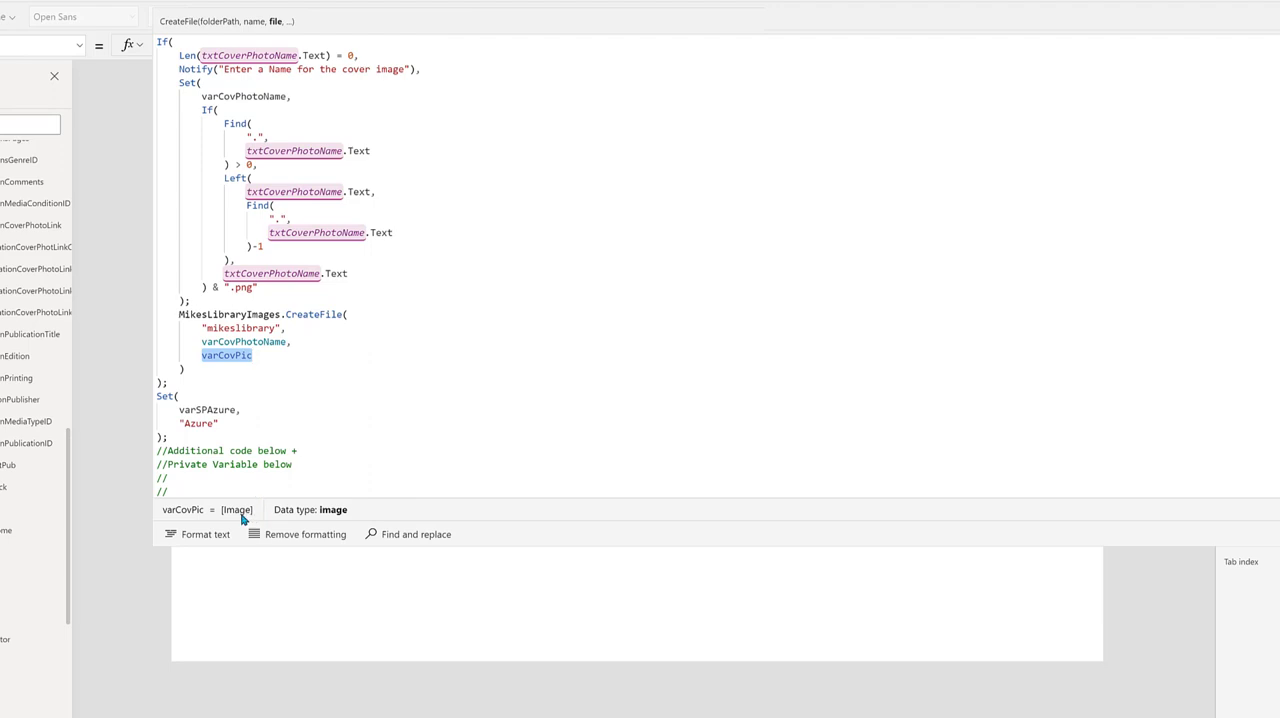
left_click(252, 355)
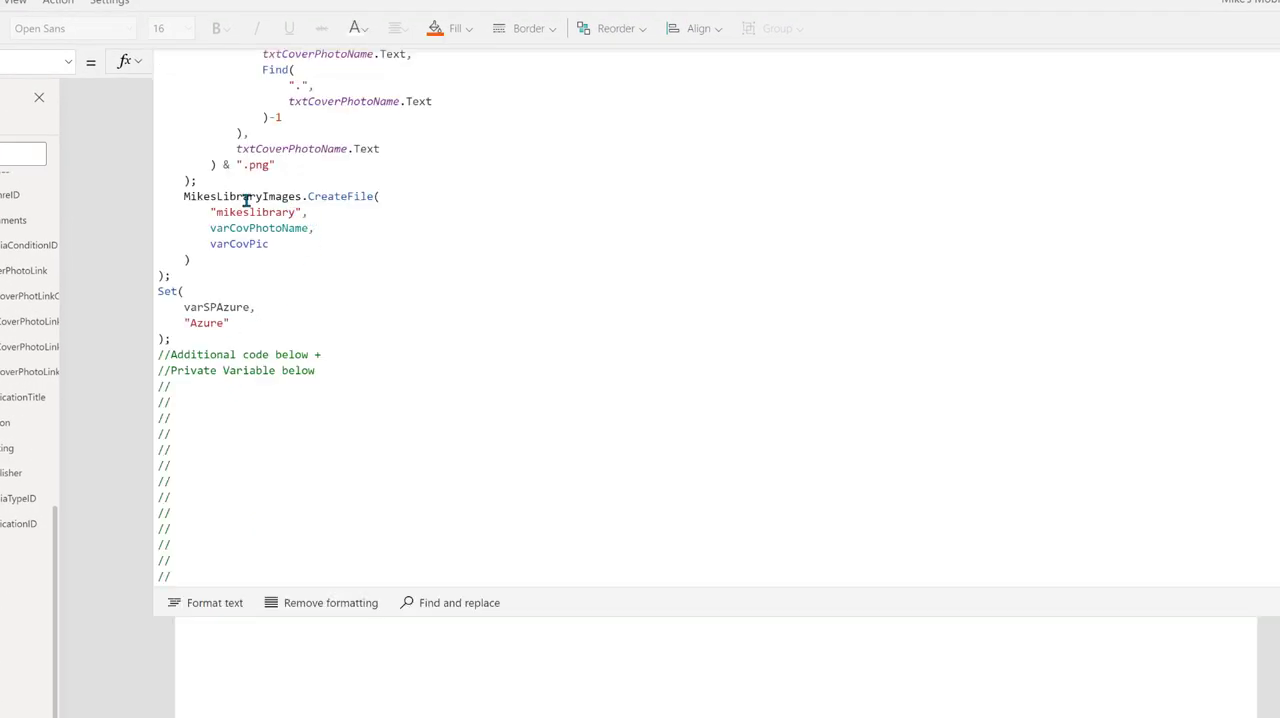
- Inspect the MikesLibraryImages CreateFile call, recheck varCovPhotoName and varCovPic, and read the formula's ending
double_click(240, 196)
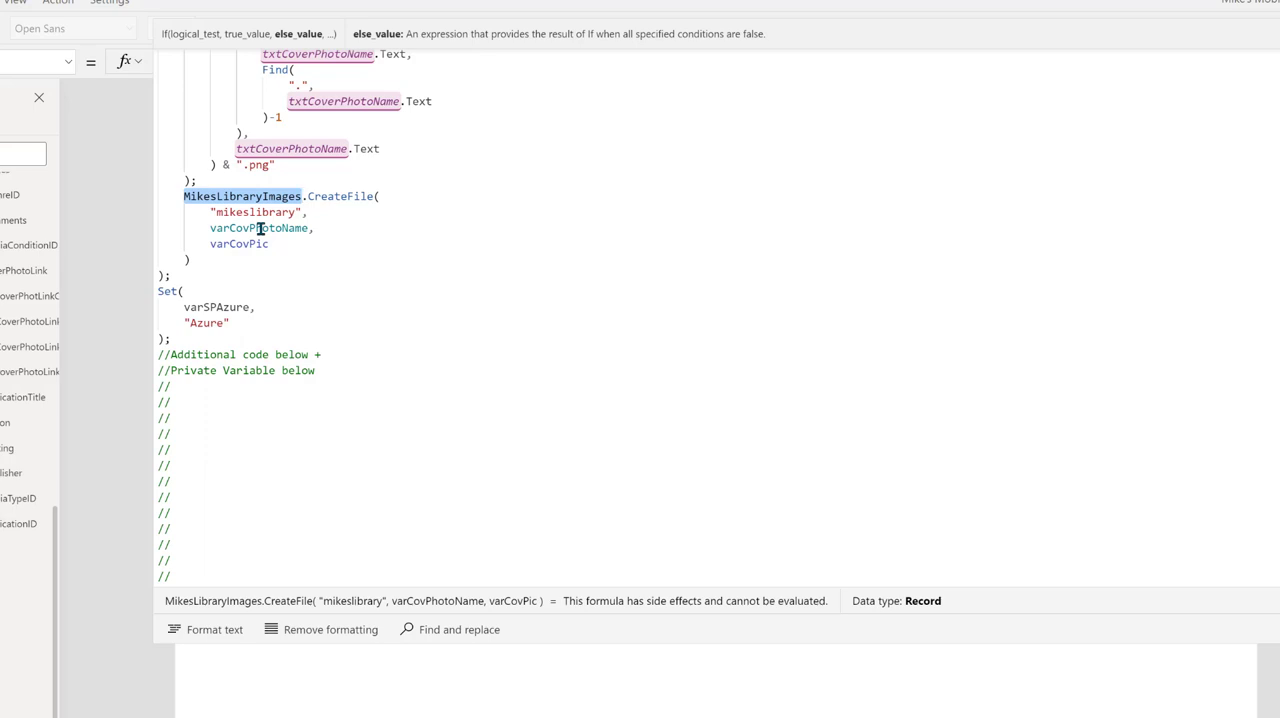
left_click(253, 243)
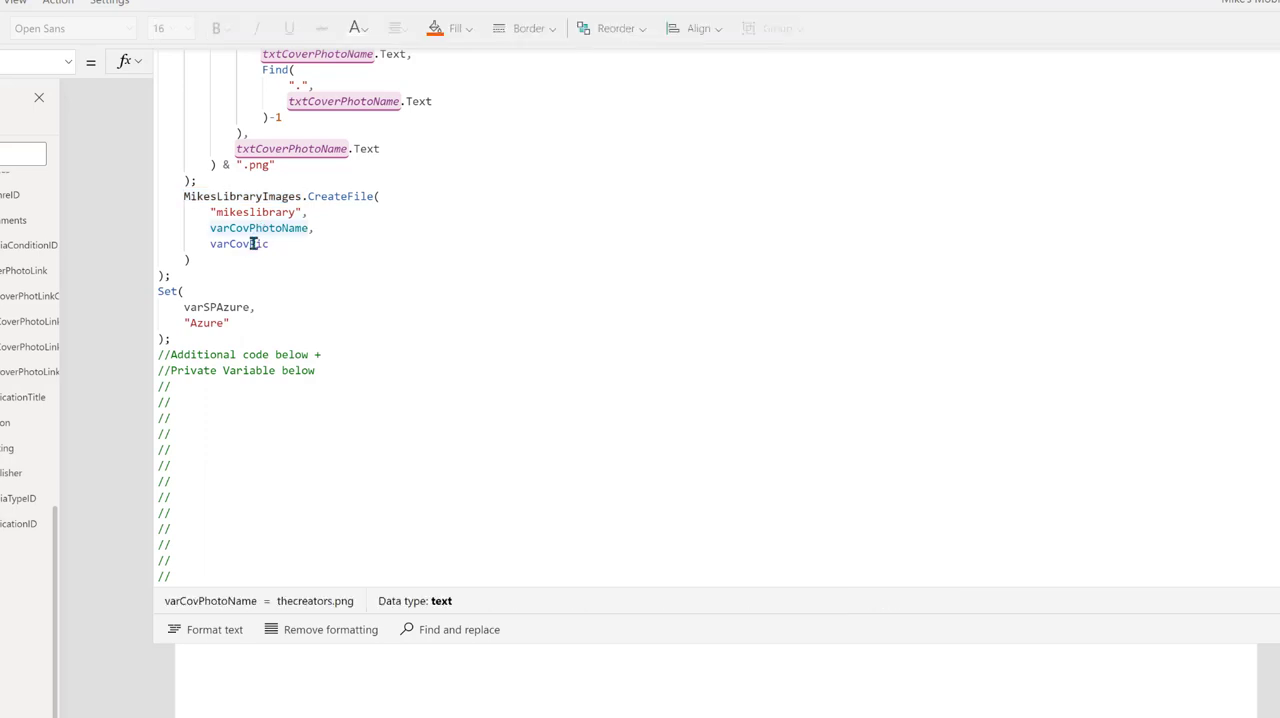
left_click(249, 244)
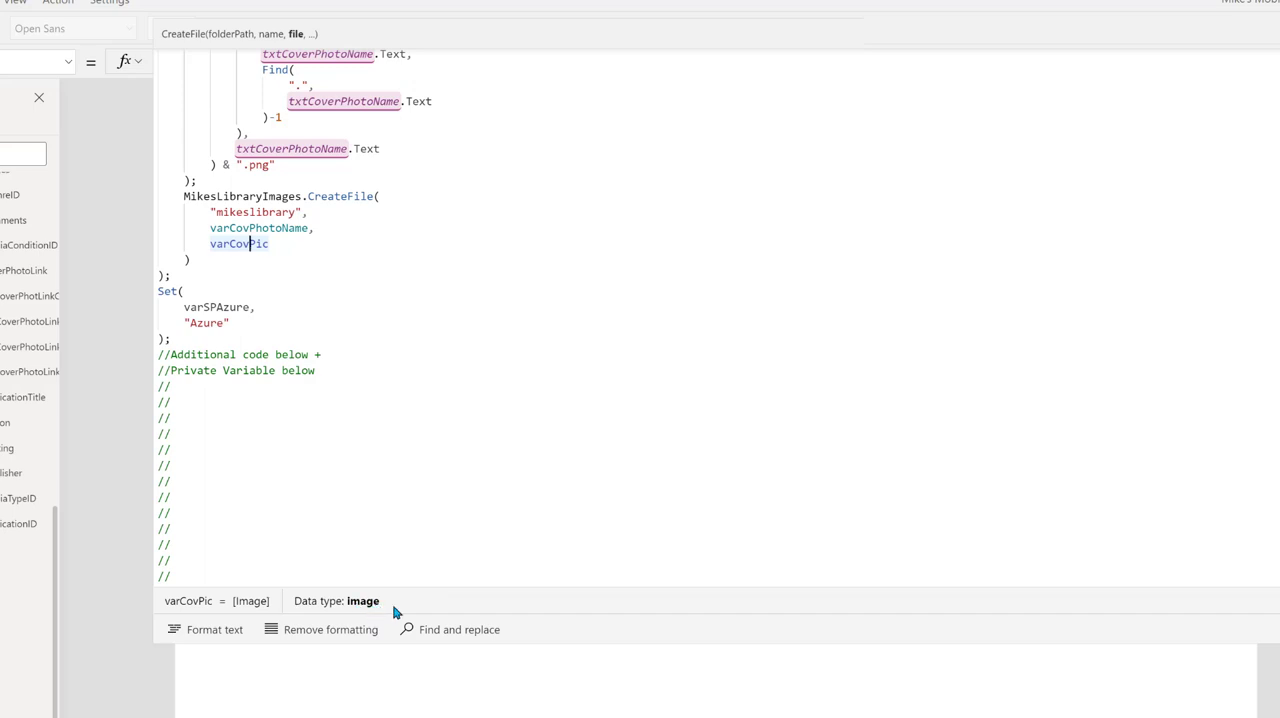
mouse_move(472, 618)
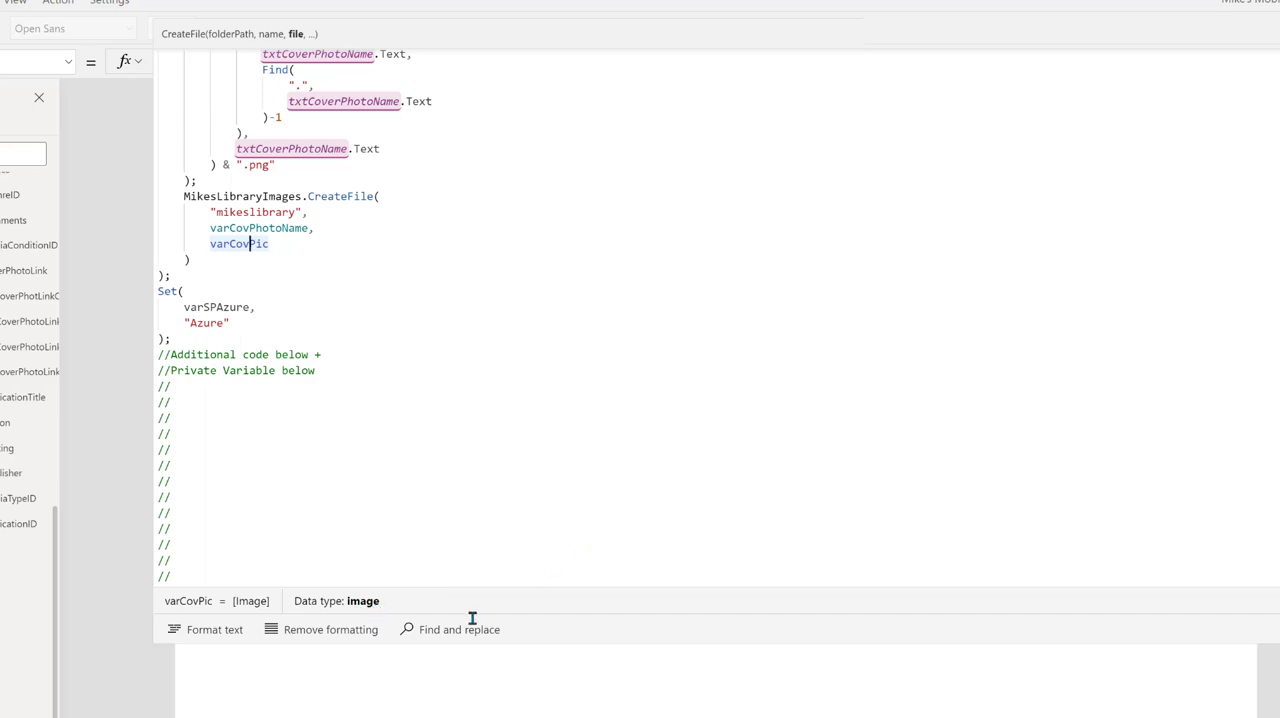
mouse_move(698, 646)
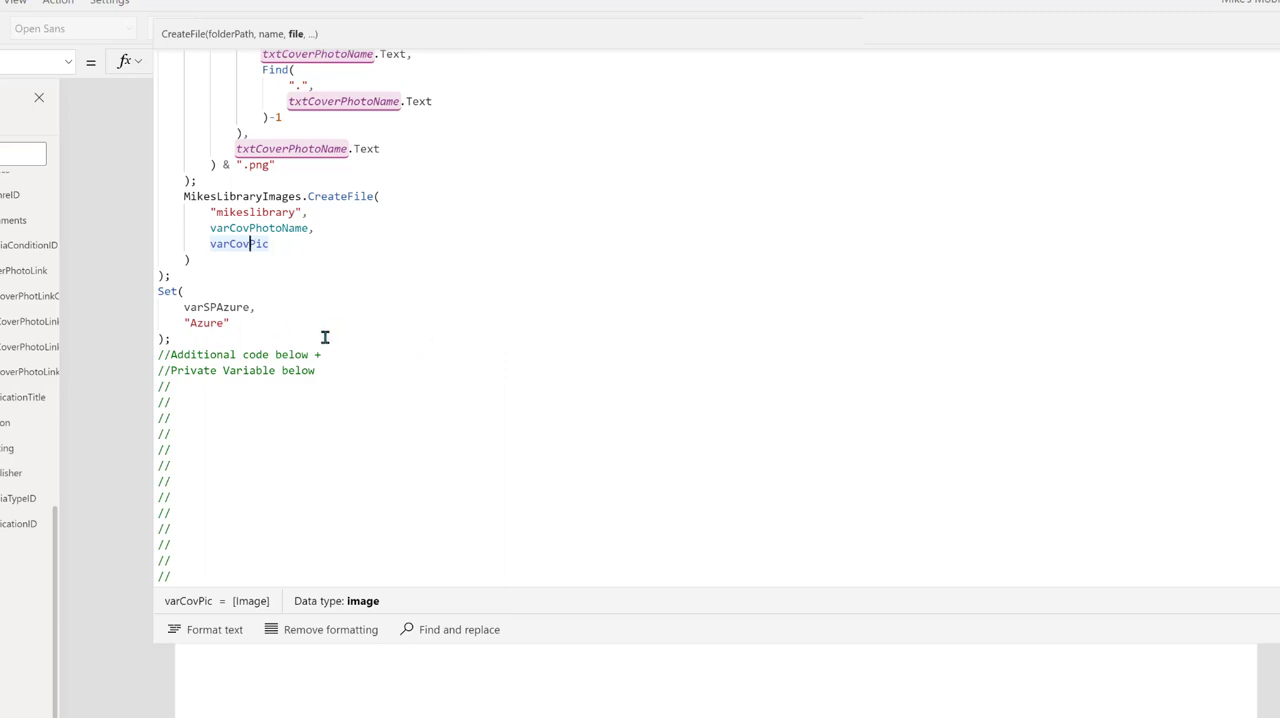
mouse_move(267, 322)
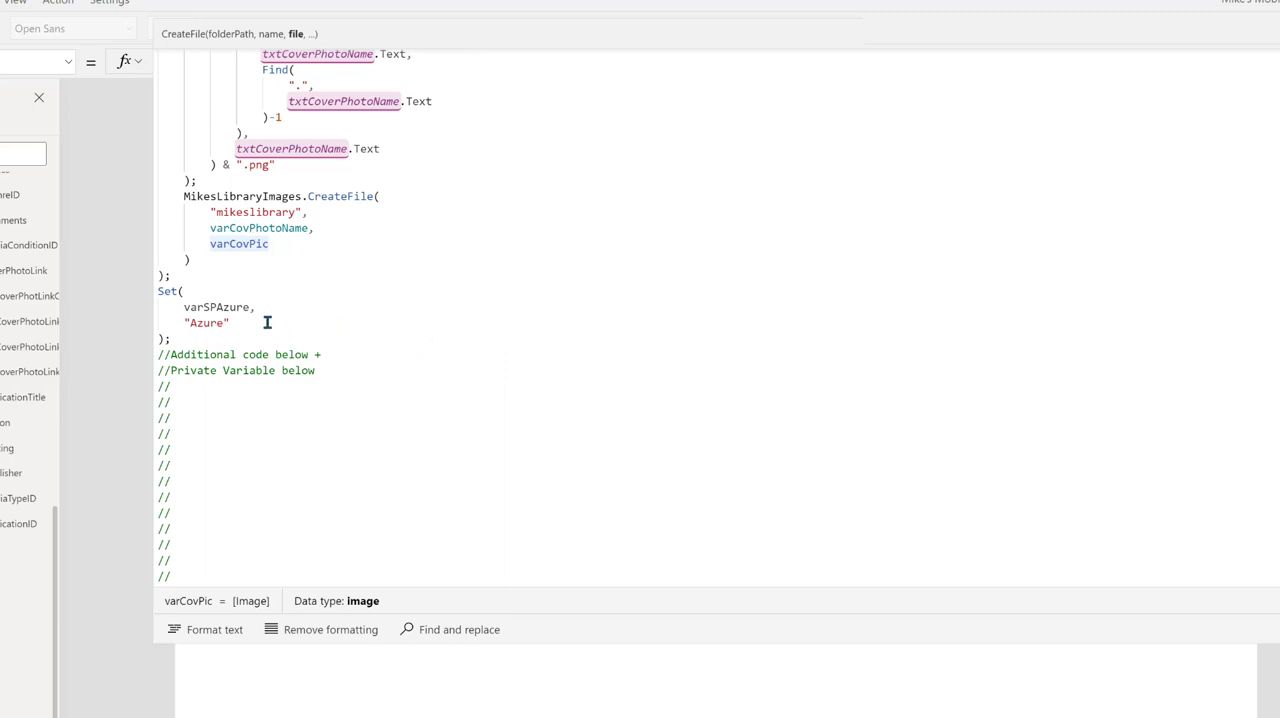
left_click(248, 243)
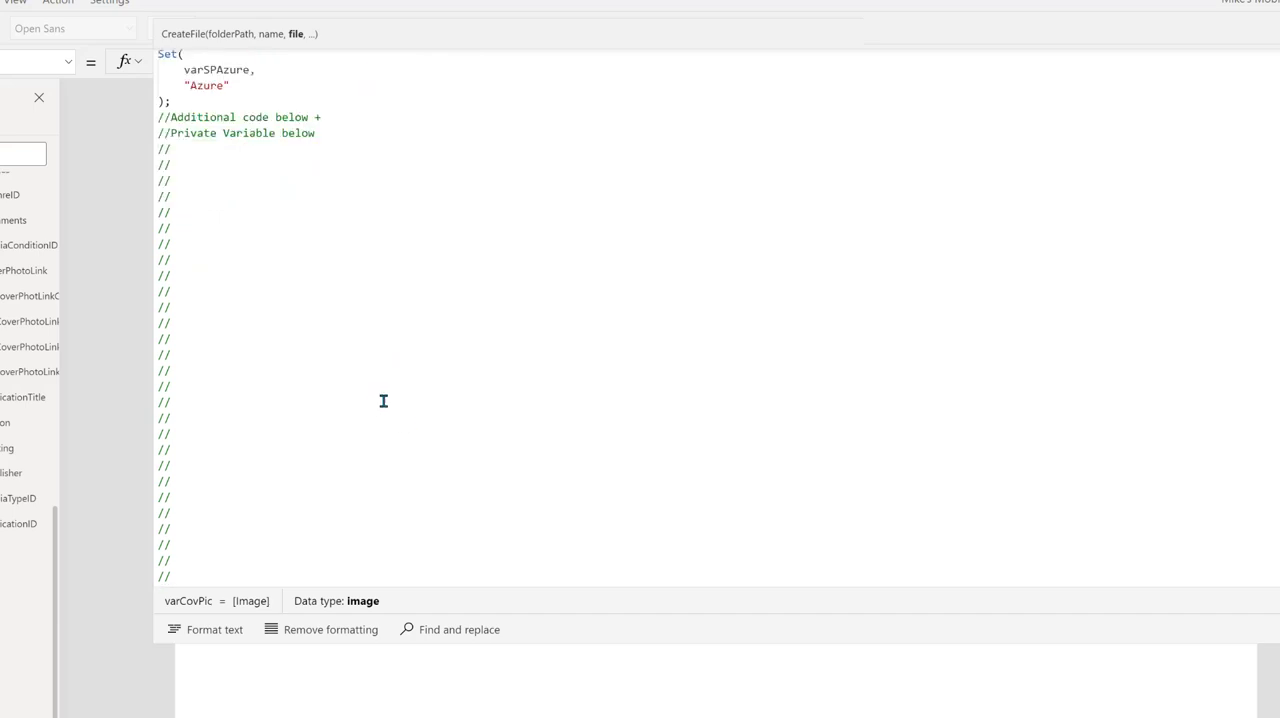
scroll("down", 3)
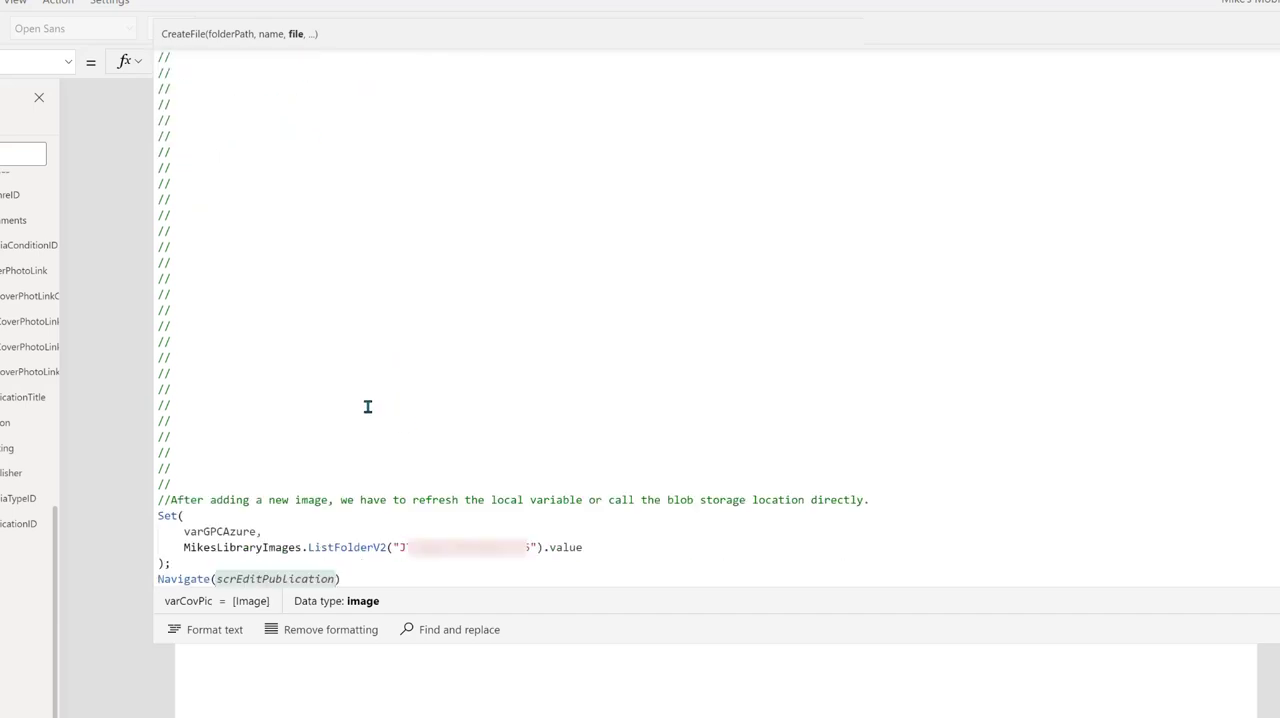
mouse_move(168, 540)
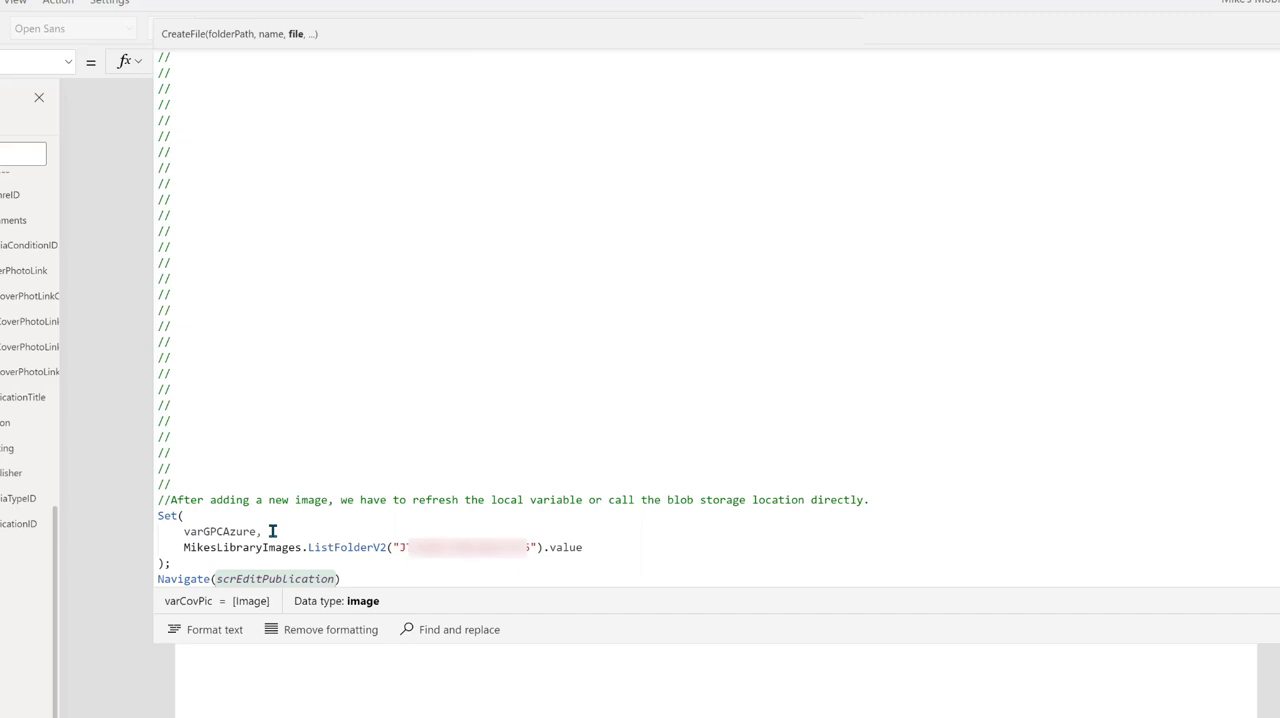
mouse_move(277, 553)
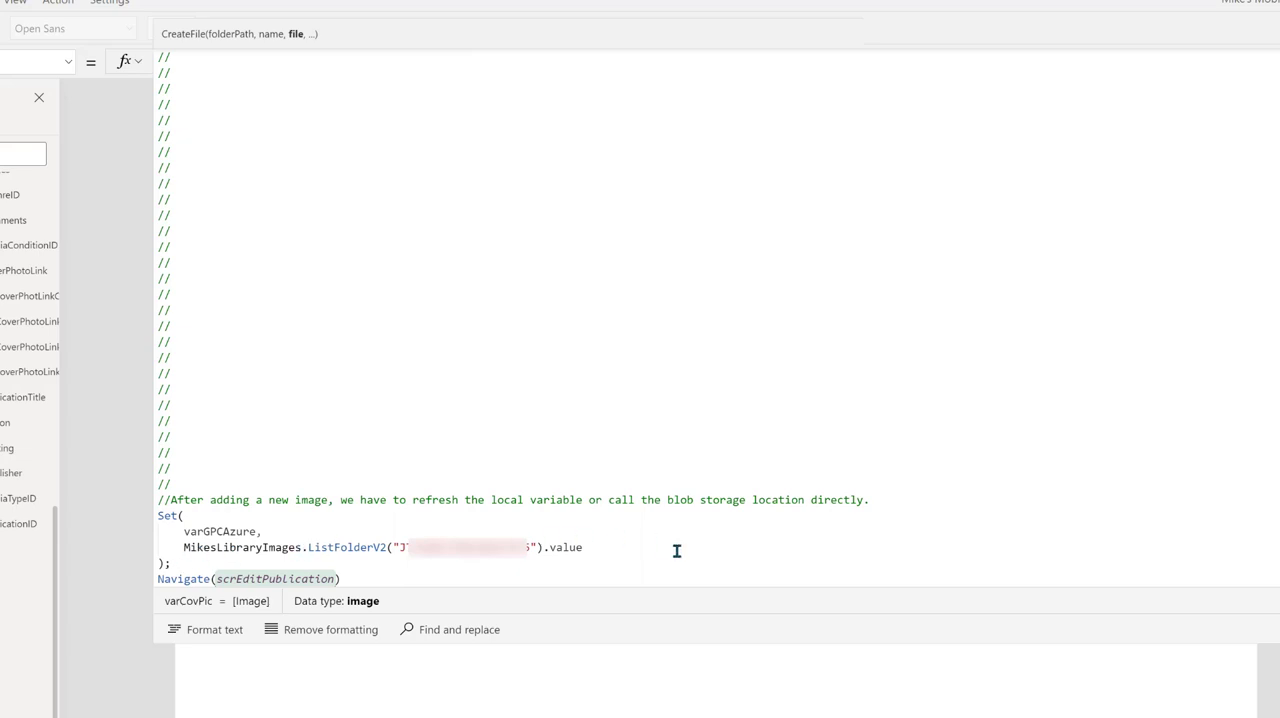
mouse_move(435, 518)
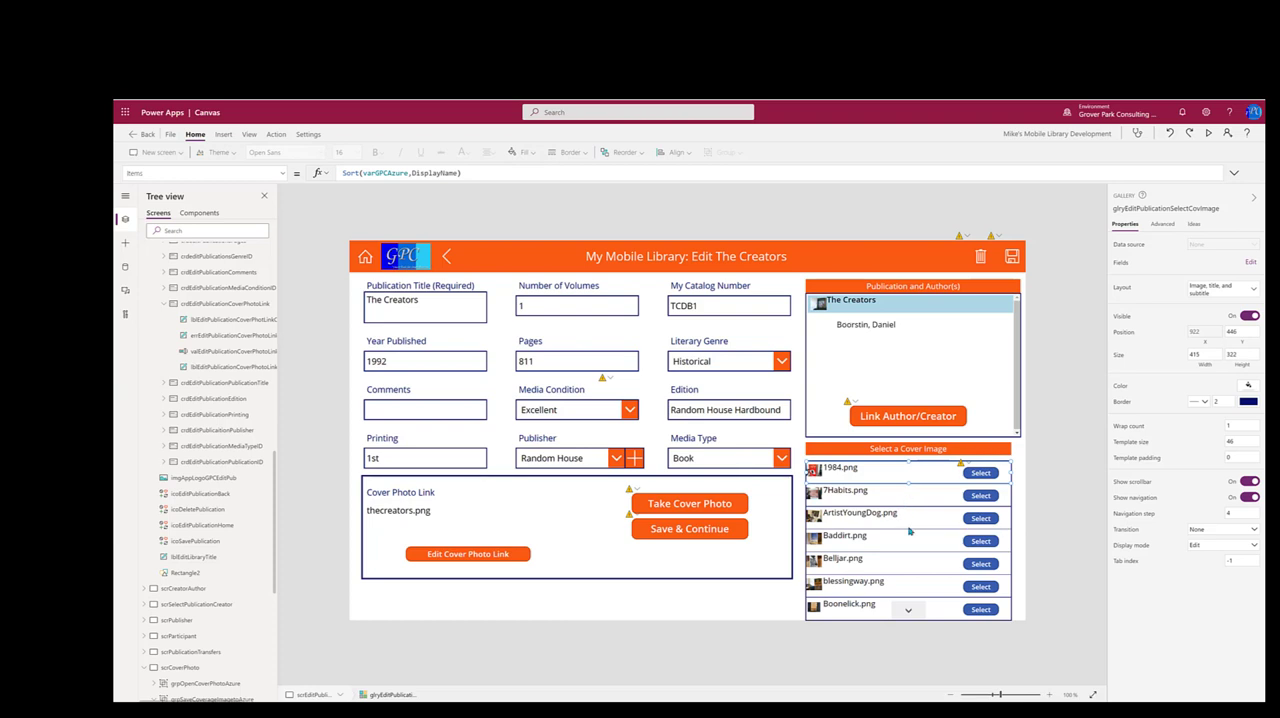
mouse_move(1046, 533)
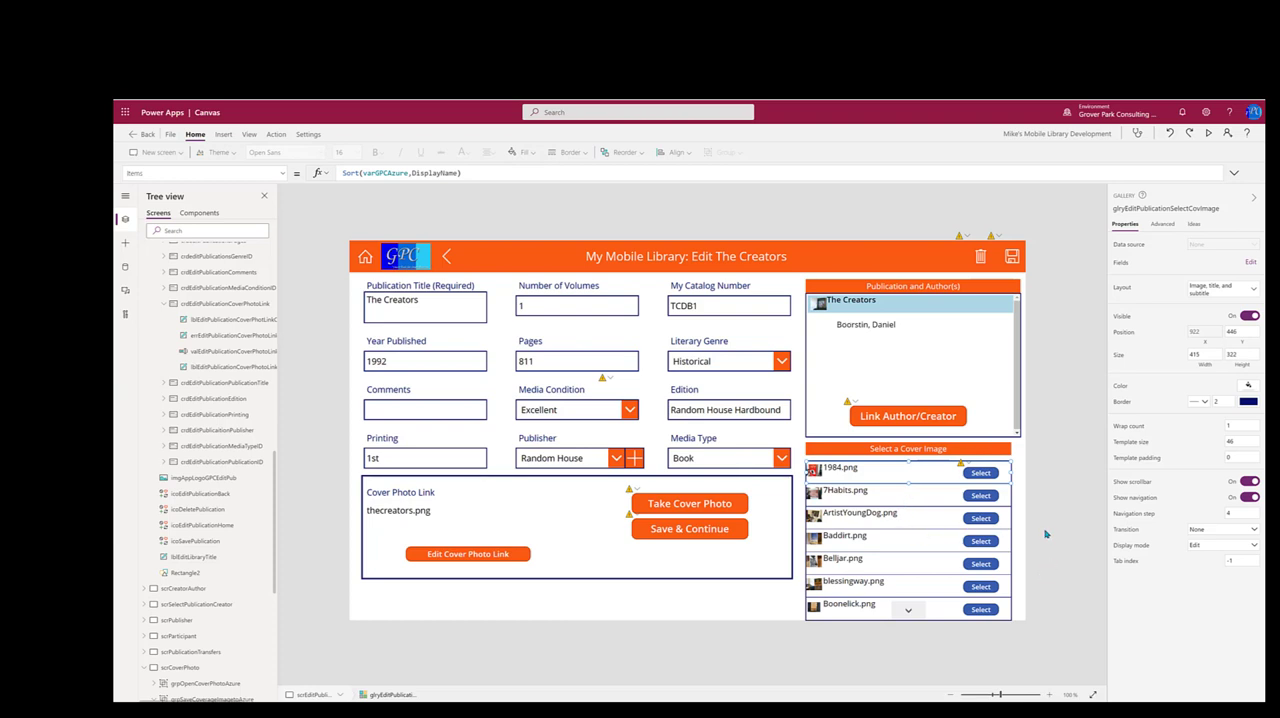
mouse_move(1035, 519)
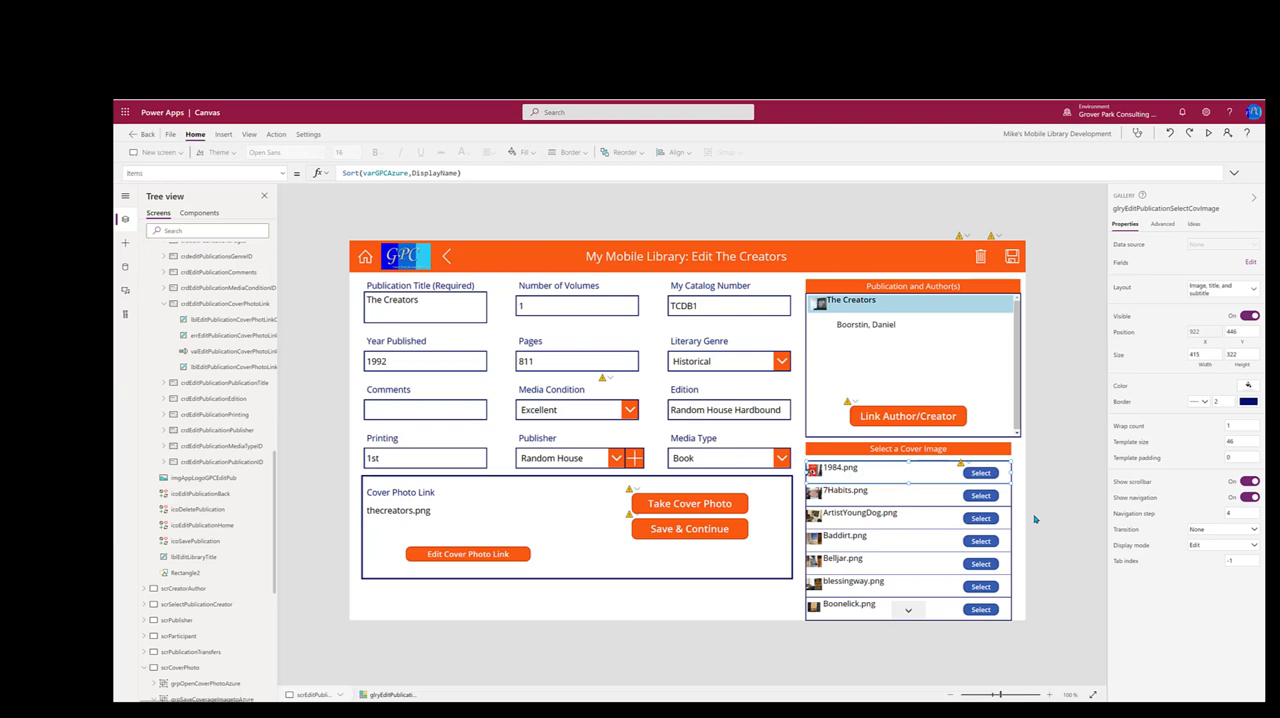
mouse_move(1040, 518)
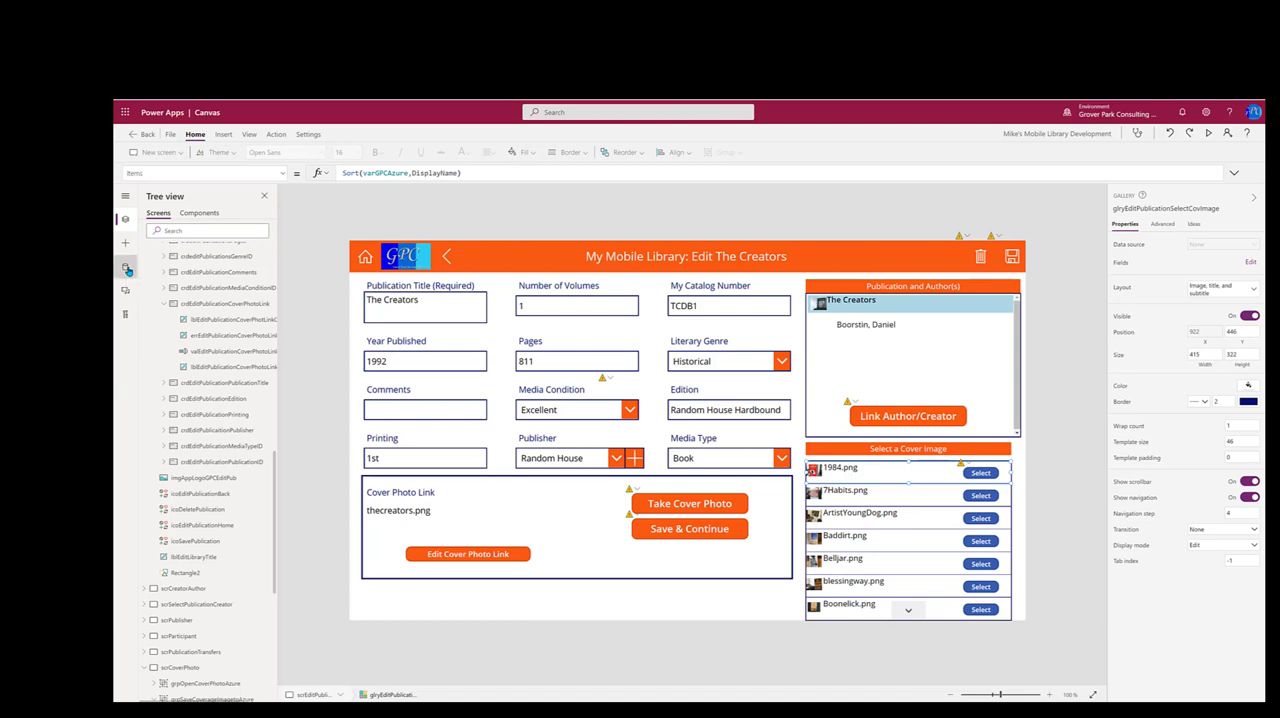
- List the app's data connections to find the tblPublication SharePoint list
left_click(124, 267)
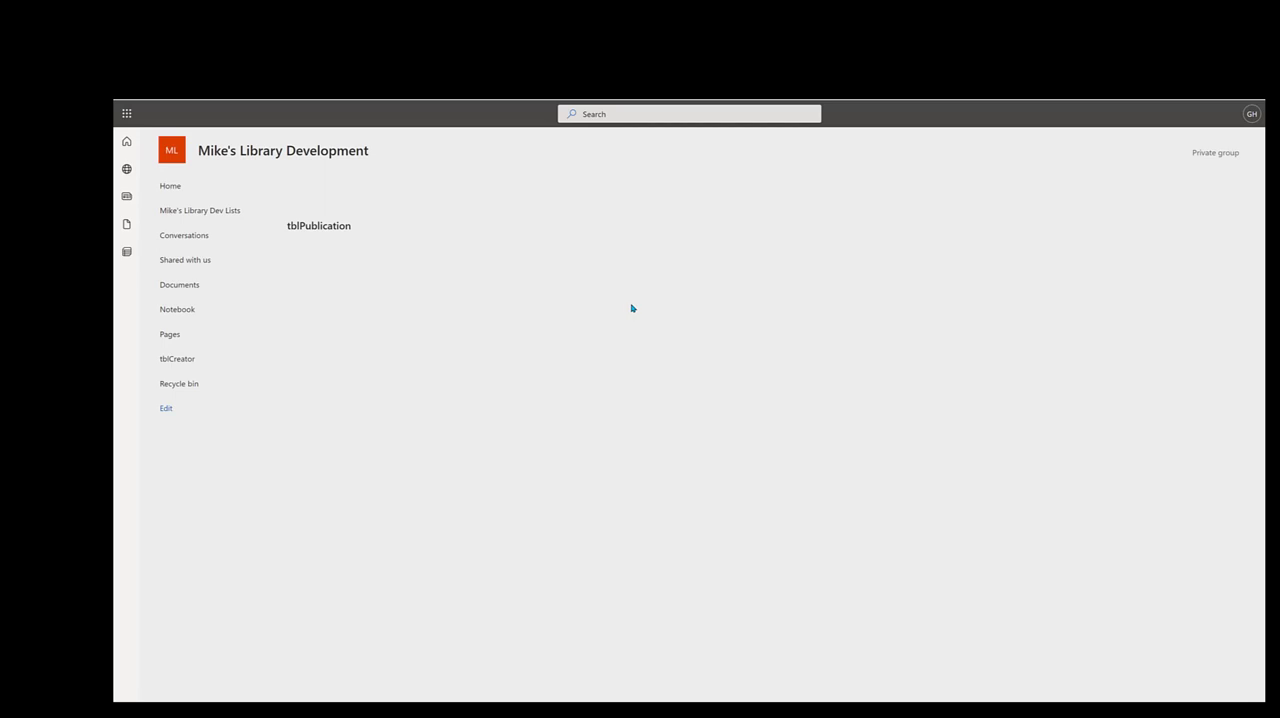
left_click(318, 225)
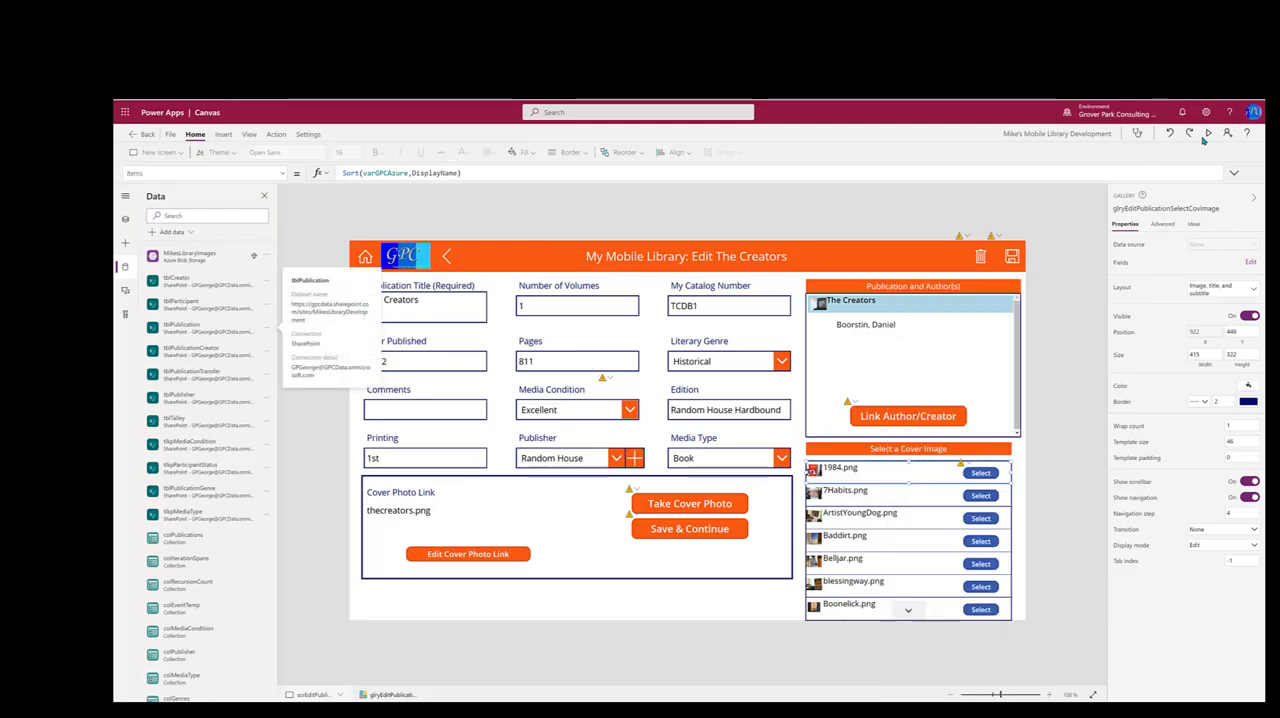
mouse_move(1207, 133)
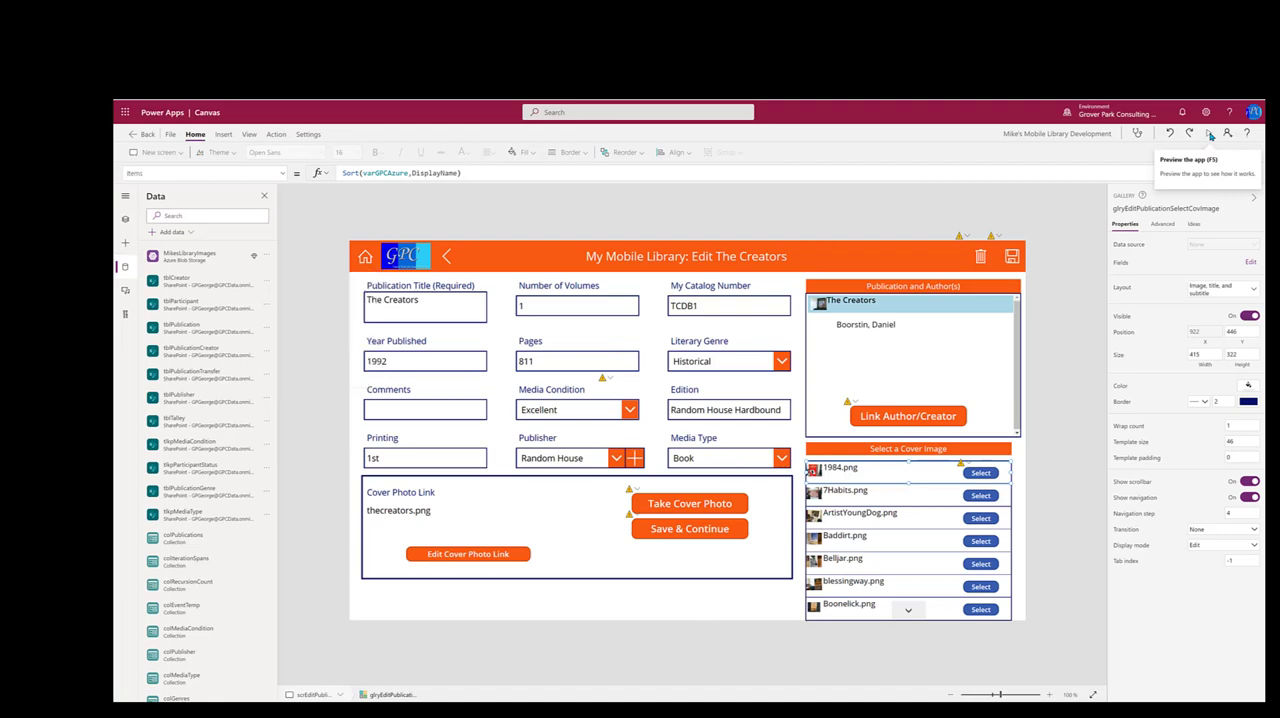
- Preview the app, pick 1984.png as The Creators' cover, and save
left_click(1210, 133)
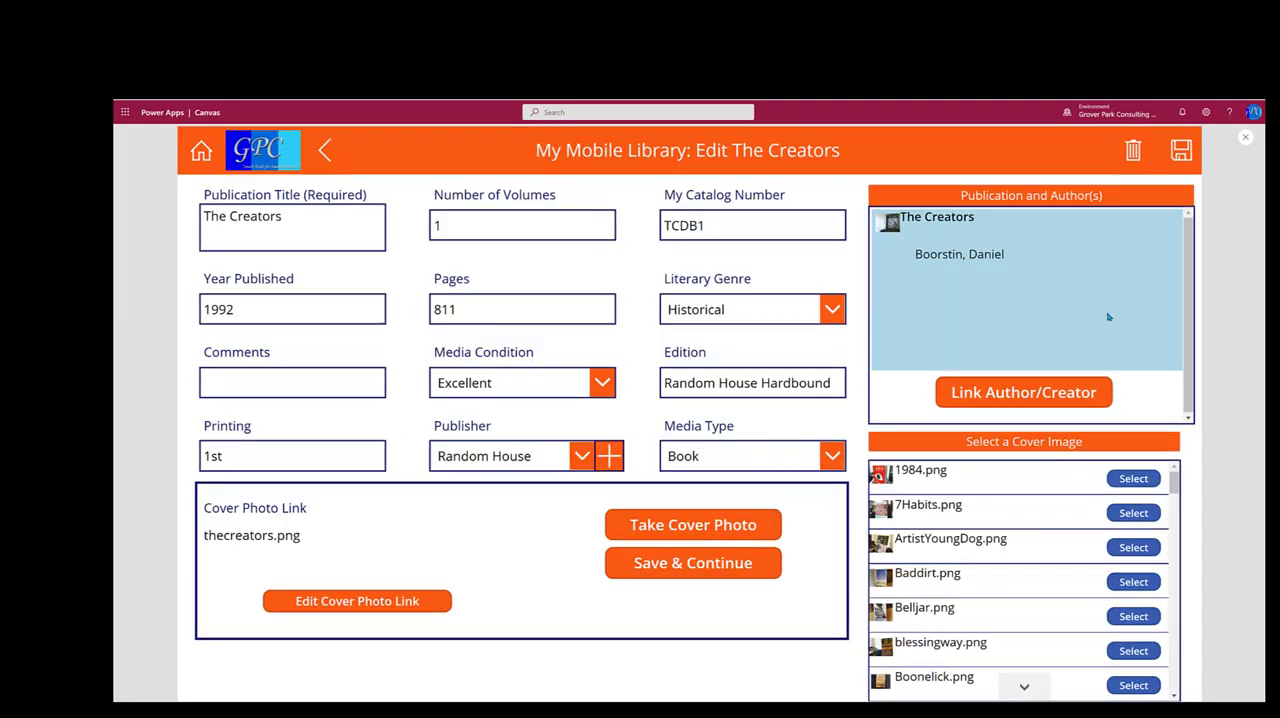
mouse_move(828, 530)
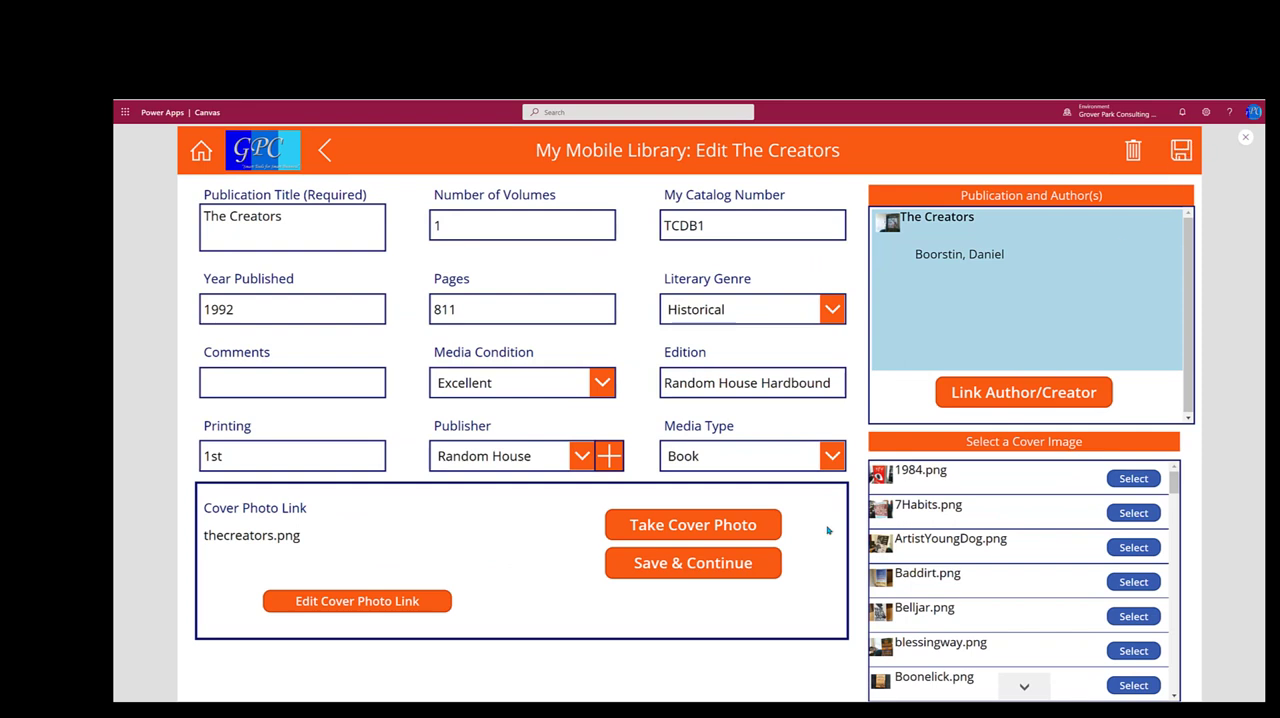
mouse_move(1060, 288)
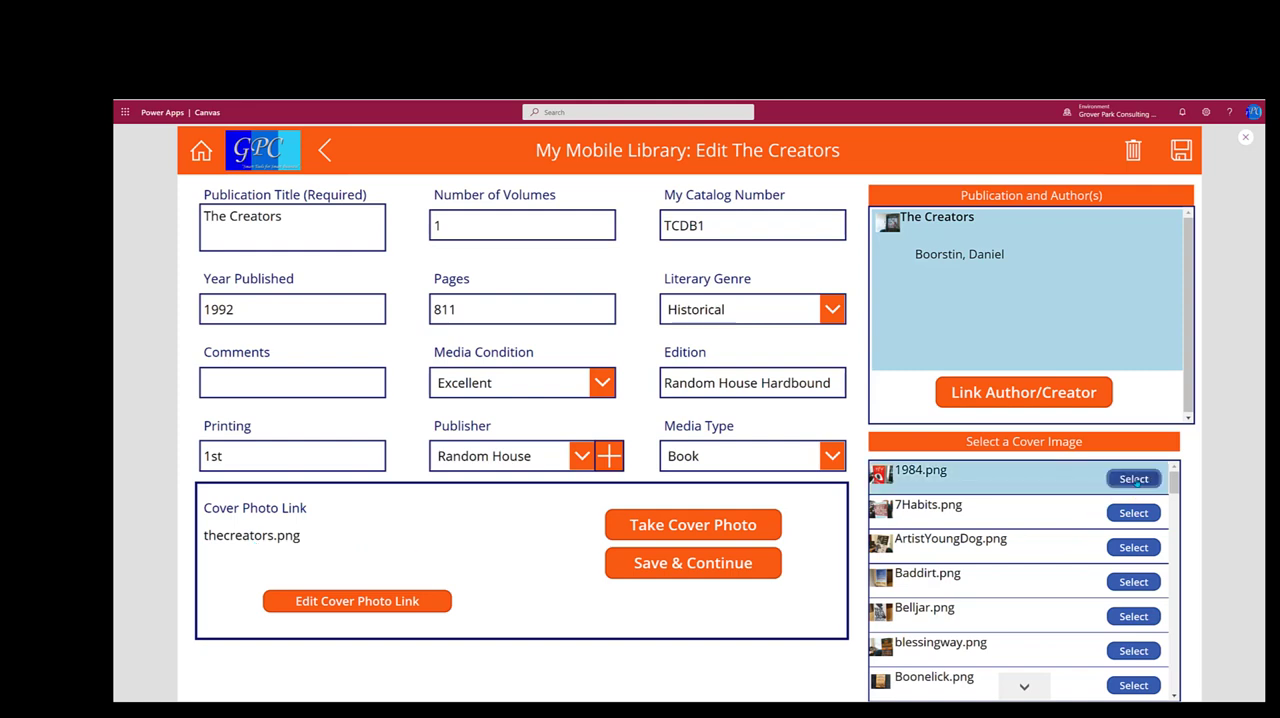
left_click(1133, 478)
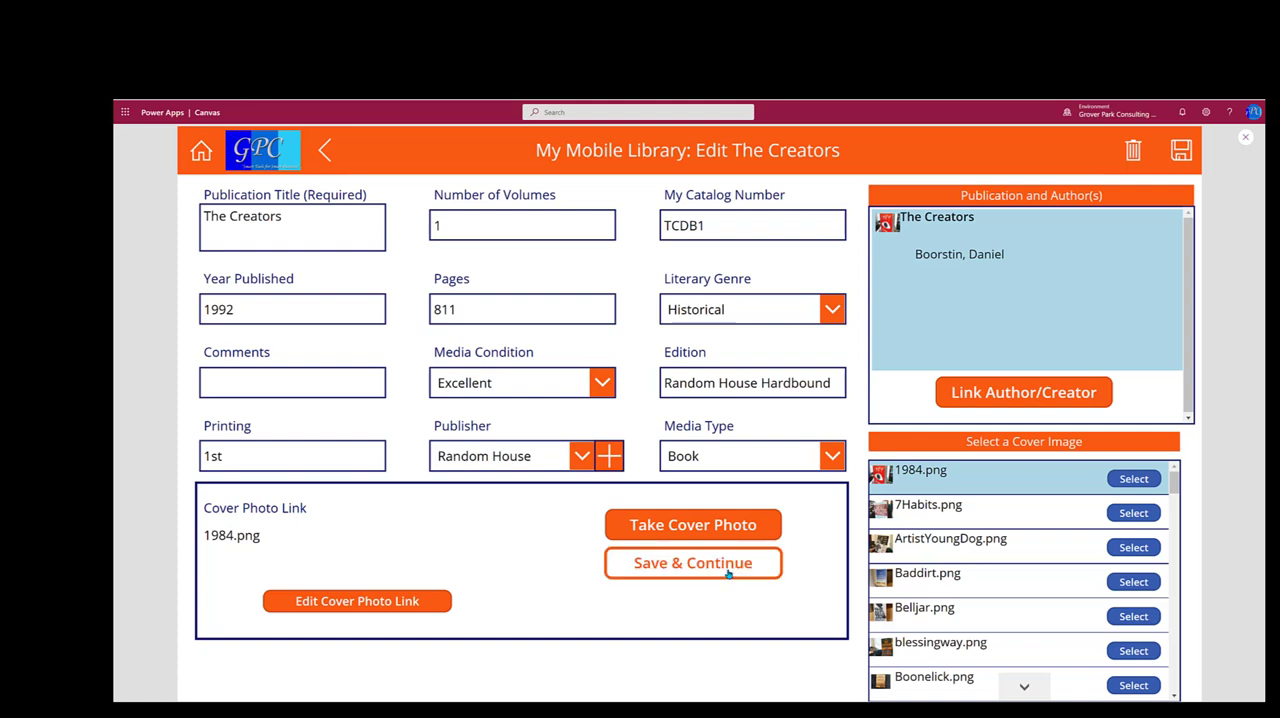
left_click(693, 562)
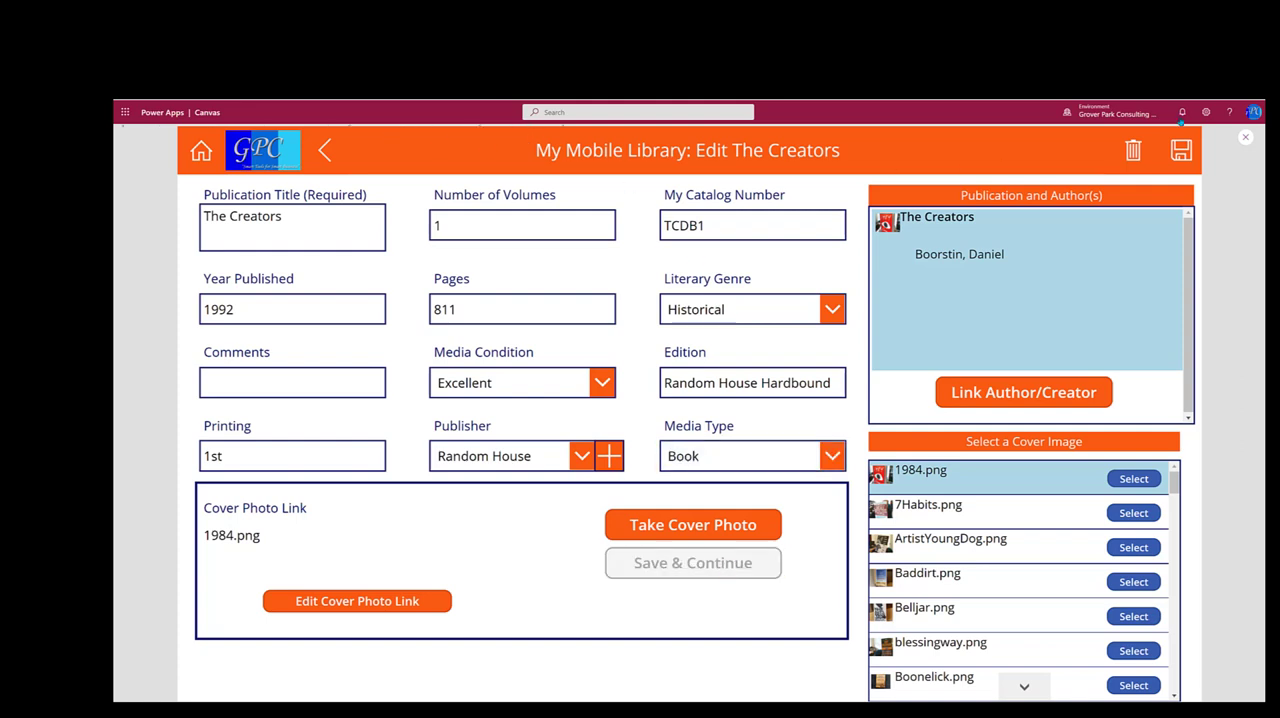
mouse_move(1078, 184)
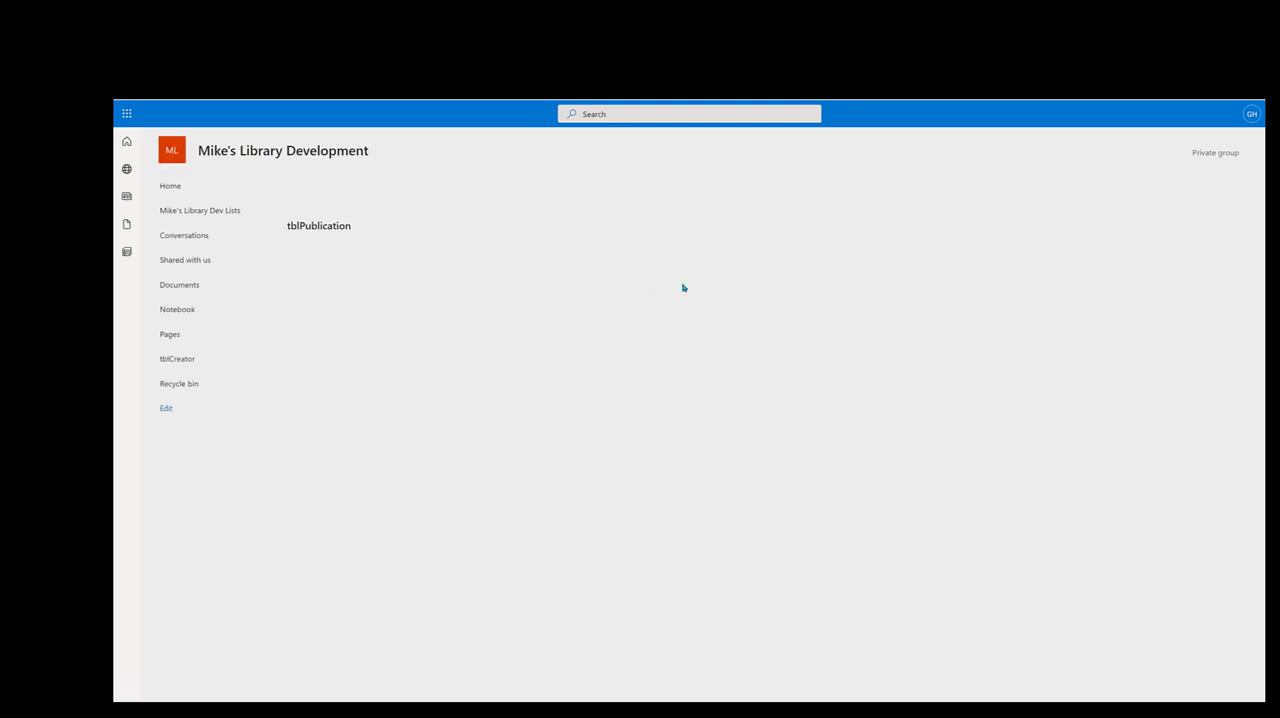
- Sort tblPublication by PublicationID descending to see The Creators' 1984.png link
left_click(318, 225)
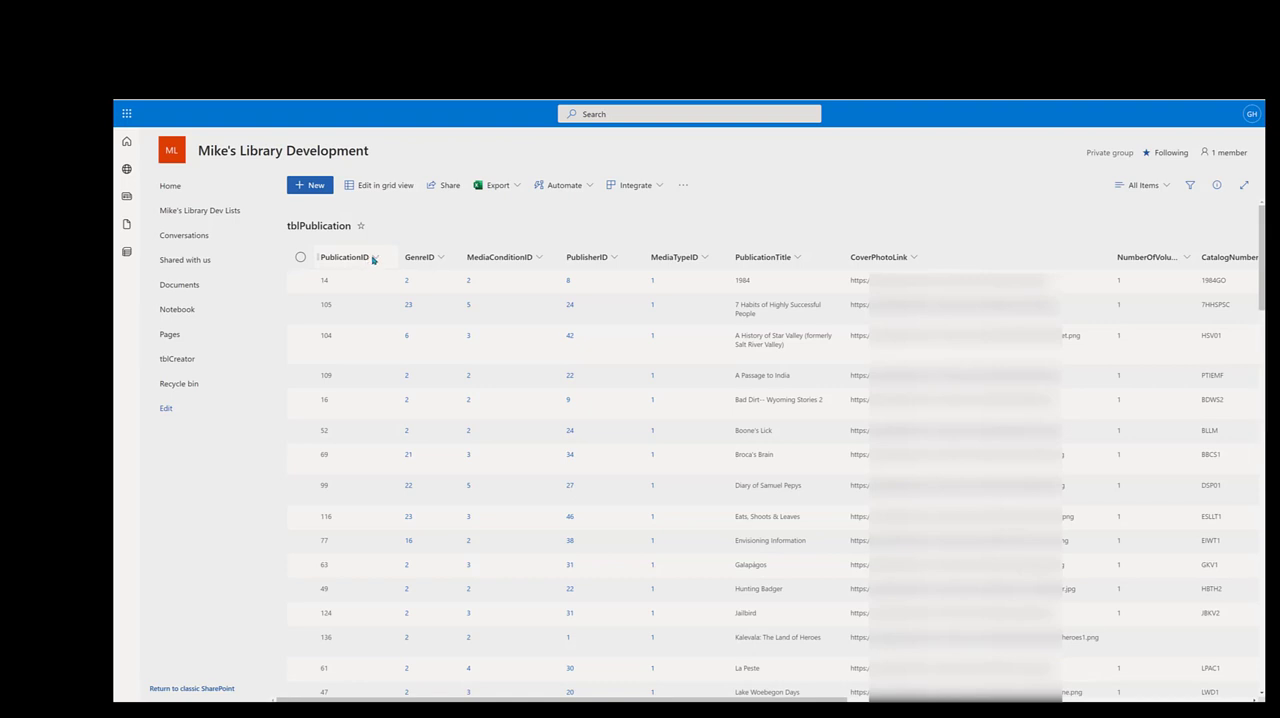
left_click(375, 257)
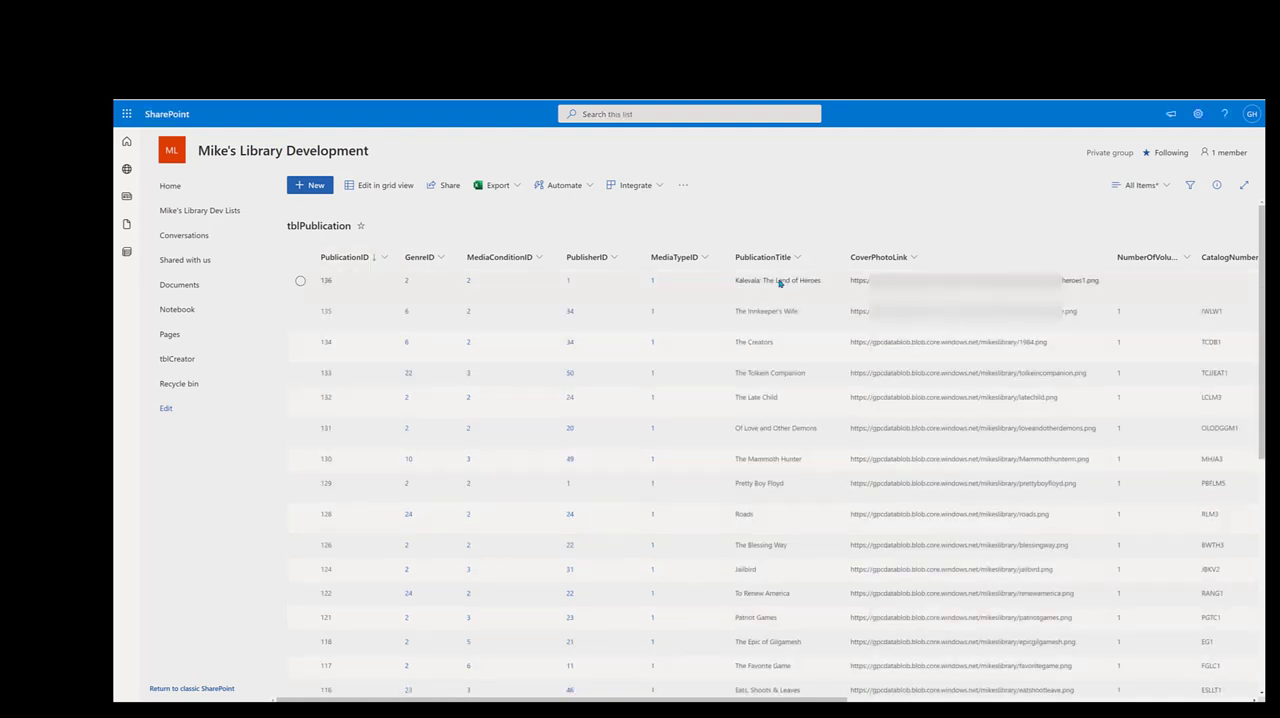
mouse_move(758, 345)
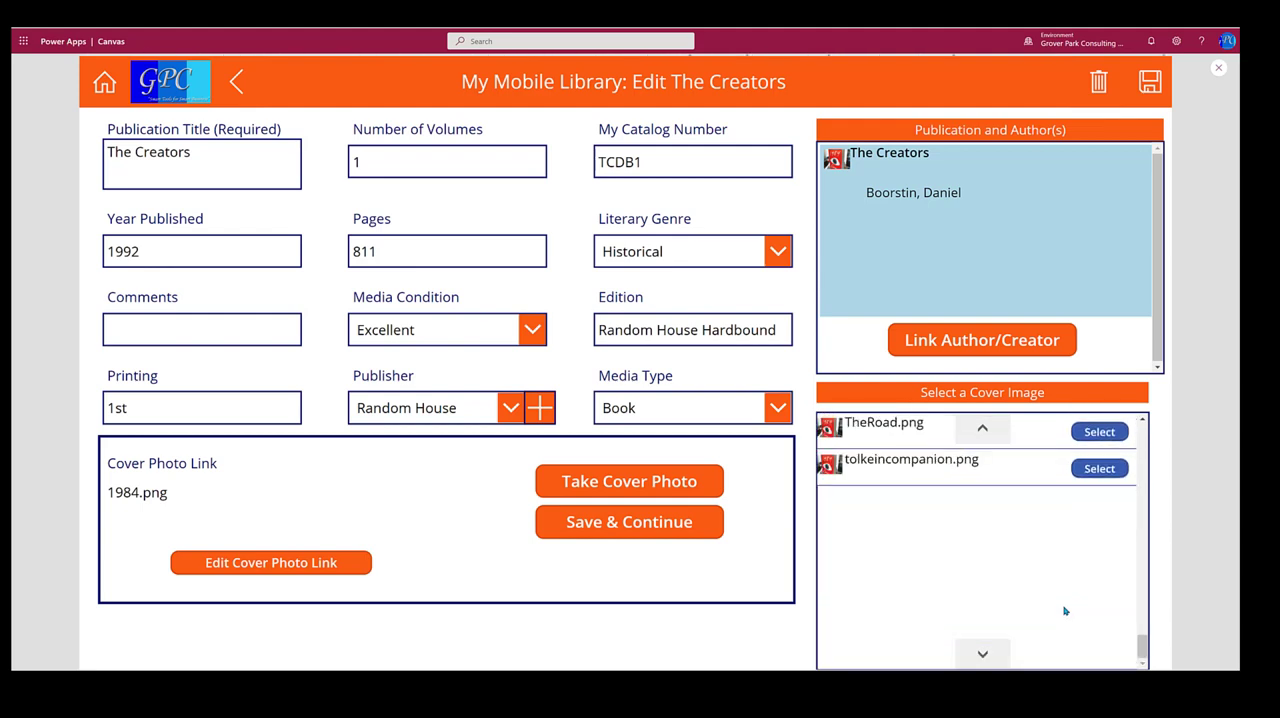
- Select thecreators.png in the cover image gallery and save it as The Creators' cover
scroll("down", 3)
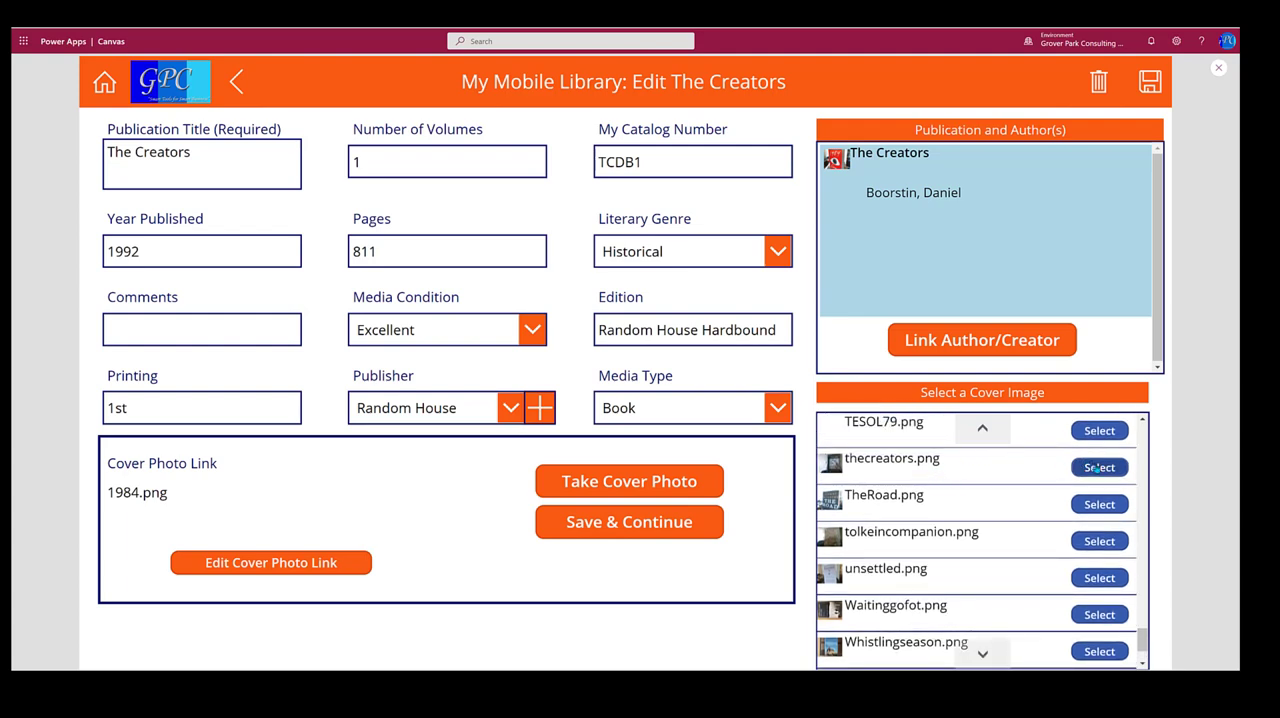
left_click(1098, 467)
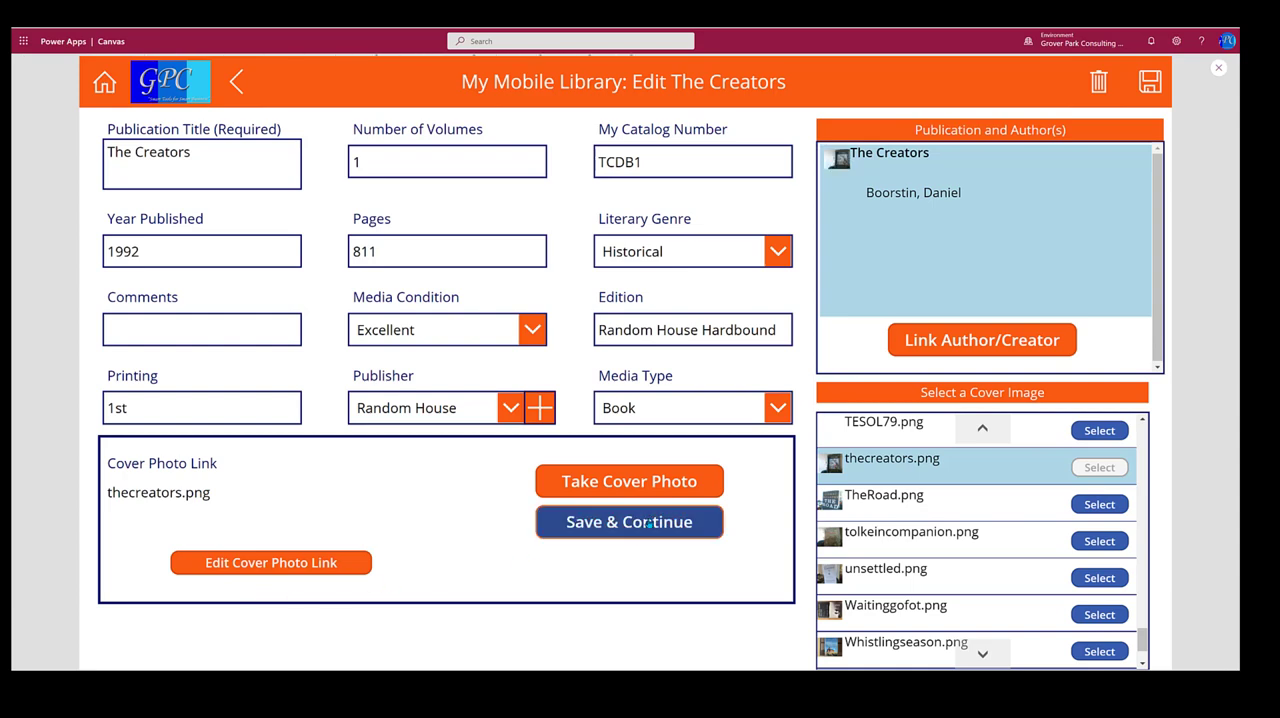
left_click(629, 521)
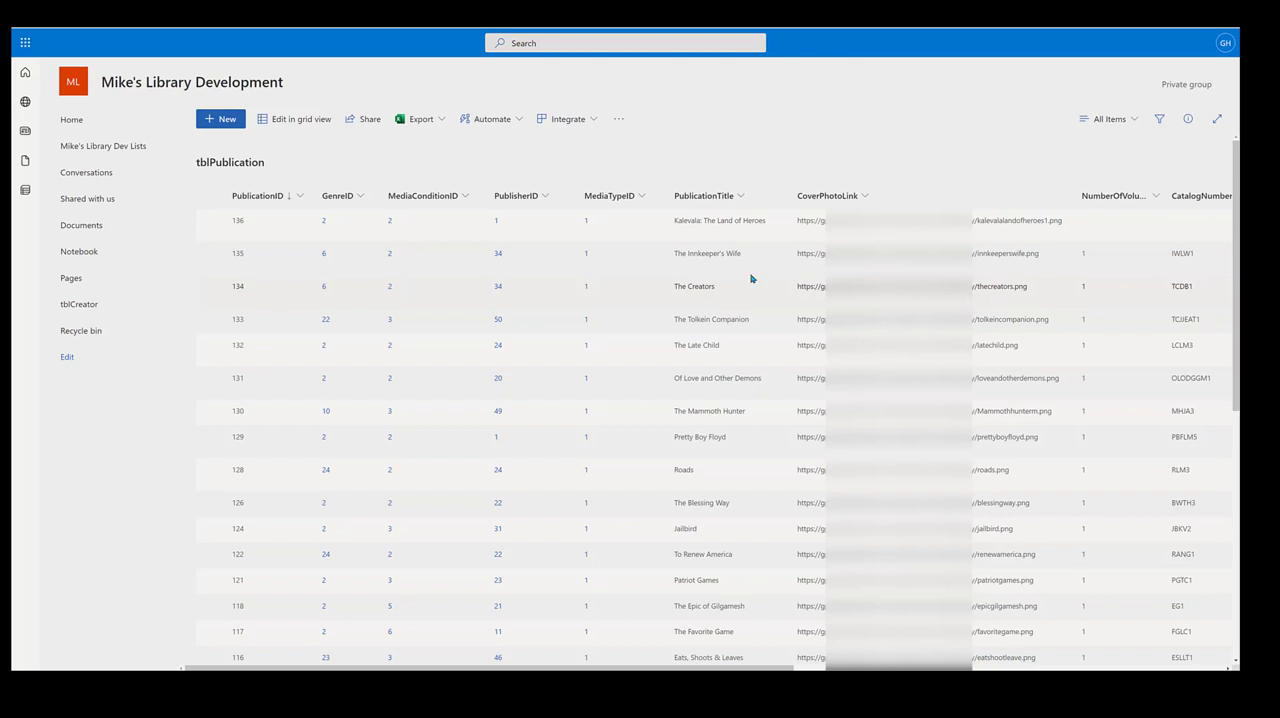
- Refresh tblPublication and verify The Creators' CoverPhotoLink ends in thecreators.png
left_click(1185, 84)
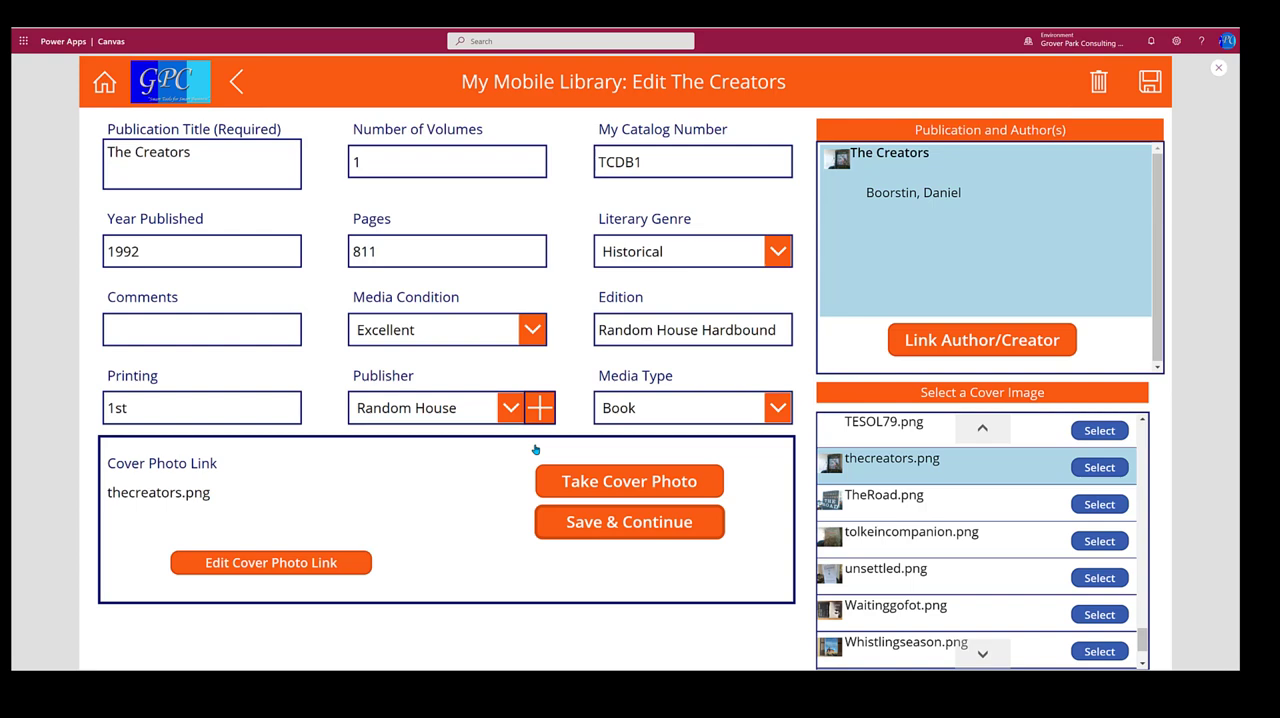
mouse_move(690, 456)
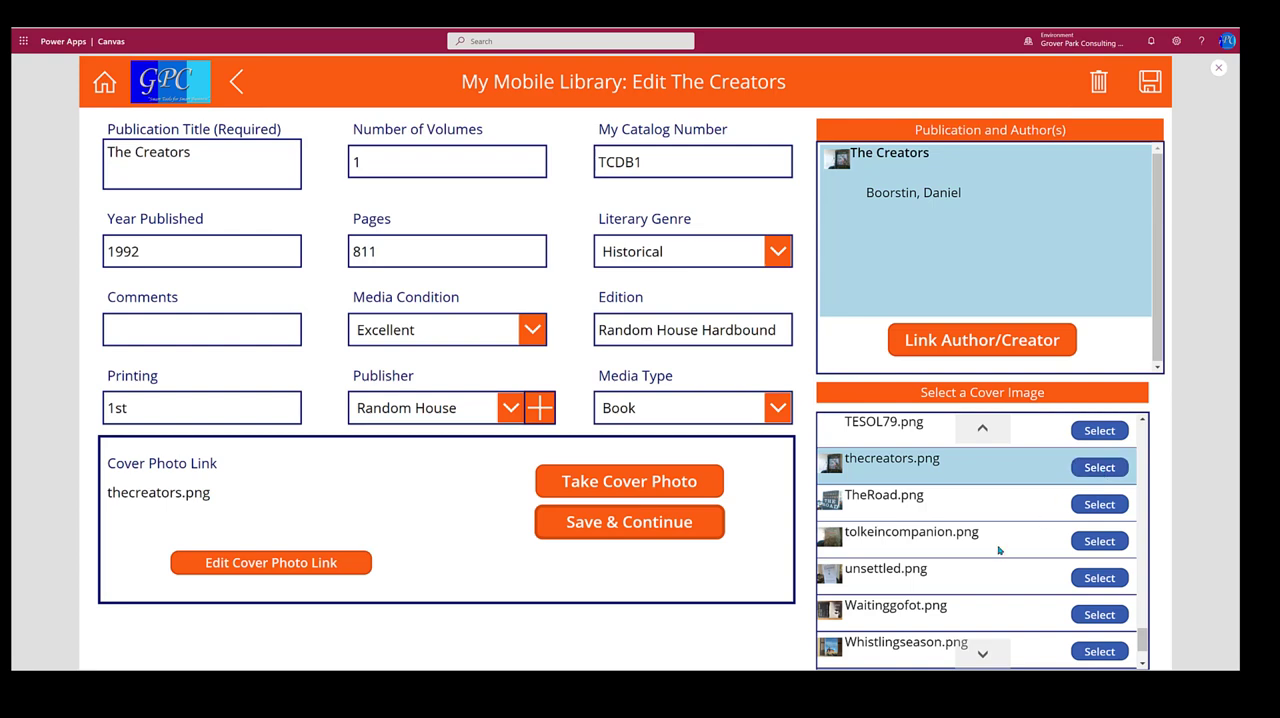
mouse_move(905, 608)
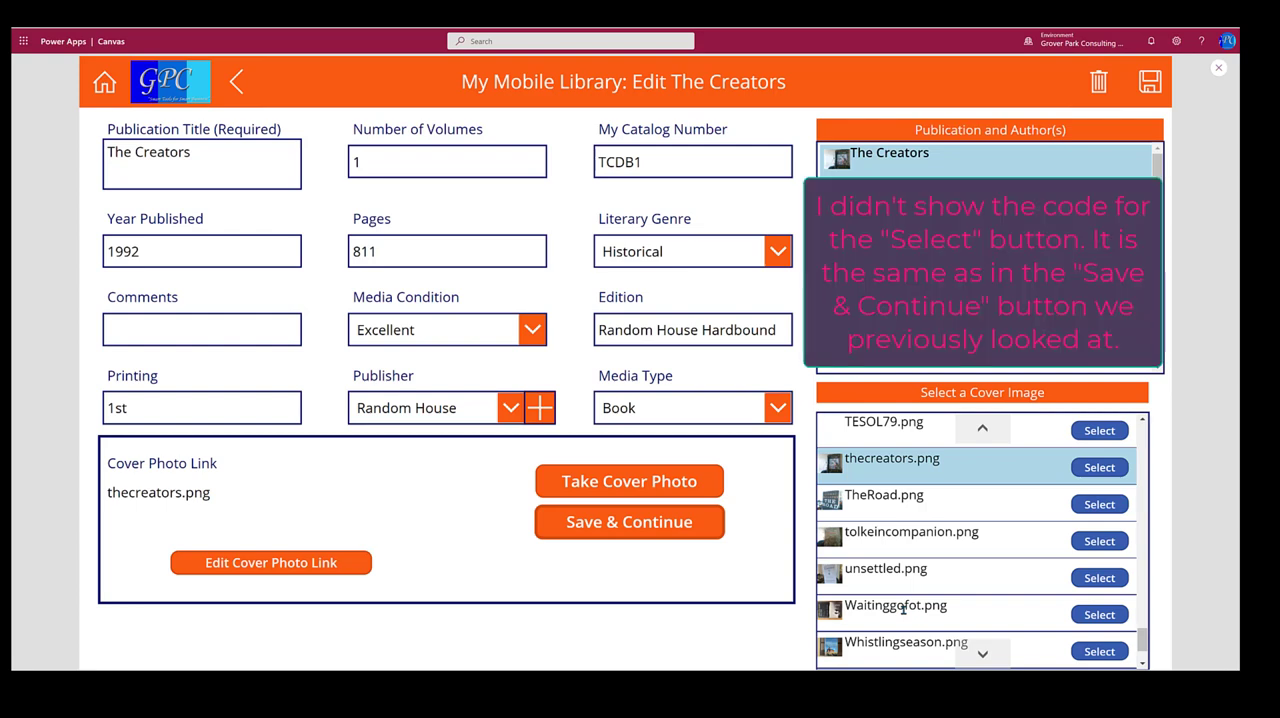
mouse_move(968, 612)
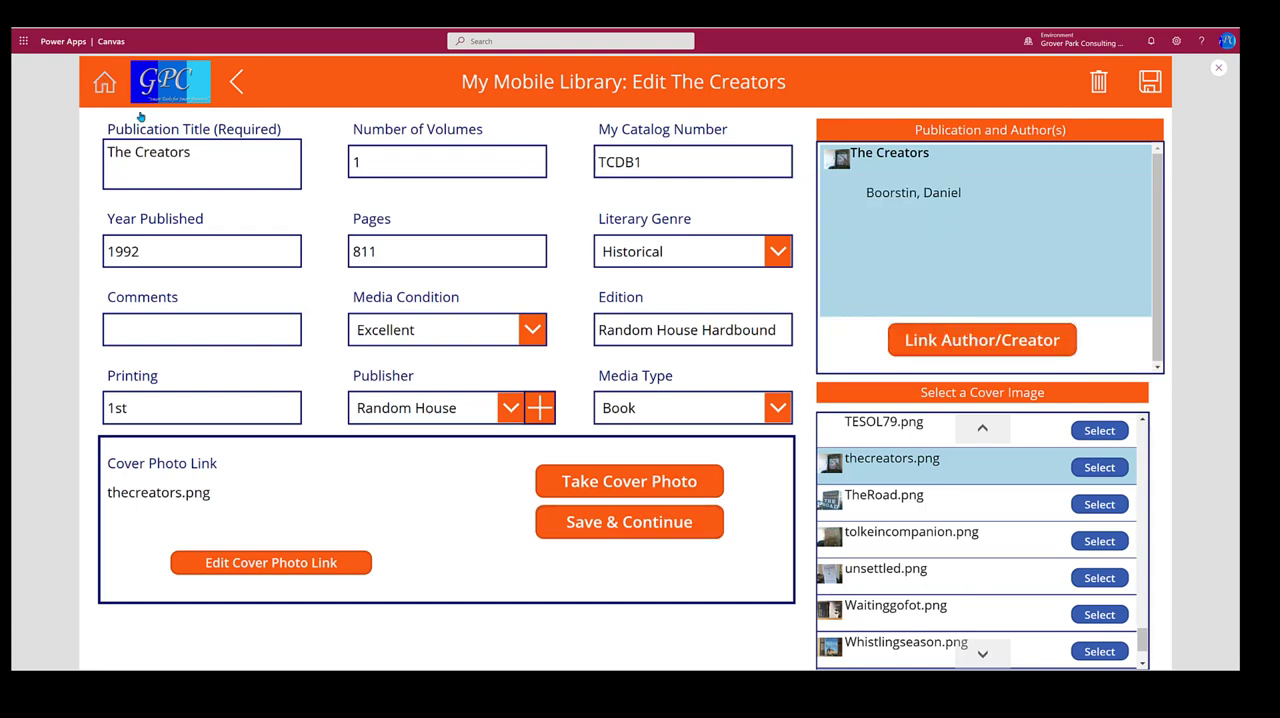
- Use the header home icon to return from Edit The Creators to the My Mobile Library menu
left_click(236, 82)
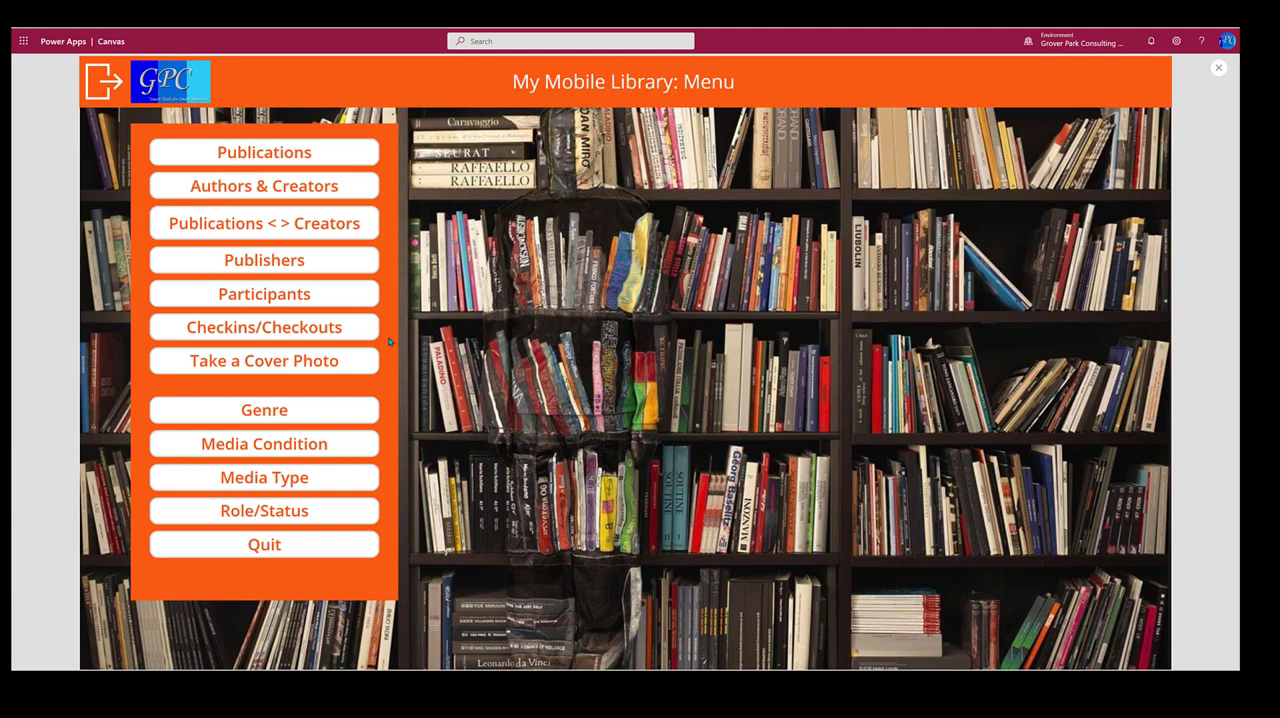